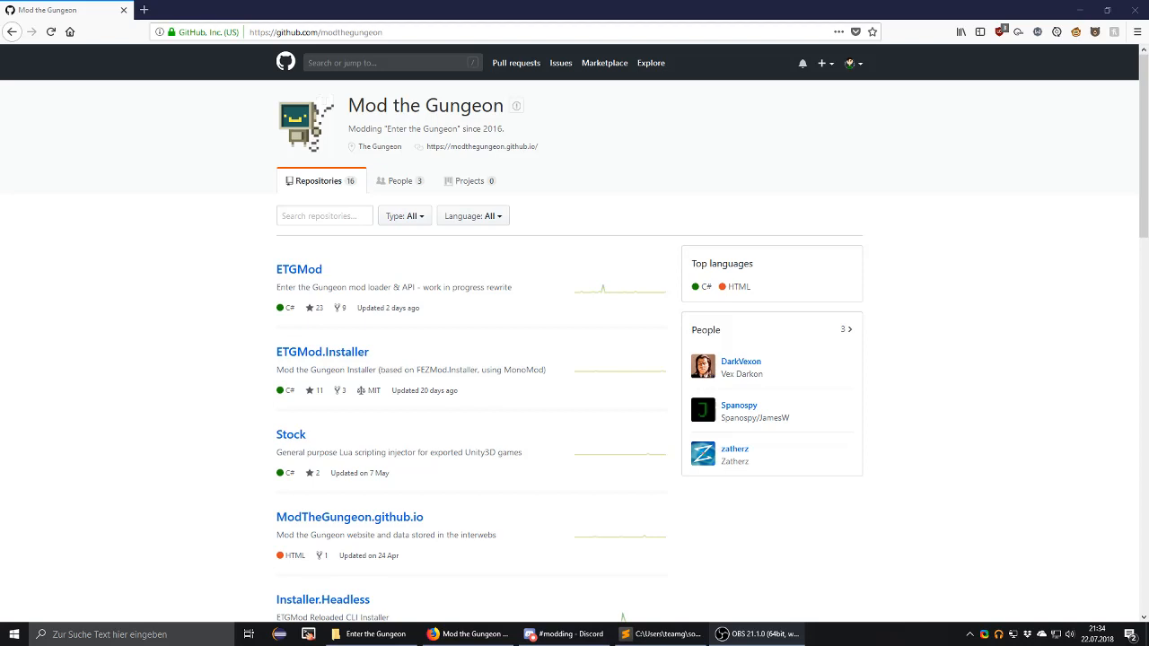
pyautogui.moveTo(1133, 481)
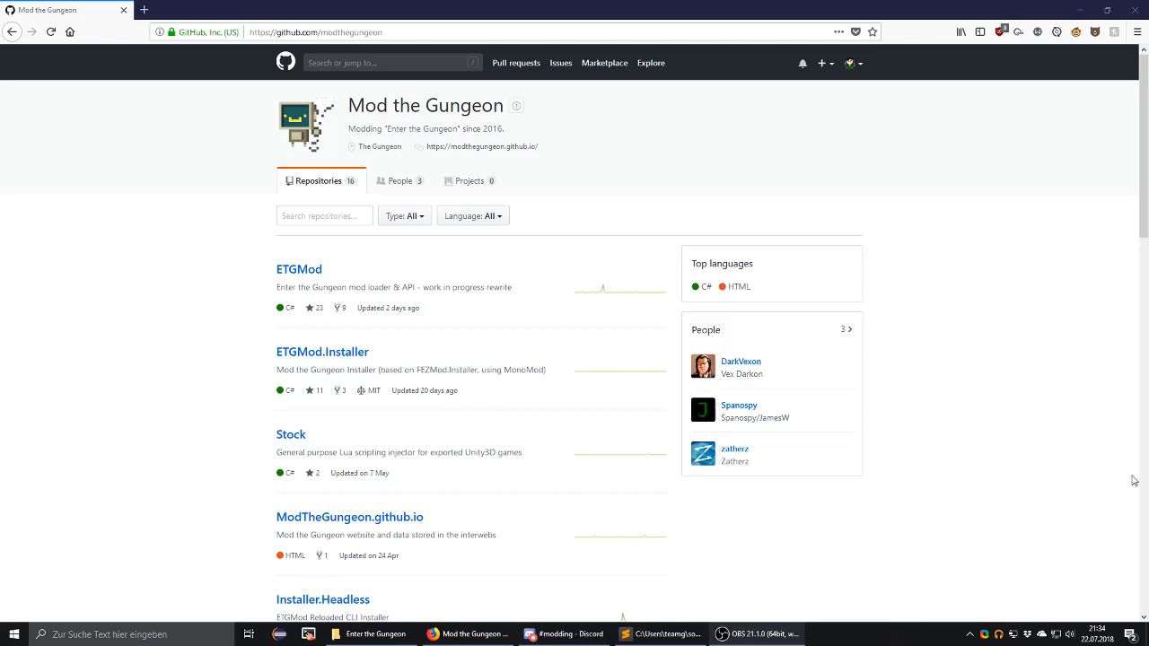
pyautogui.moveTo(590, 239)
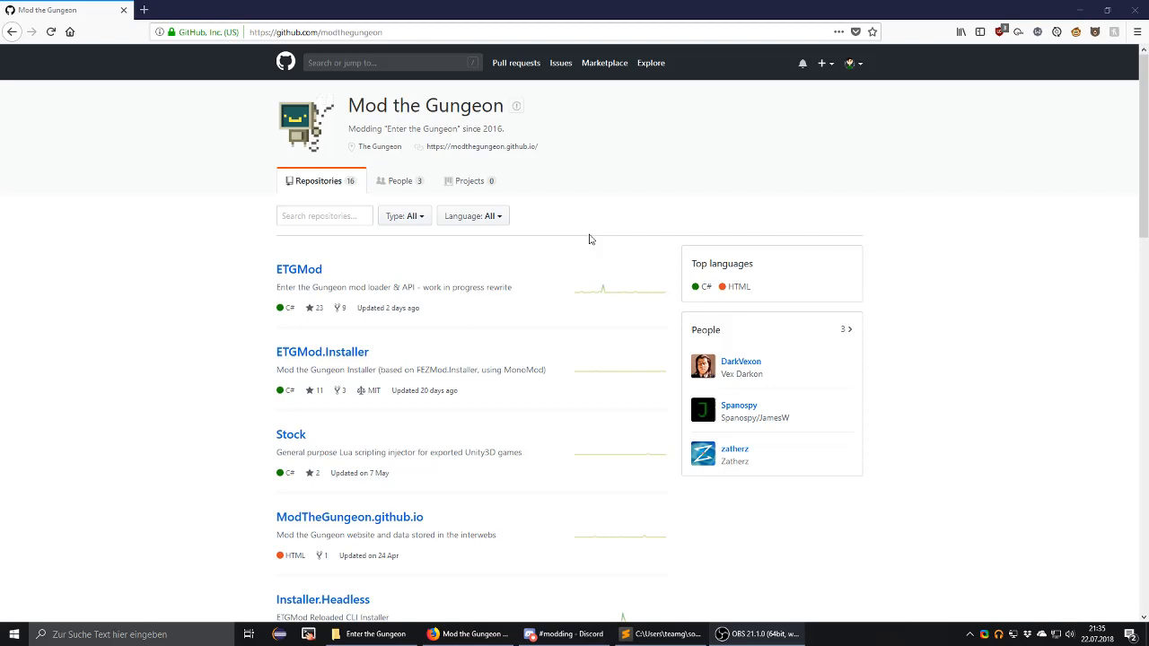
pyautogui.moveTo(316, 269)
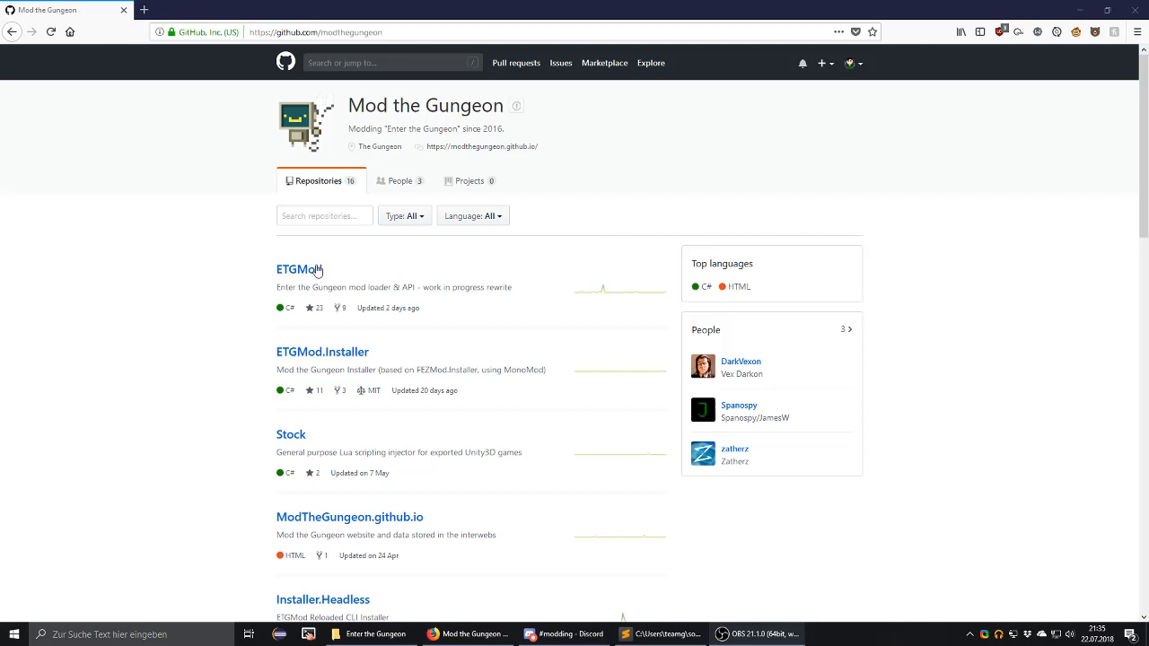
pyautogui.moveTo(241, 266)
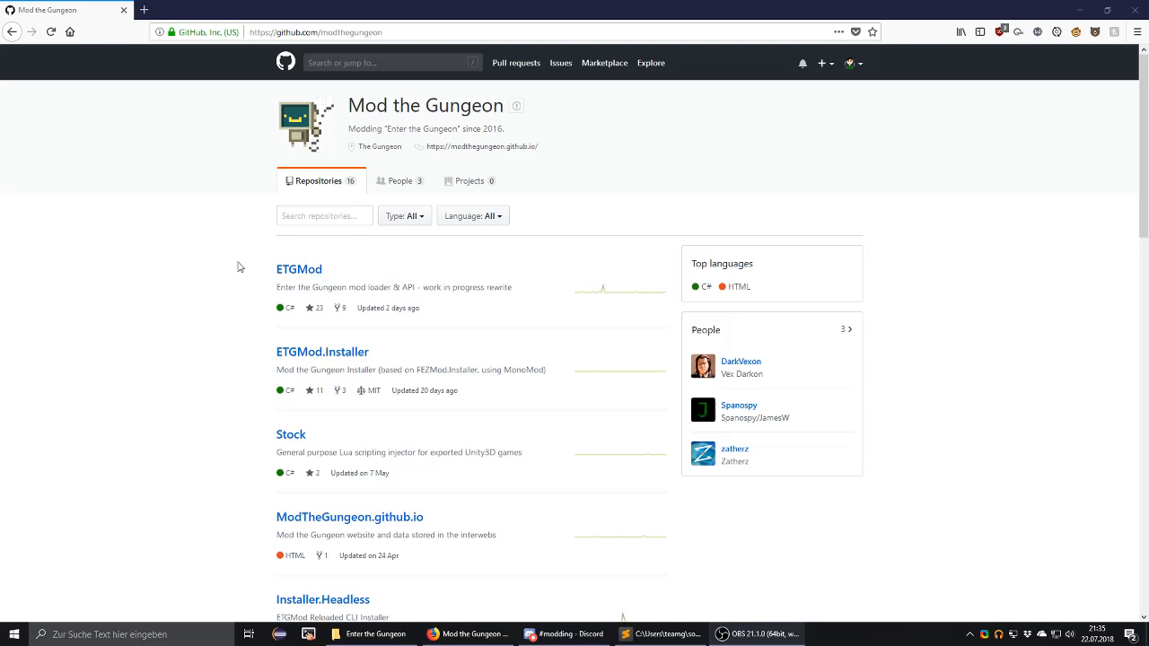
pyautogui.moveTo(316, 288)
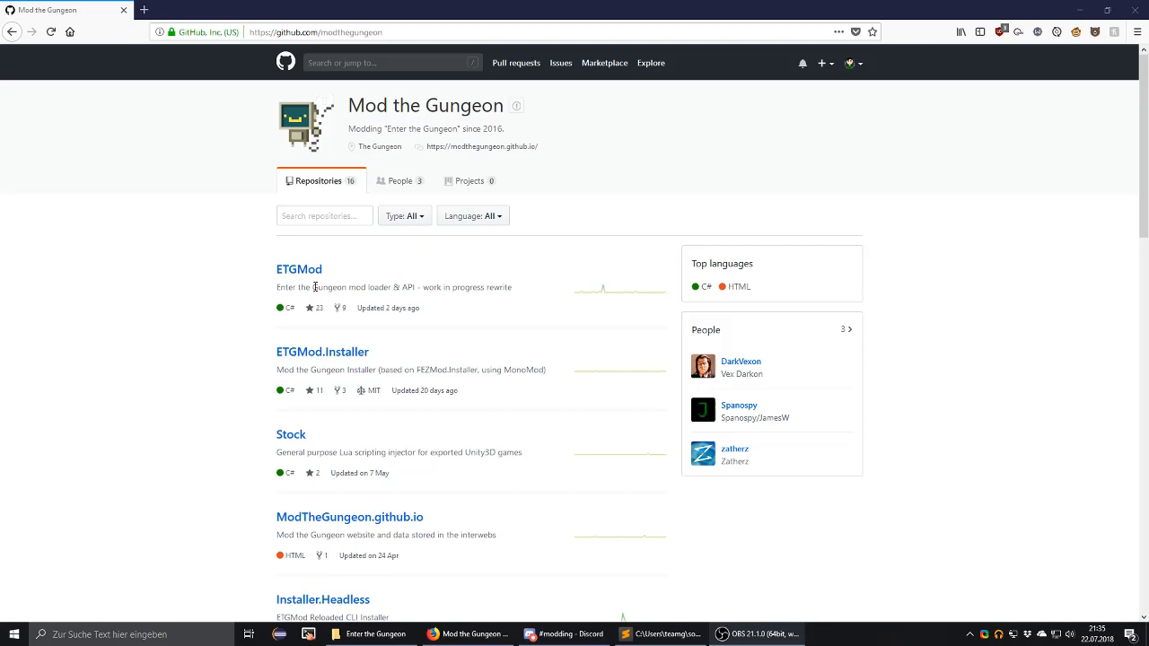
pyautogui.moveTo(264, 289)
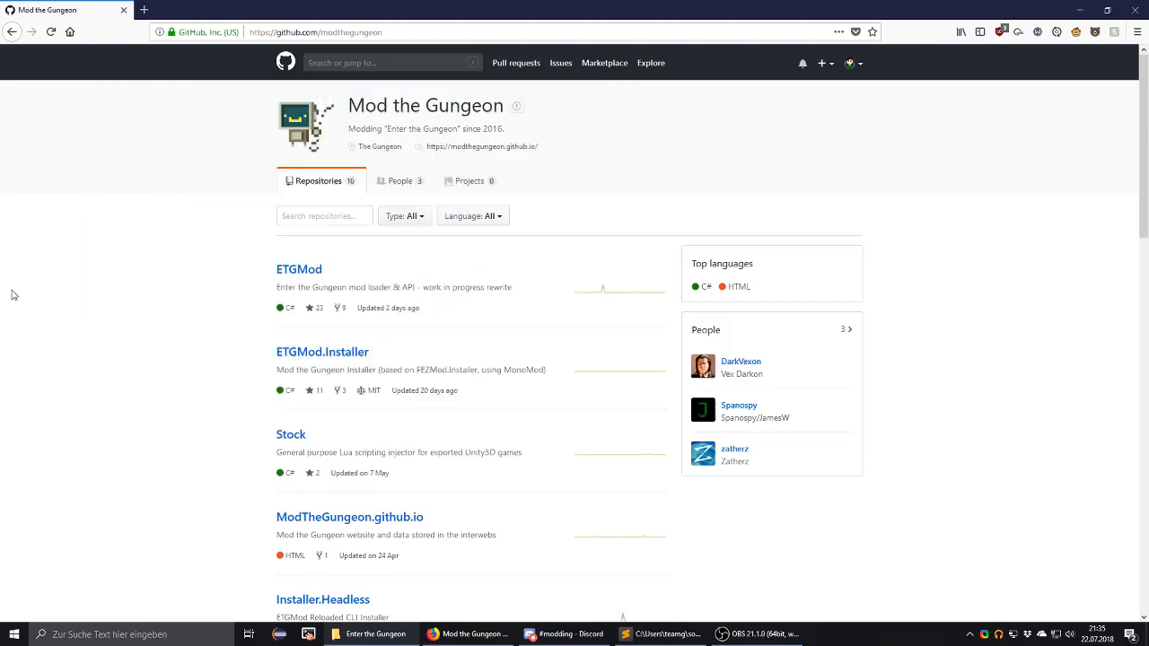
pyautogui.moveTo(197, 309)
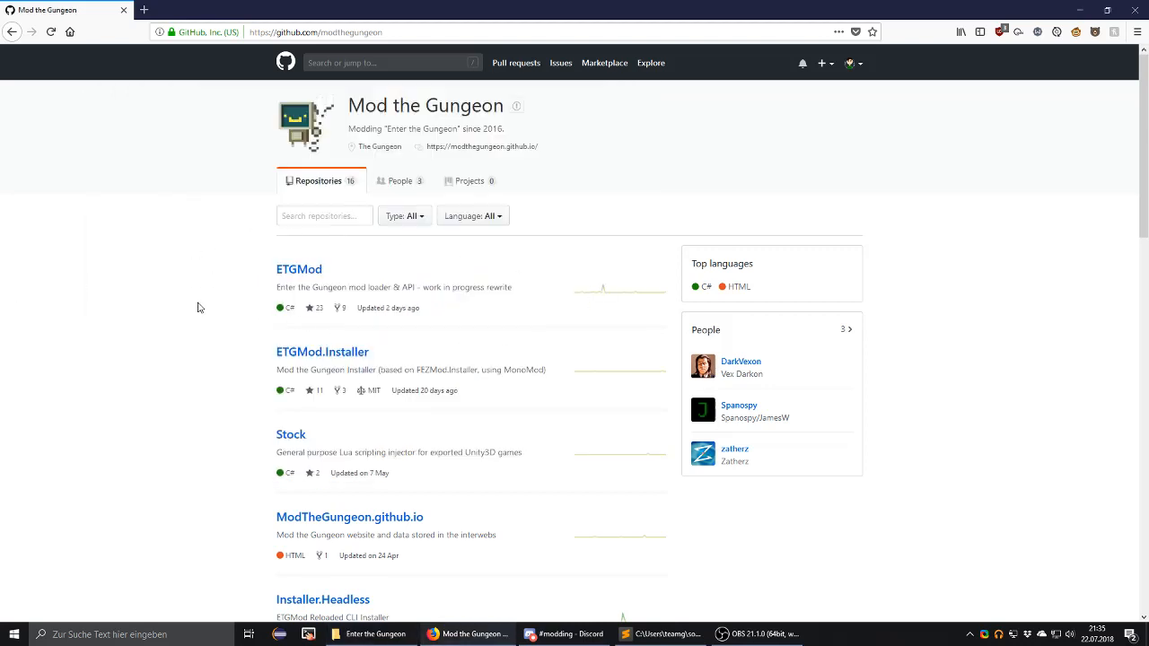
pyautogui.moveTo(298, 269)
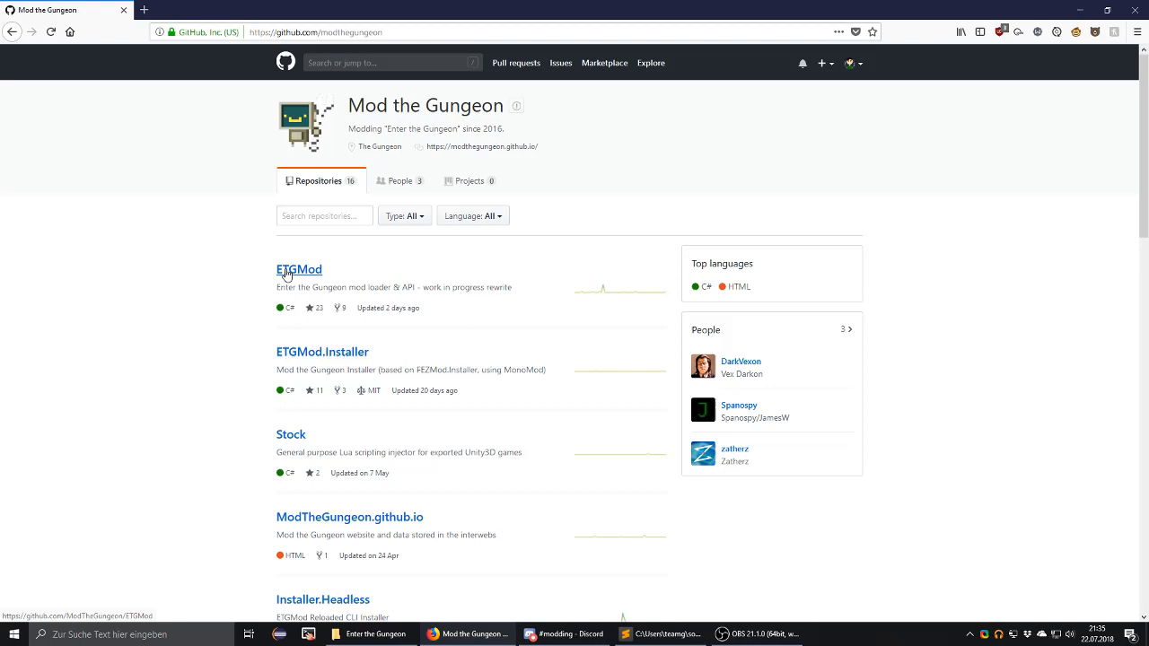
# Enter the ETGMod repository and check its Clone or download options.
pyautogui.click(298, 269)
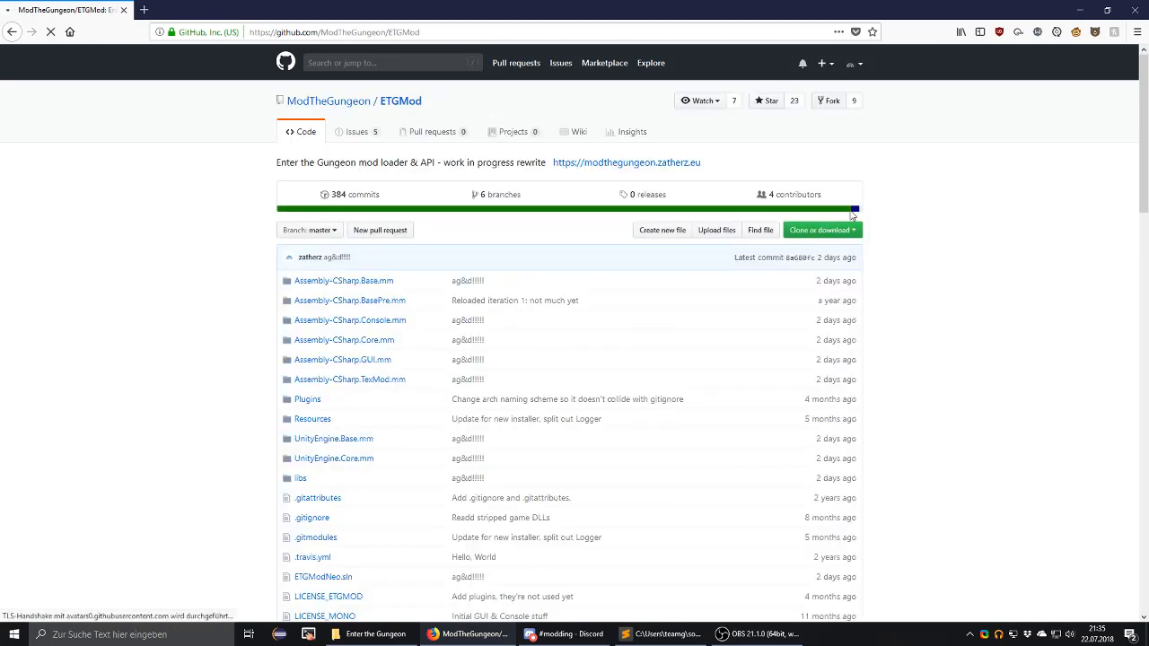
pyautogui.click(818, 230)
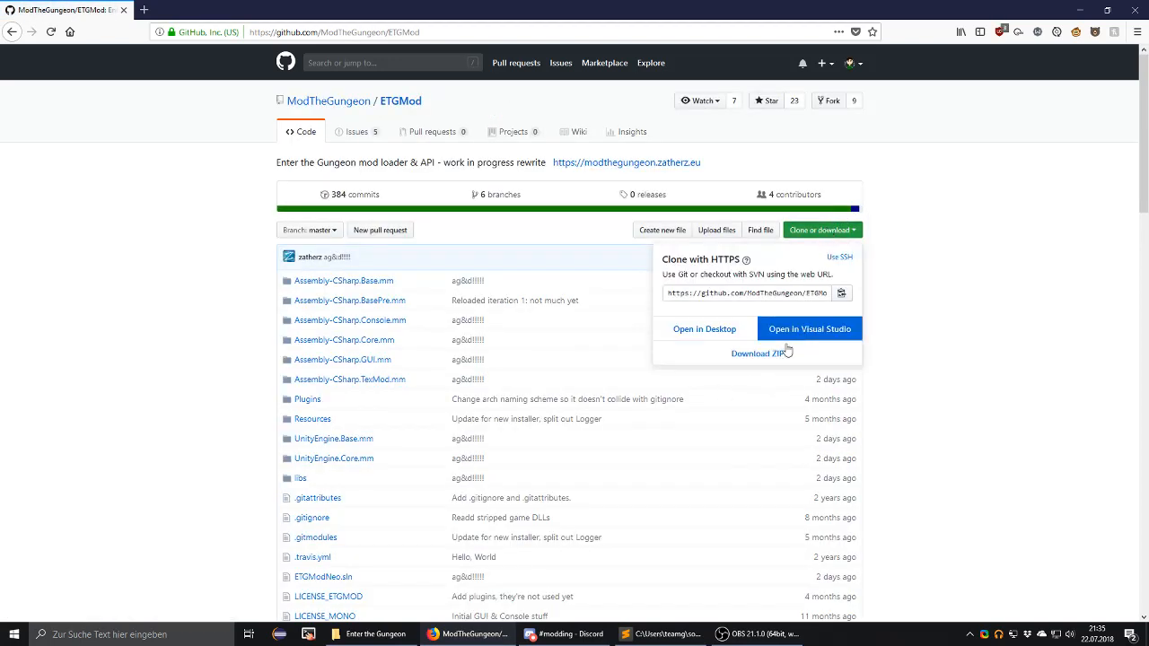
pyautogui.click(140, 216)
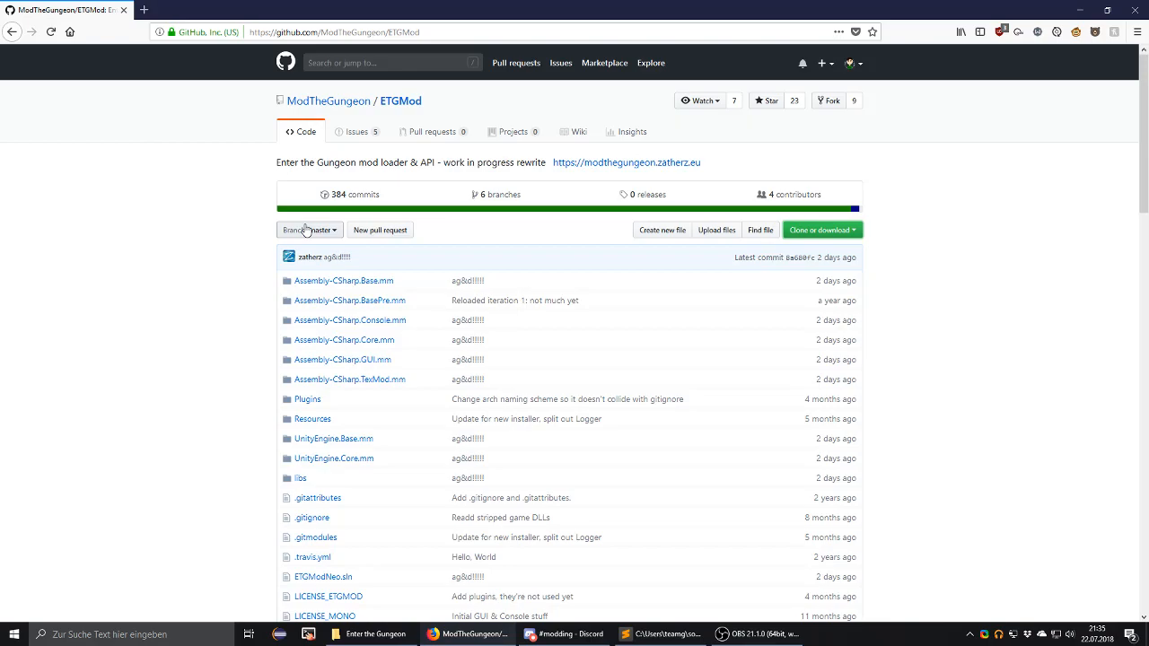
# Read through the ETGMod README's installation and developer notes, returning to the top.
pyautogui.scroll(-3)
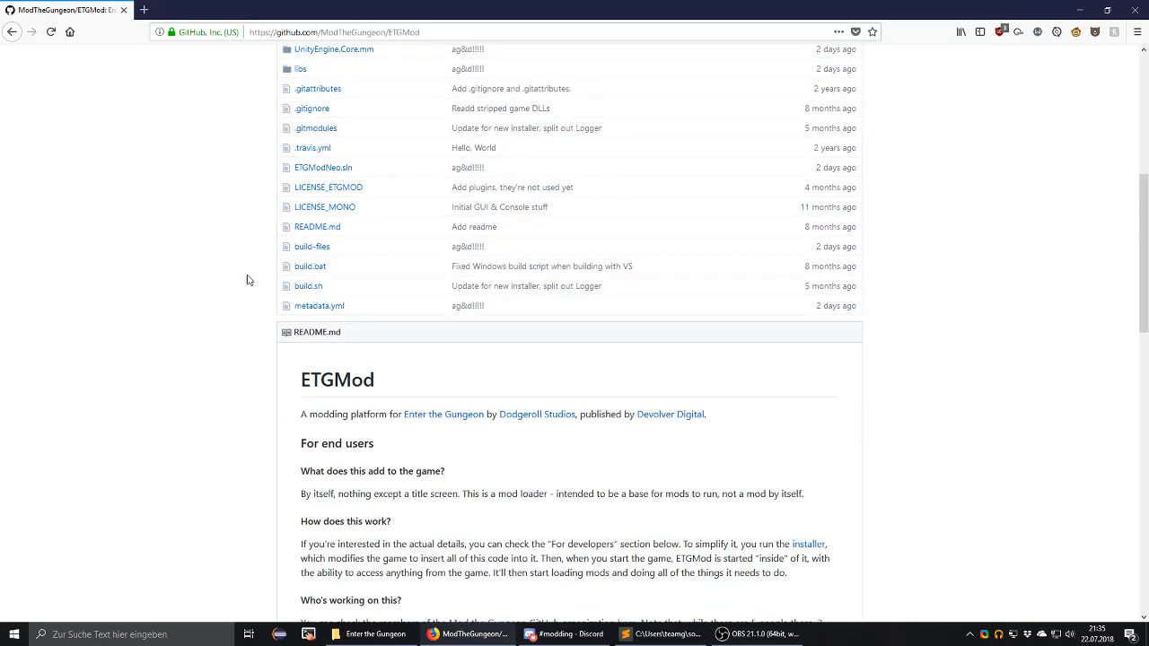
pyautogui.scroll(-3)
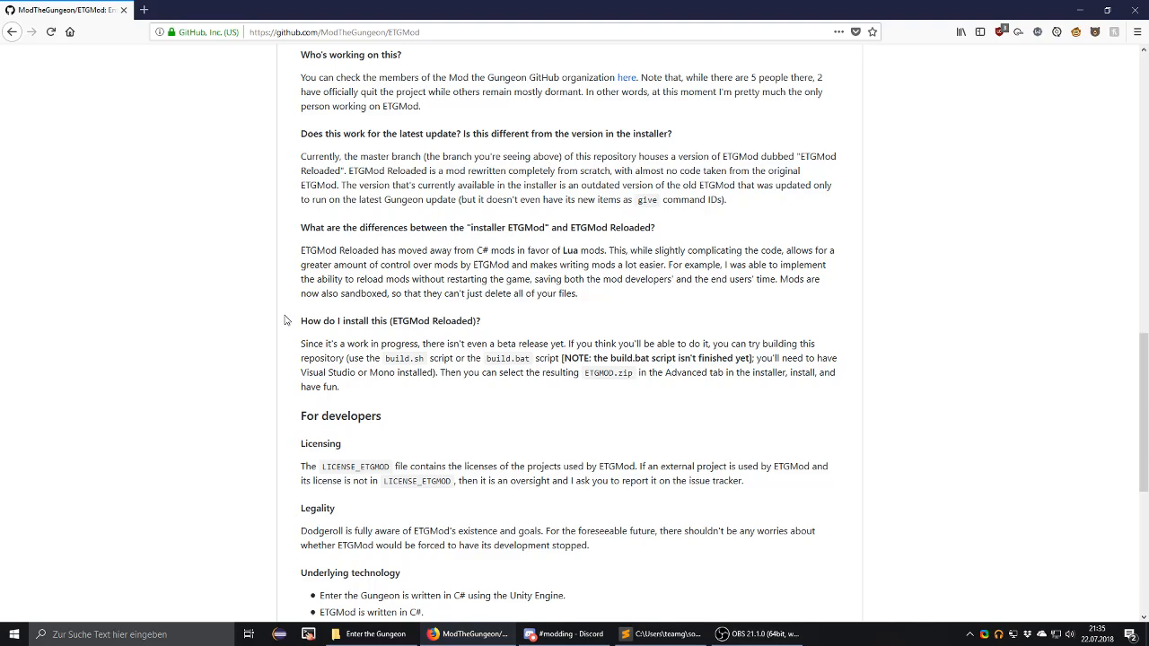
pyautogui.moveTo(309, 188)
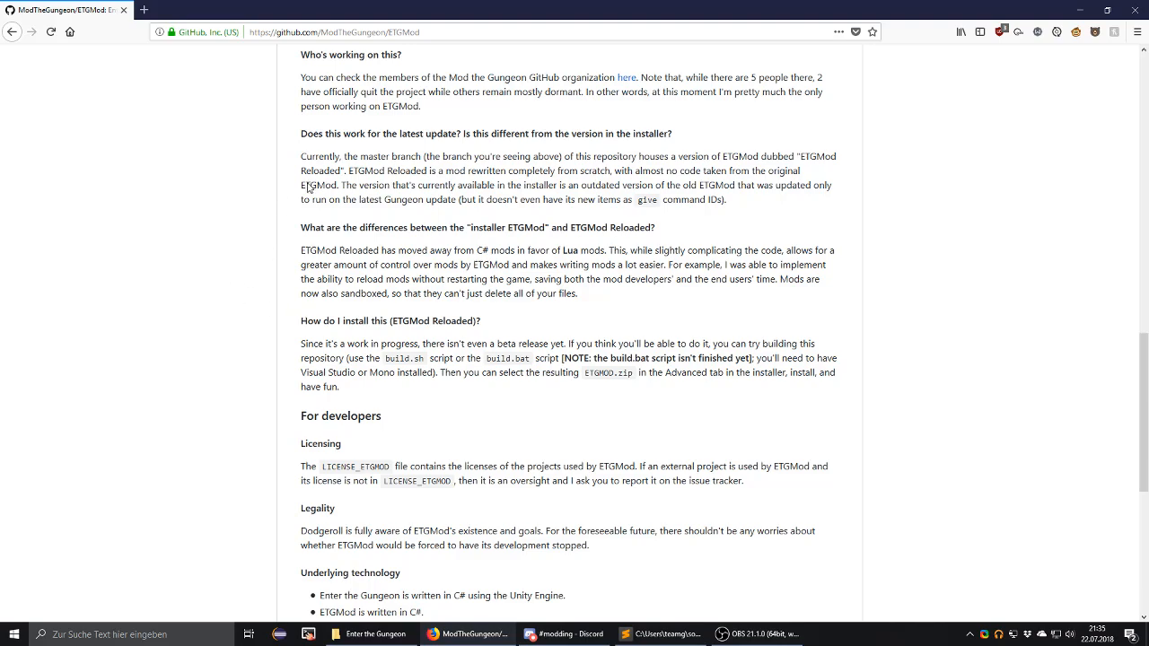
pyautogui.scroll(3)
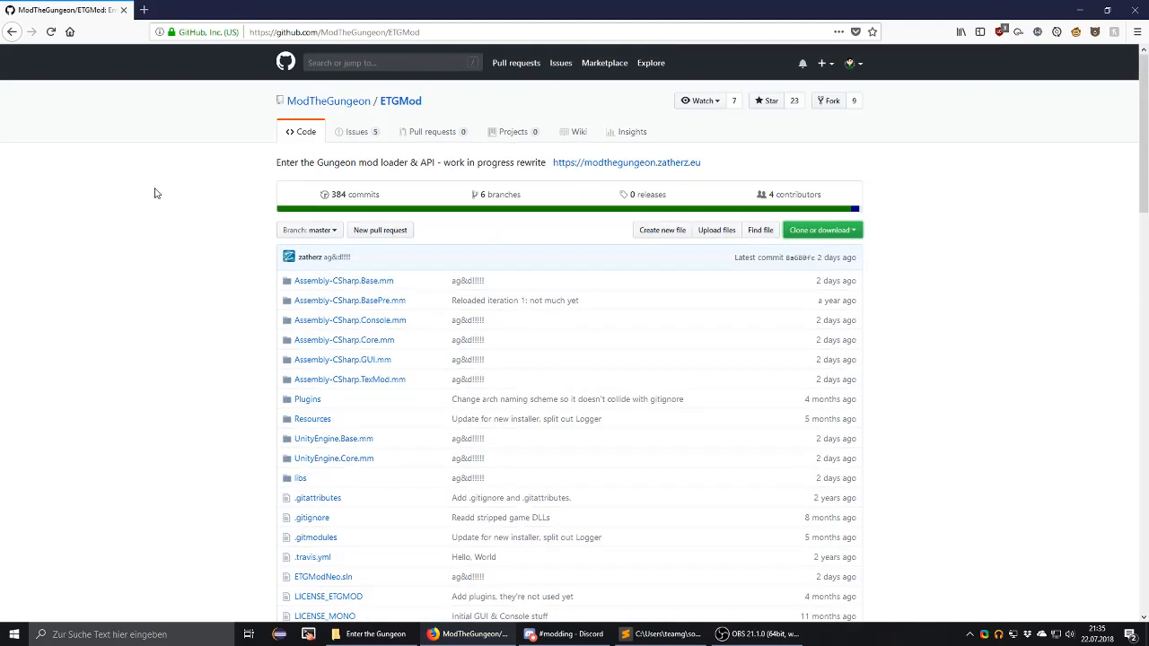
pyautogui.scroll(-3)
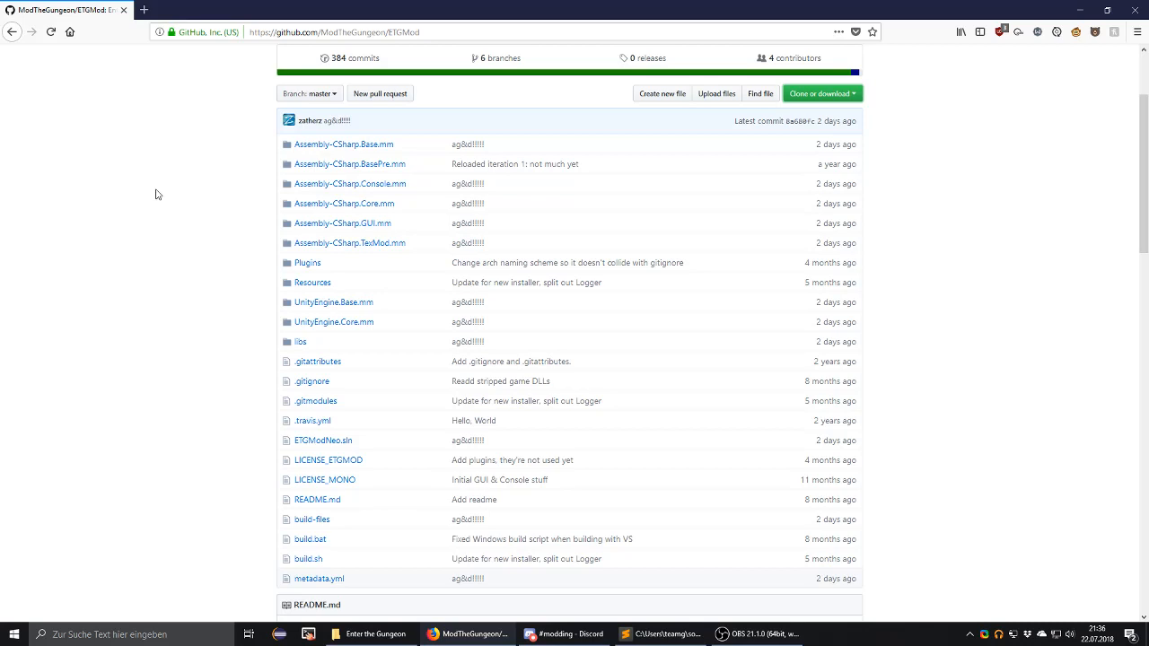
pyautogui.scroll(3)
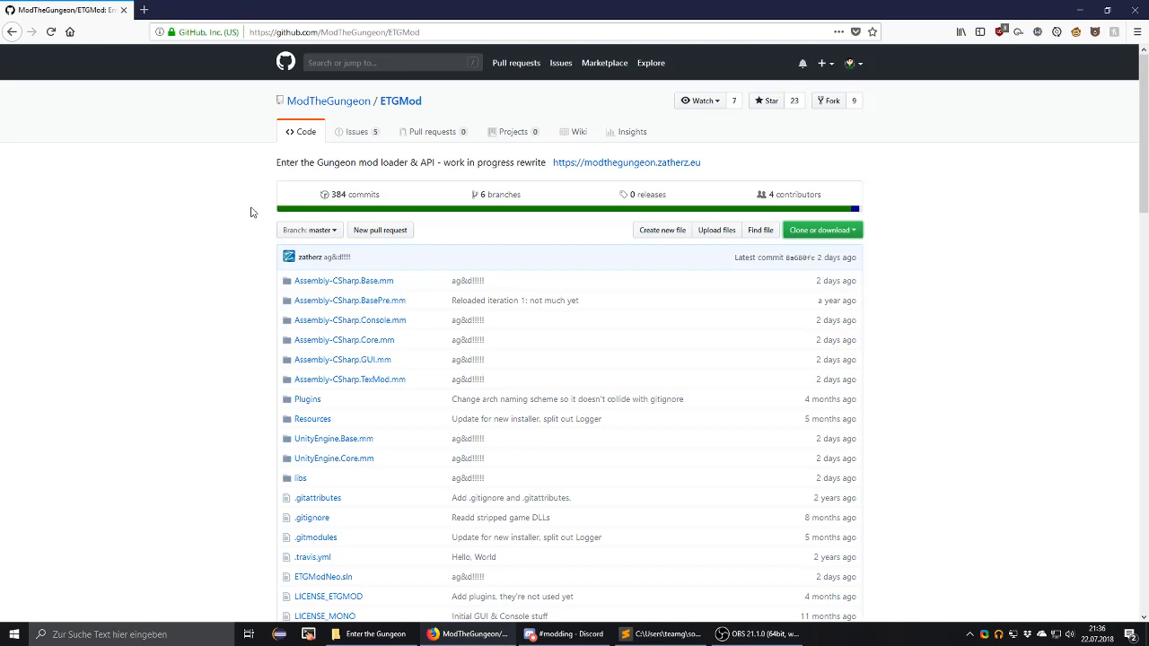
pyautogui.moveTo(205, 198)
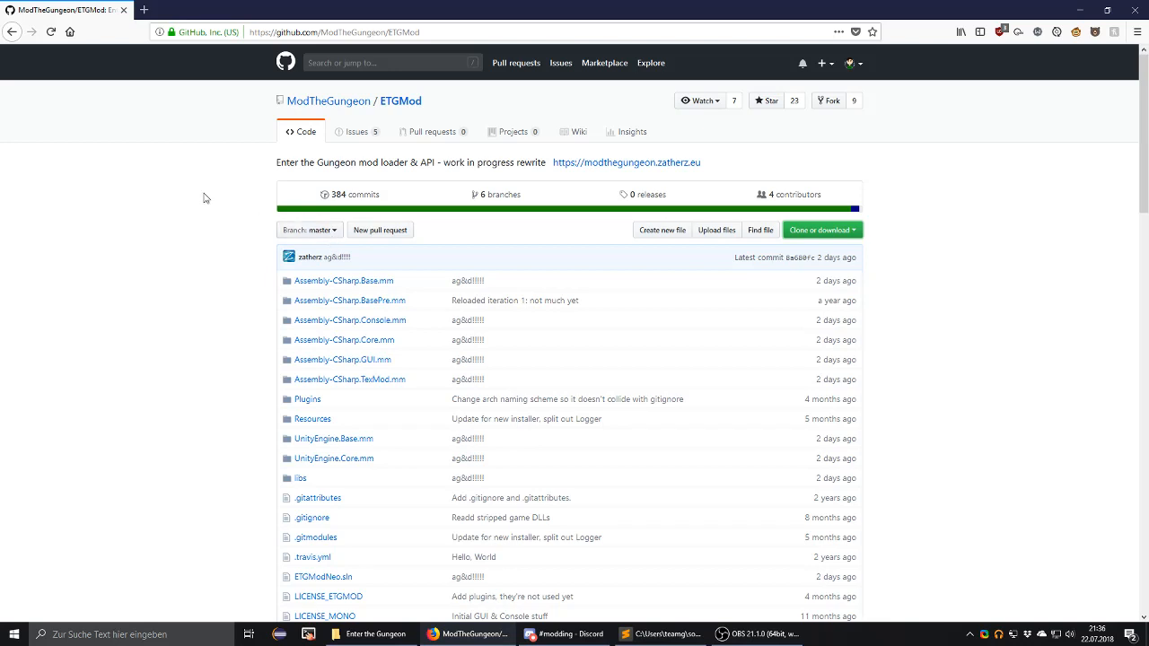
pyautogui.moveTo(258, 187)
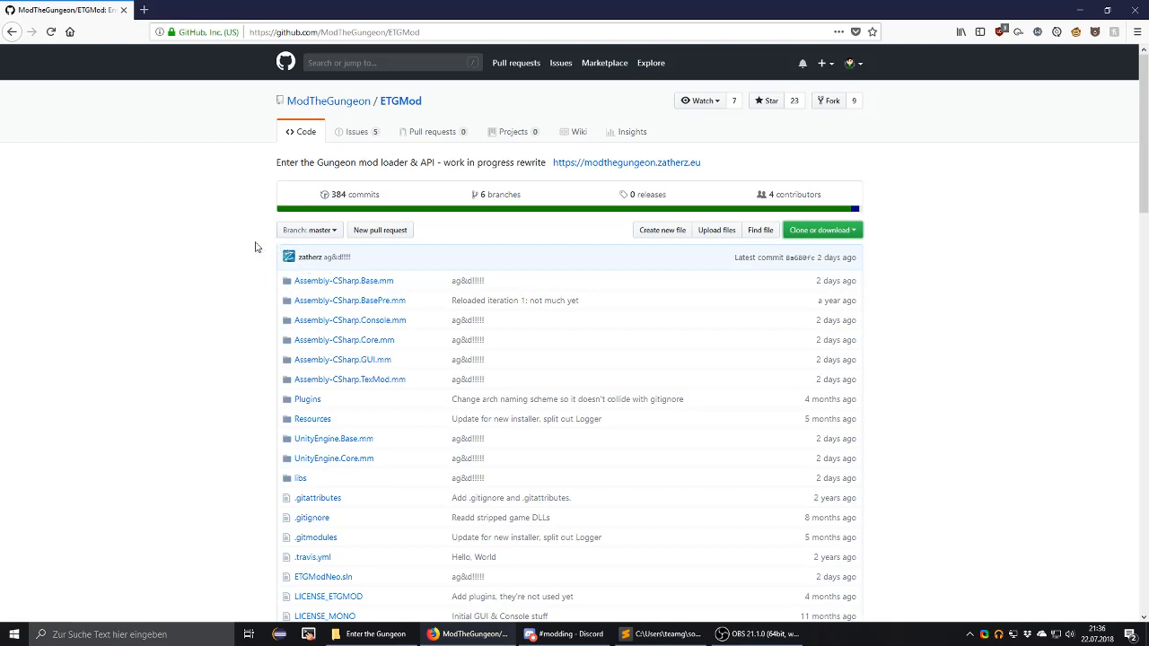
pyautogui.moveTo(593, 131)
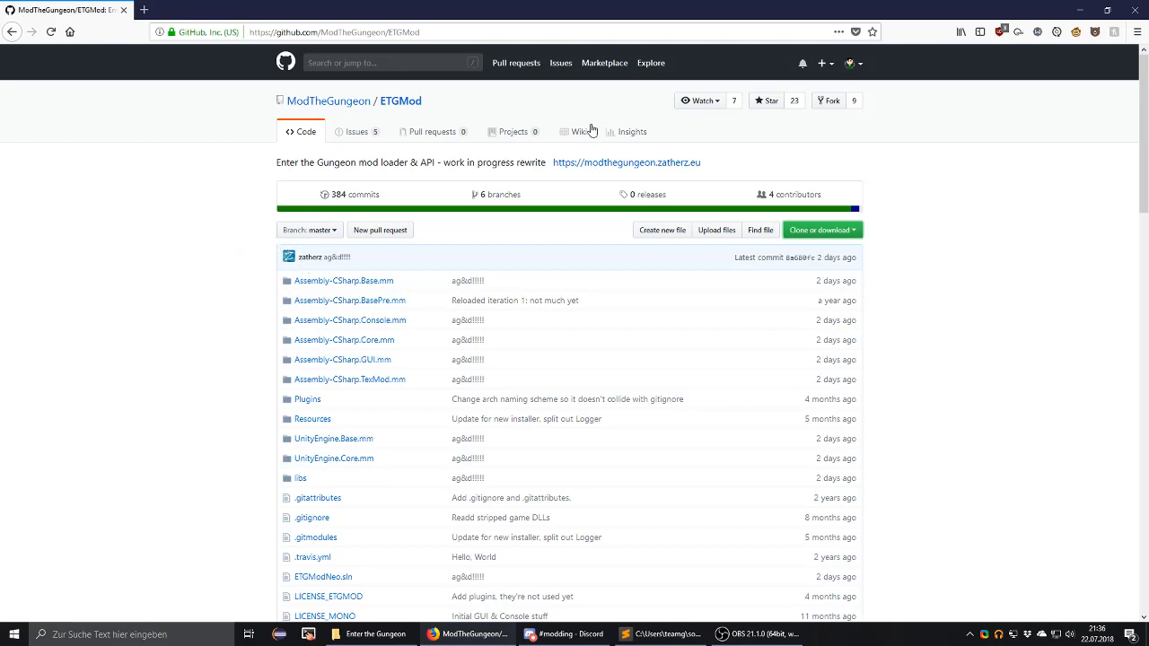
pyautogui.moveTo(937, 217)
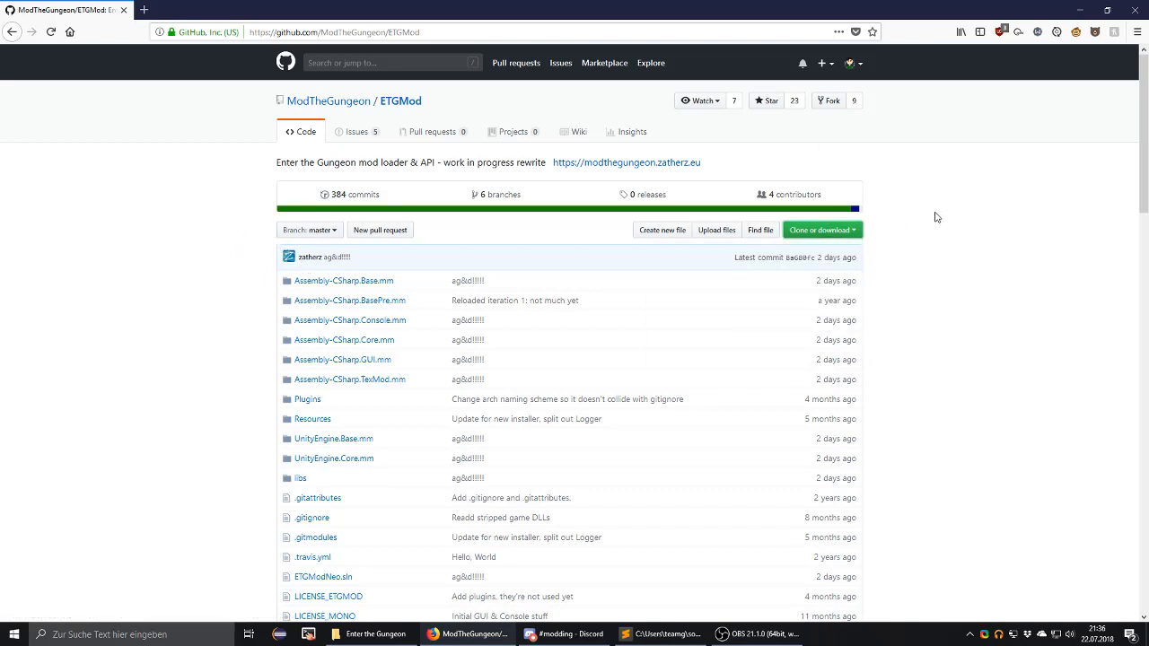
# Reach the repos folder under source in File Explorer toward the local ETGMod clone.
pyautogui.click(370, 636)
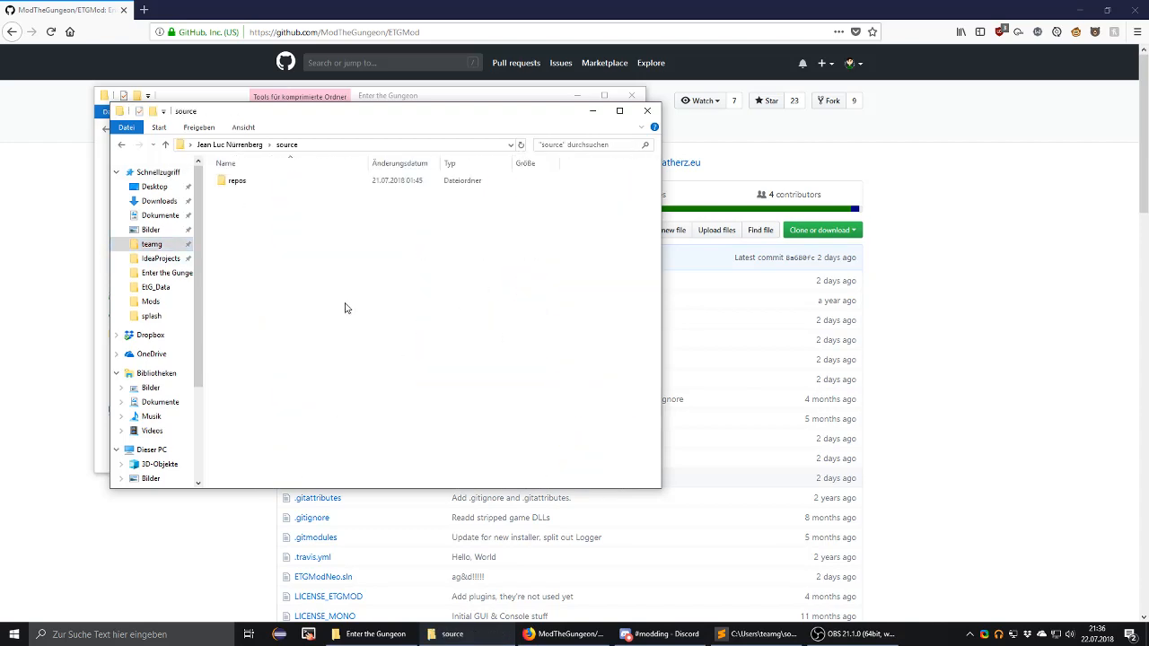
pyautogui.doubleClick(237, 180)
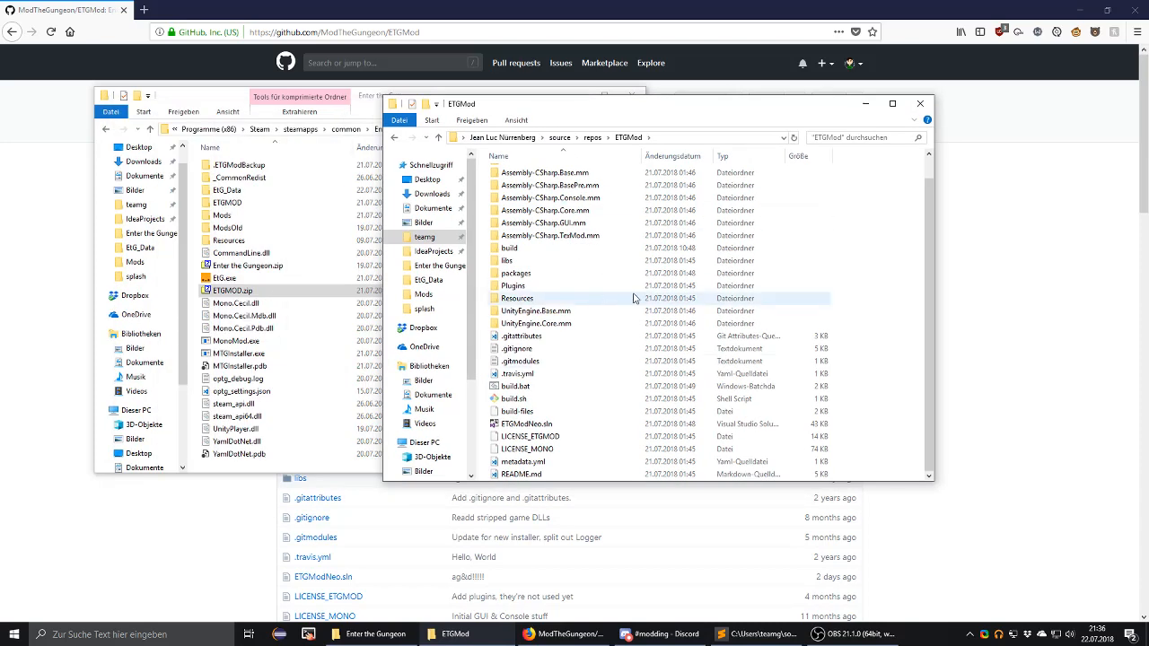
pyautogui.moveTo(525, 424)
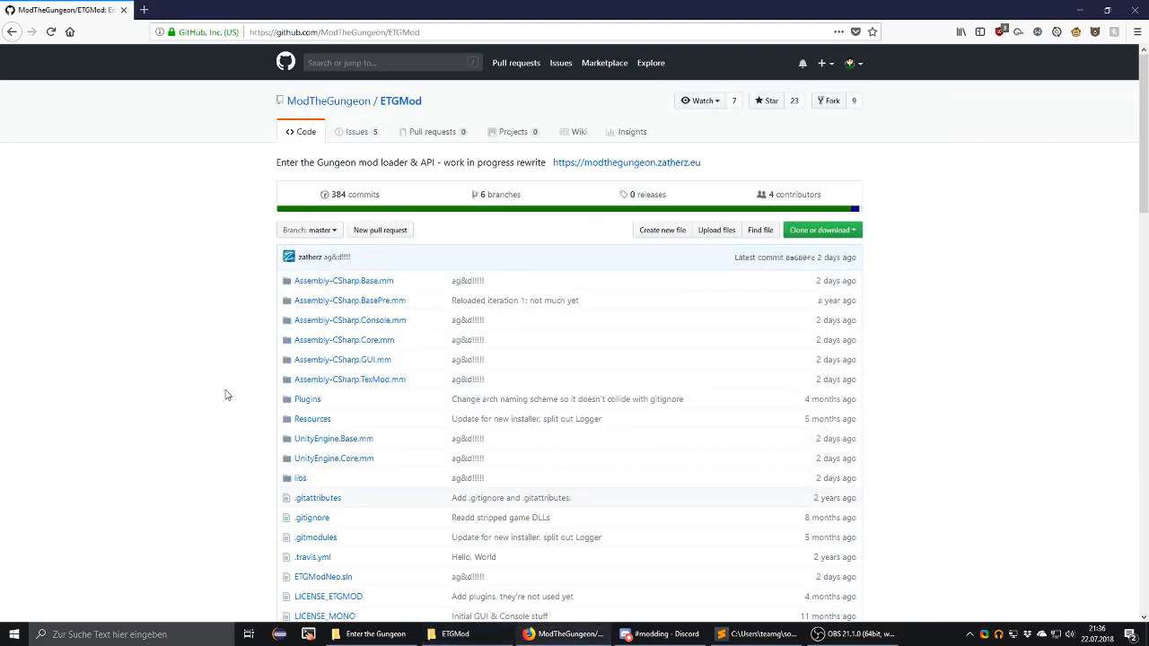
pyautogui.scroll(-3)
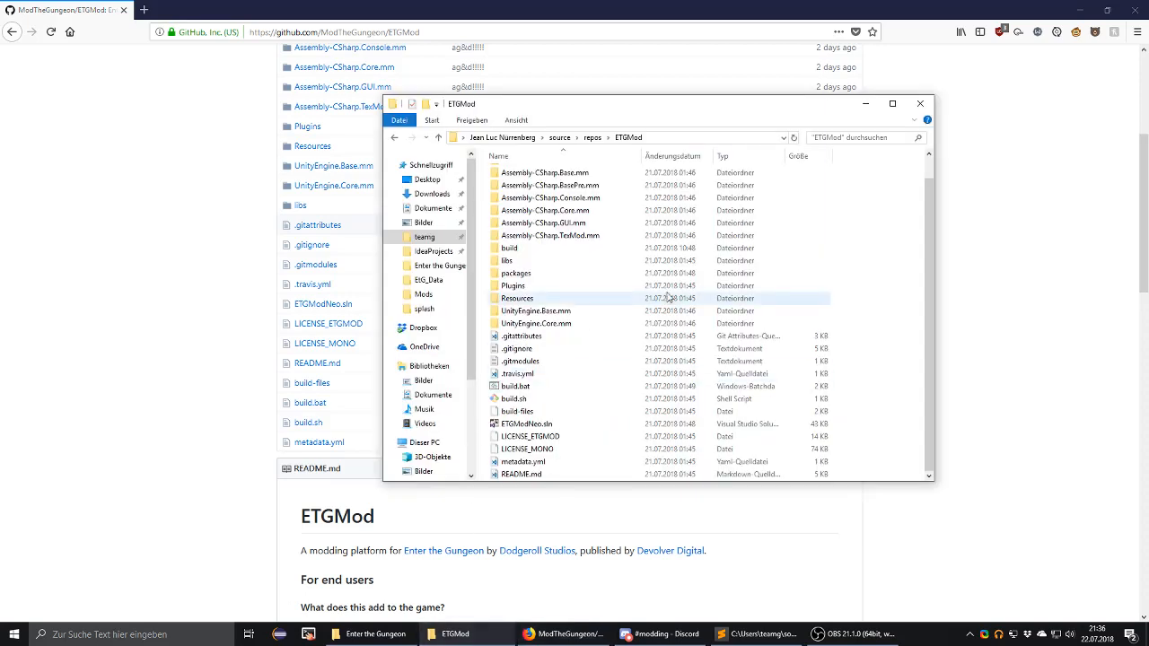
pyautogui.click(514, 386)
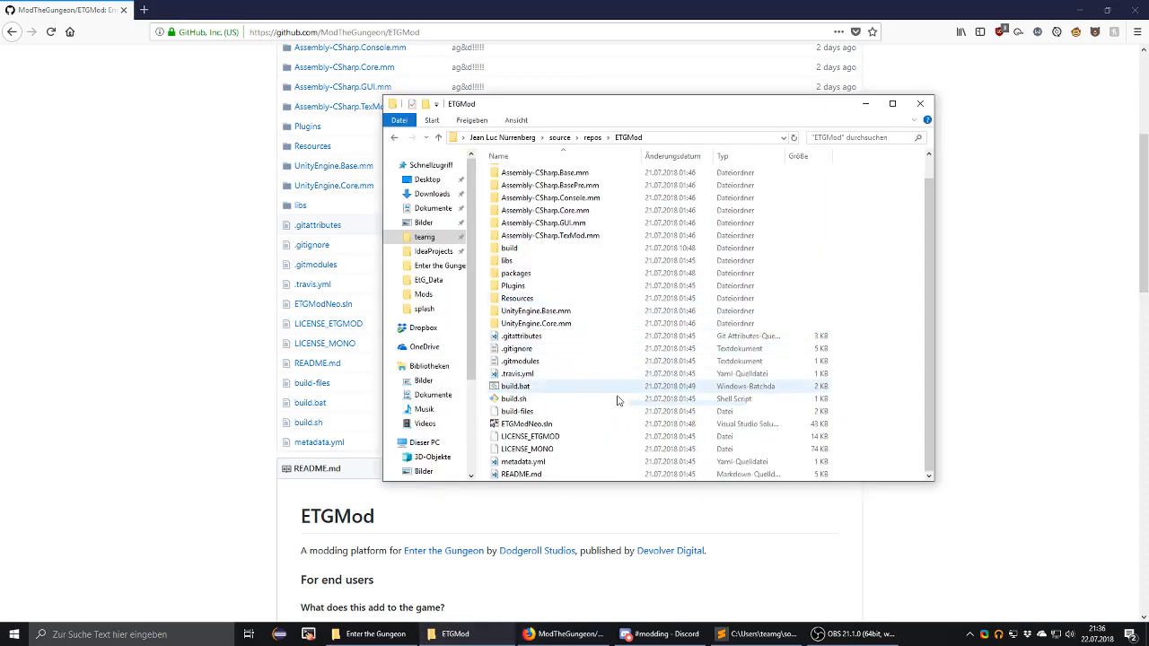
pyautogui.moveTo(575, 412)
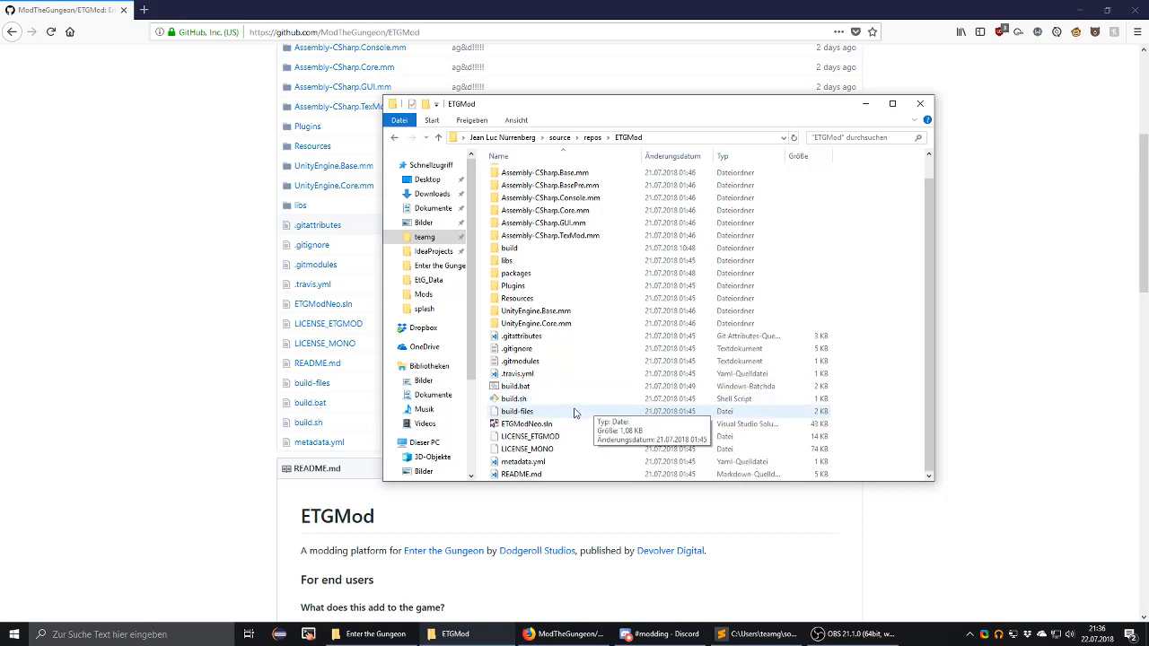
pyautogui.moveTo(603, 409)
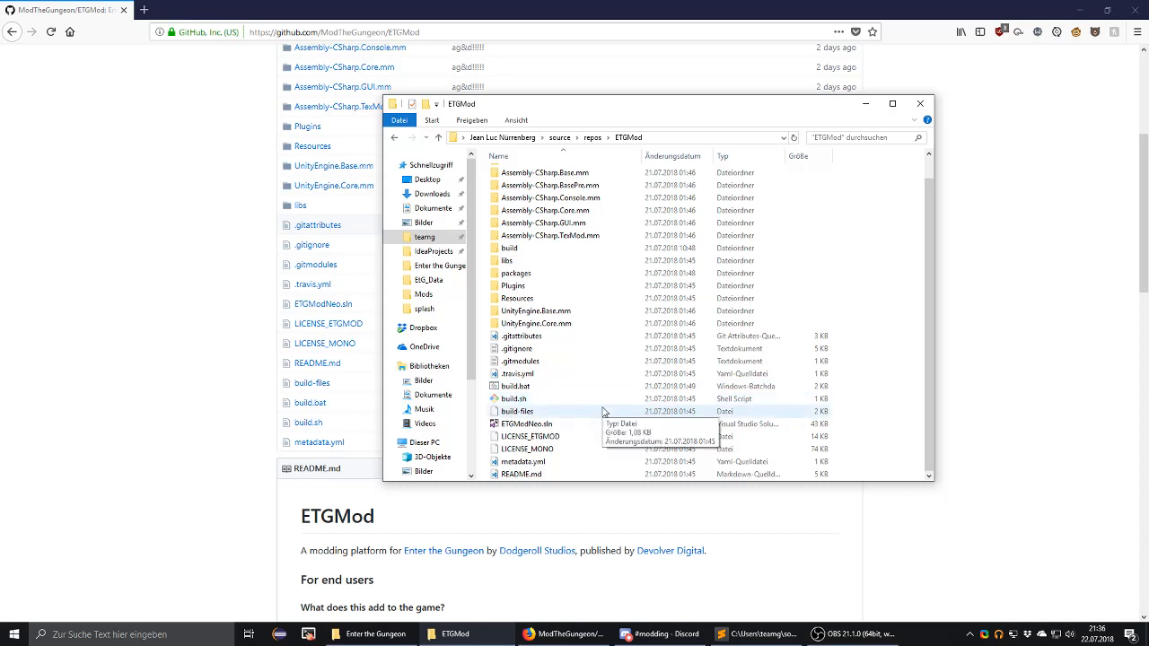
pyautogui.moveTo(514, 386)
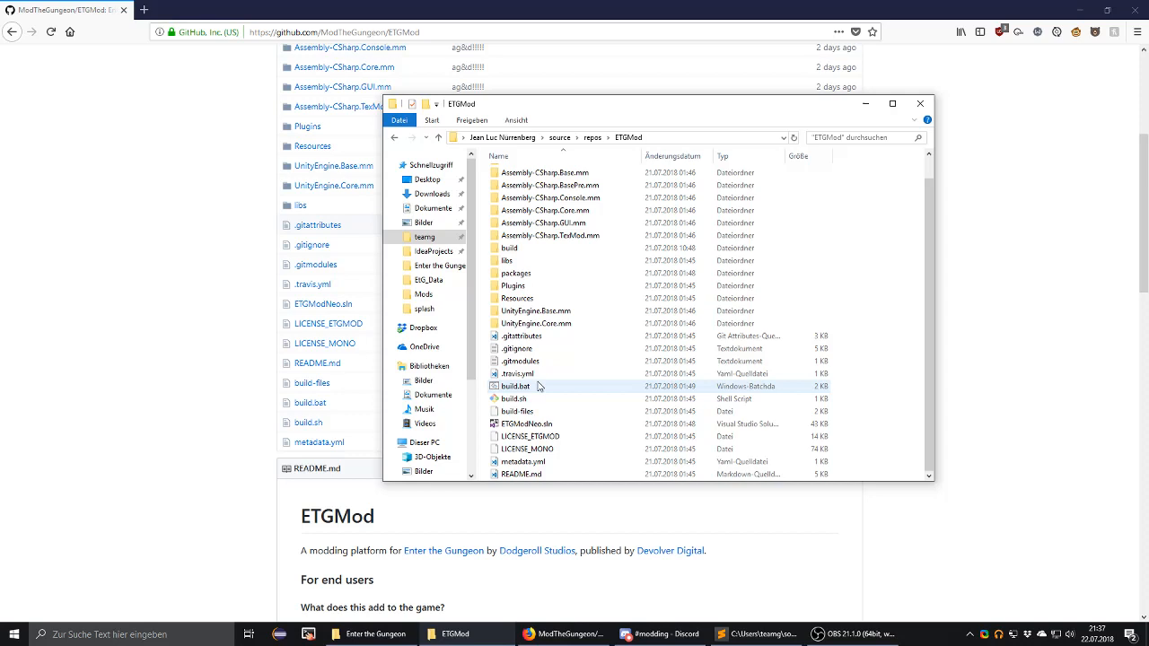
pyautogui.moveTo(515, 386)
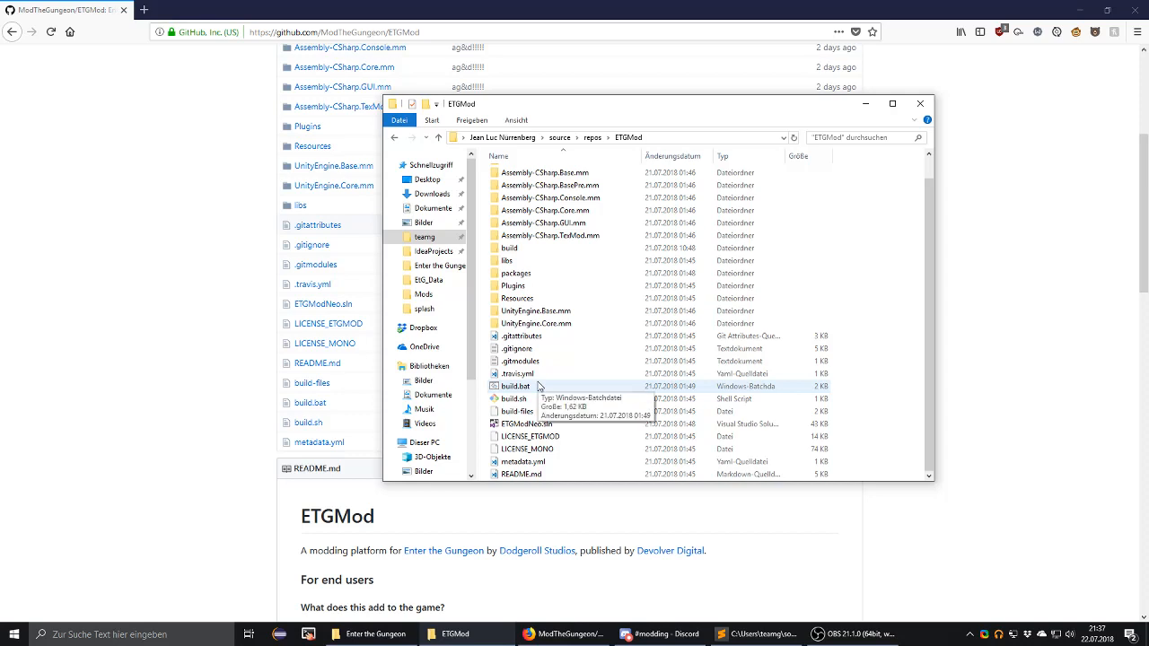
pyautogui.moveTo(607, 449)
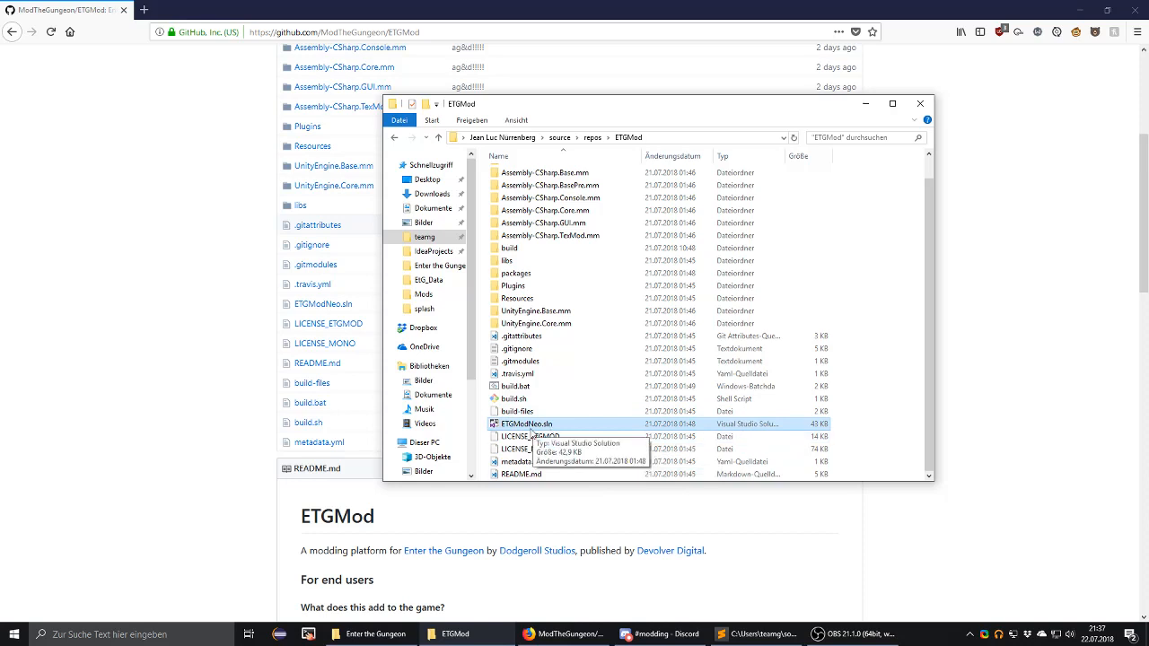
pyautogui.moveTo(542, 386)
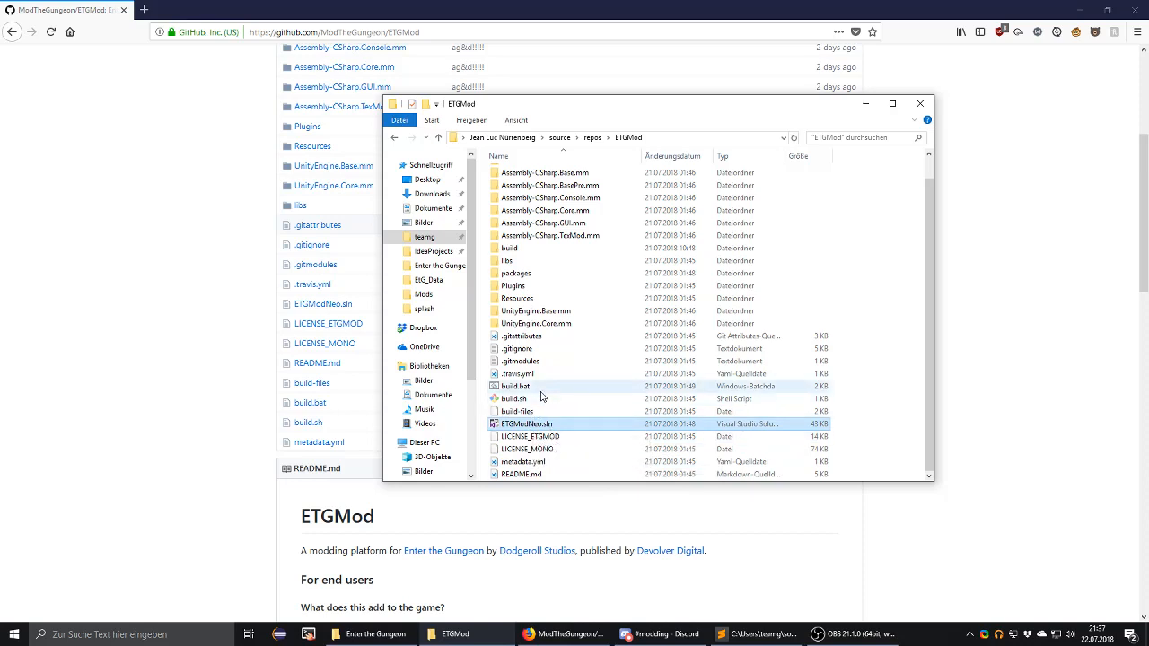
pyautogui.moveTo(543, 223)
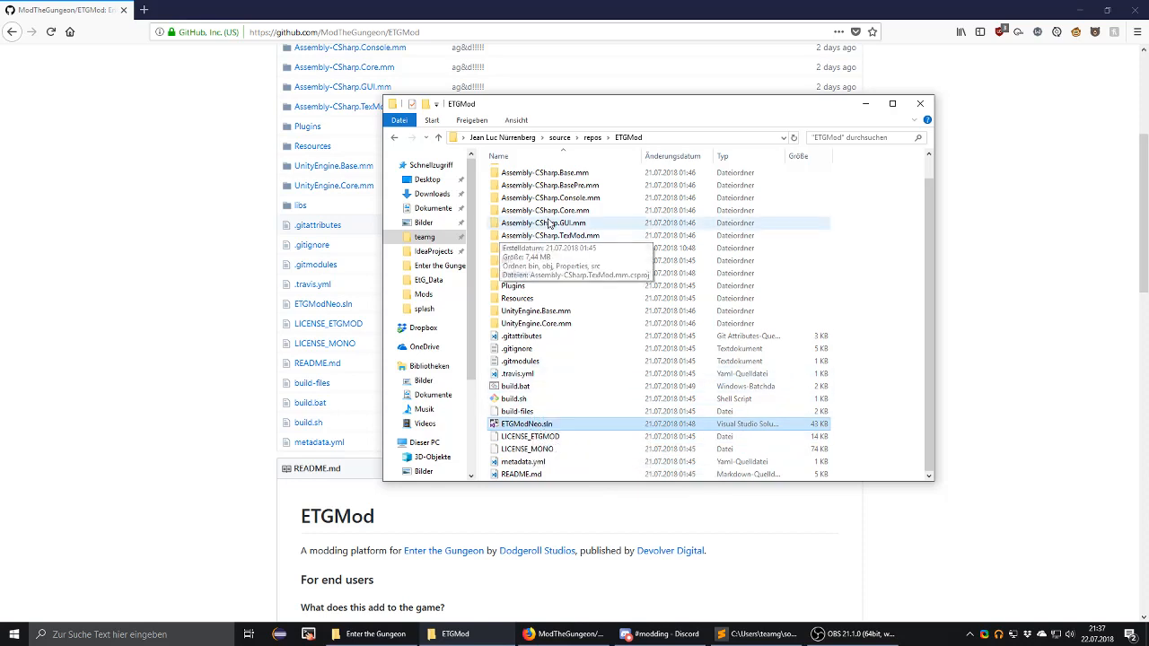
pyautogui.click(514, 386)
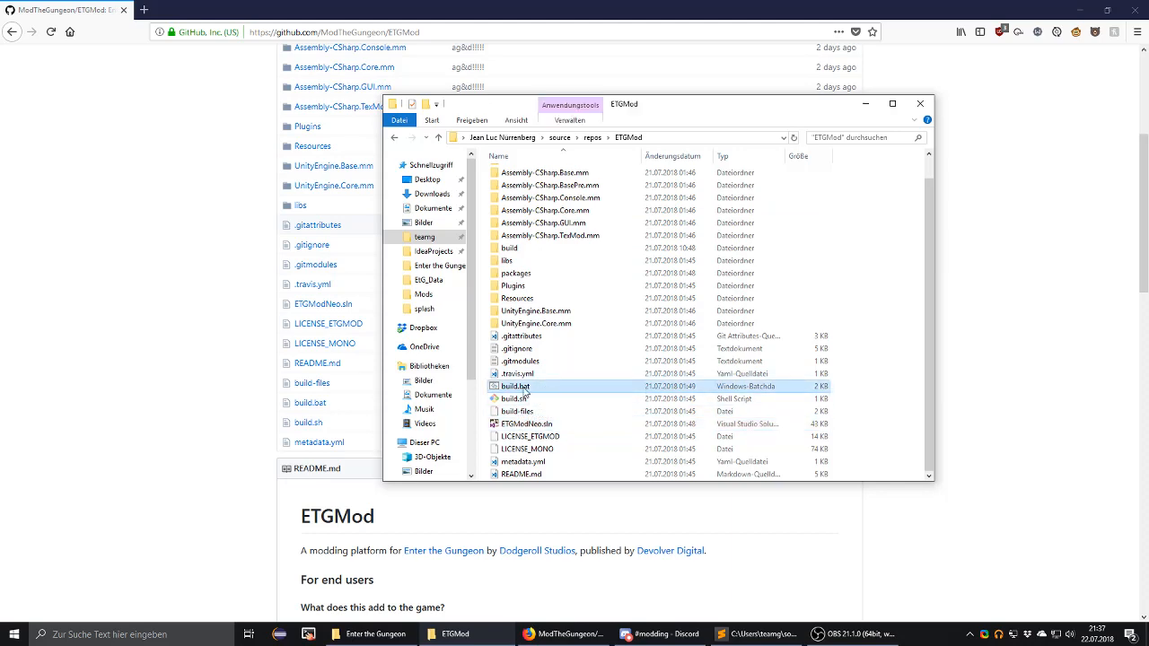
pyautogui.rightClick(517, 386)
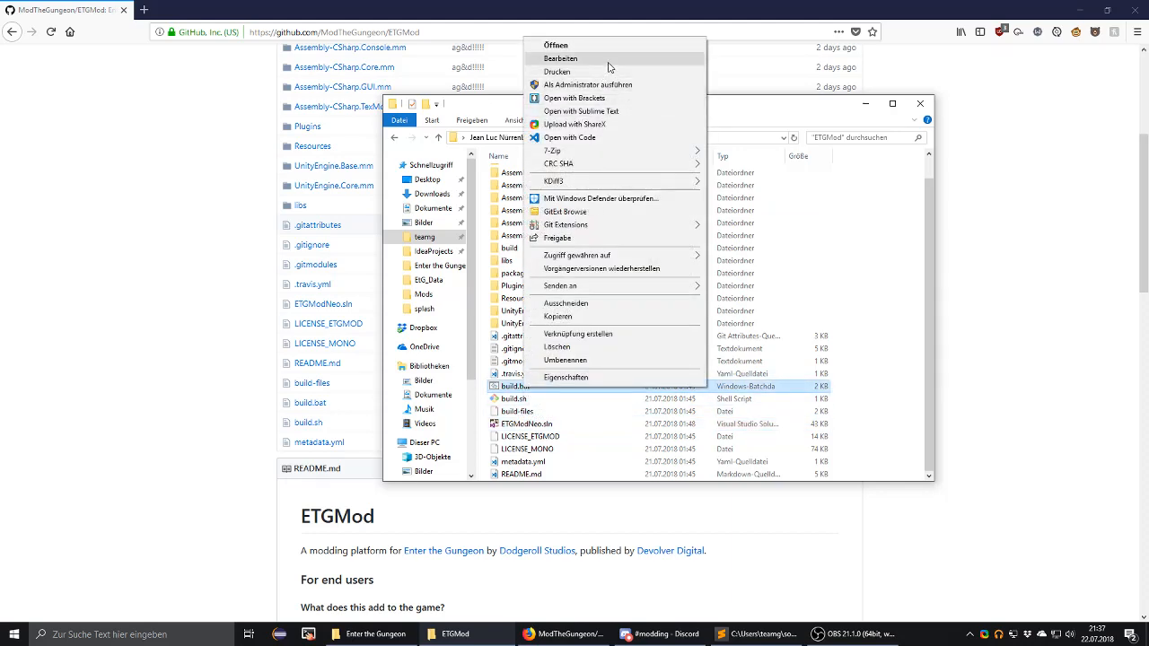
pyautogui.click(561, 58)
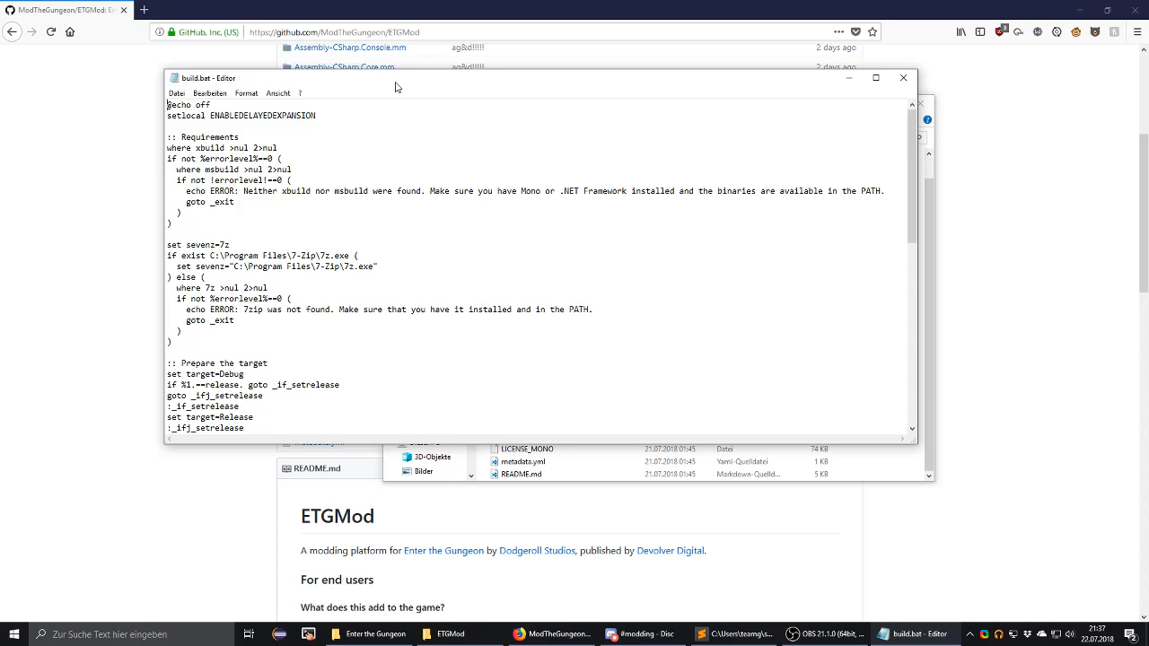
pyautogui.scroll(-3)
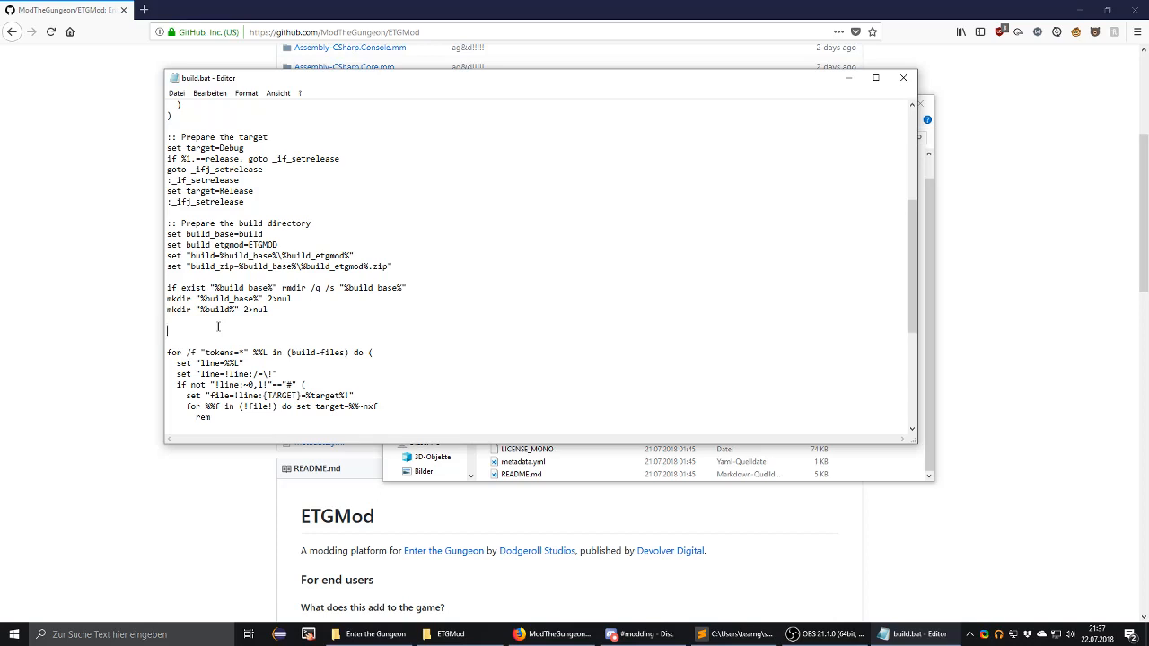
pyautogui.moveTo(510, 314)
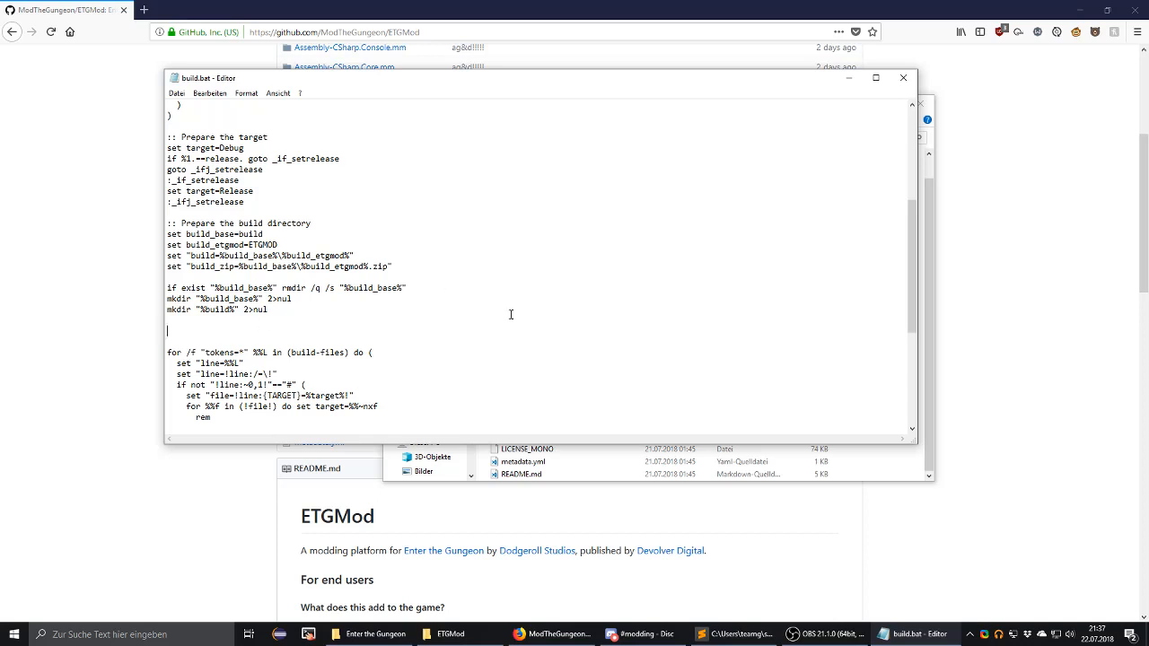
pyautogui.moveTo(876, 79)
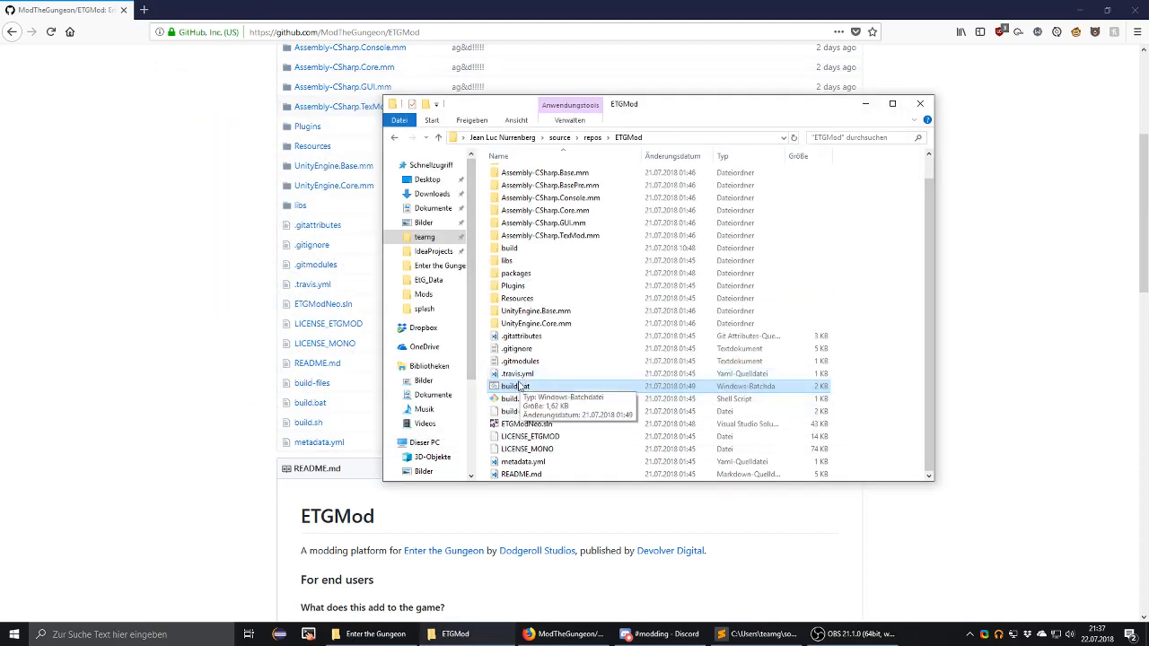
# Run build.bat and look into the newly created build folder.
pyautogui.doubleClick(517, 386)
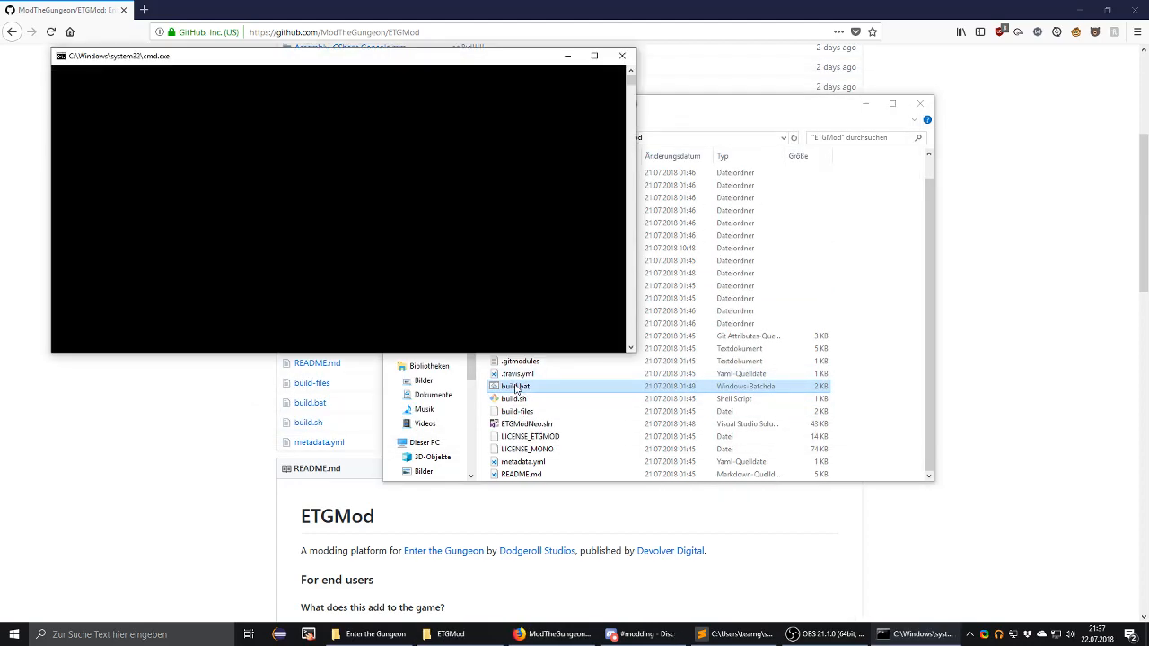
pyautogui.doubleClick(517, 386)
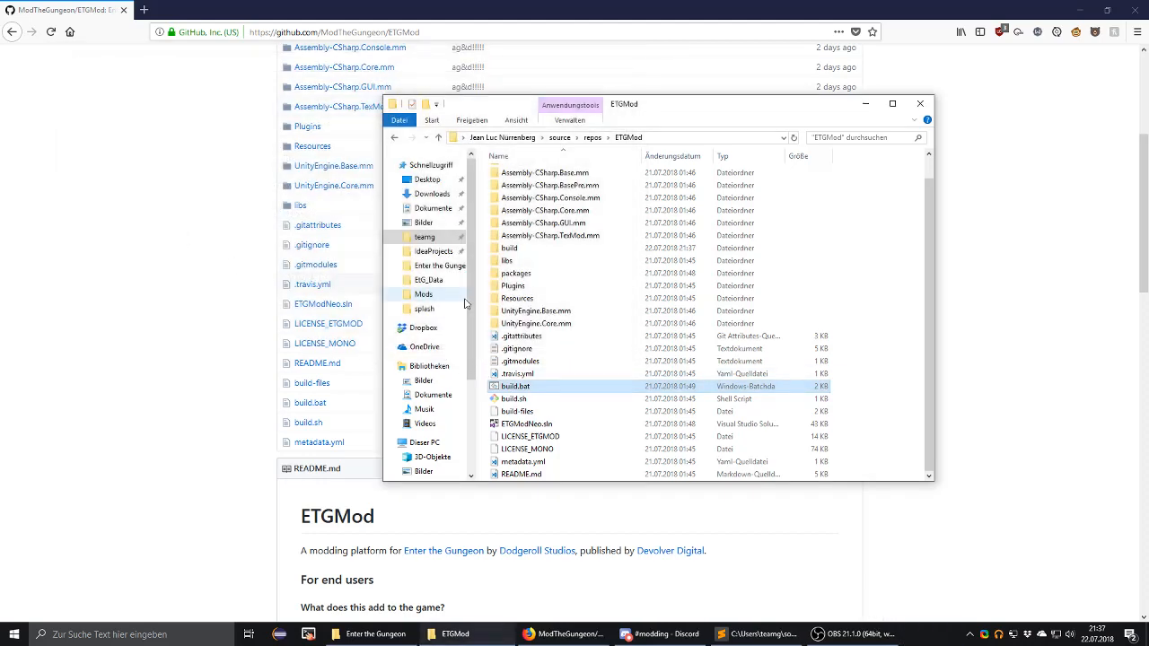
pyautogui.doubleClick(509, 248)
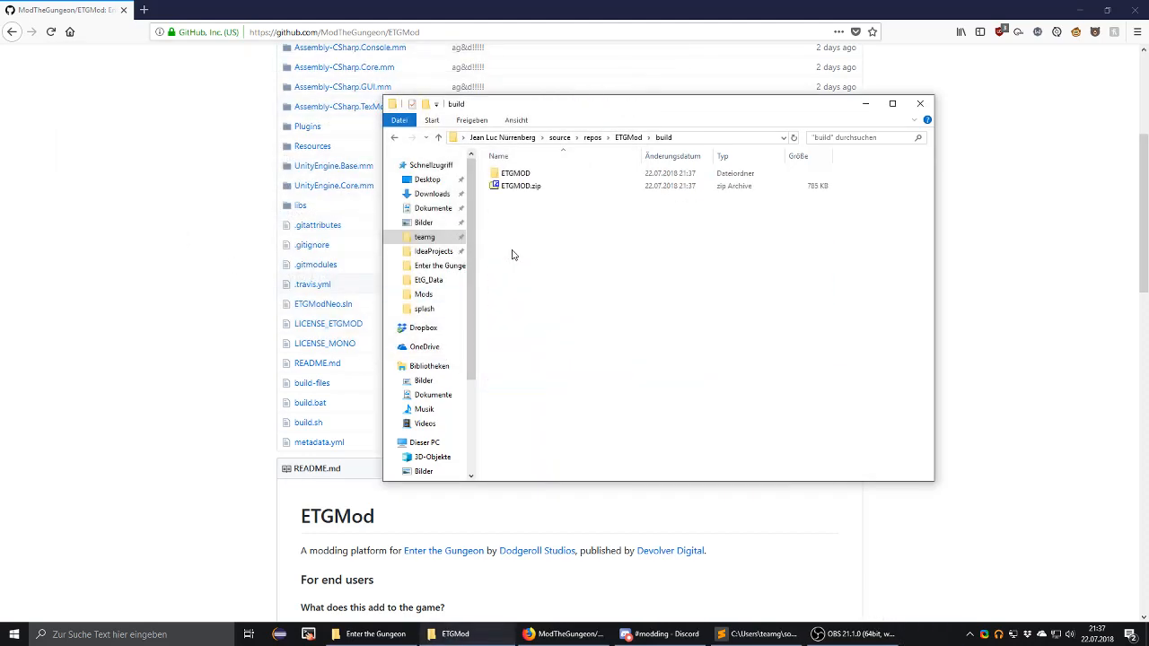
pyautogui.click(394, 144)
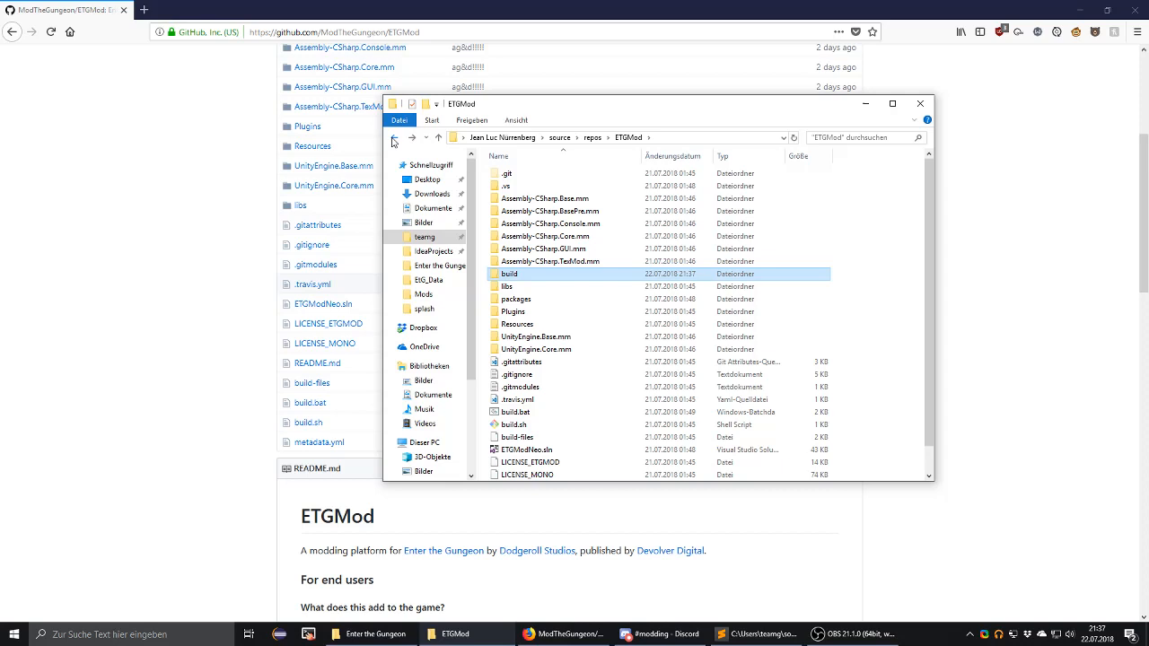
pyautogui.moveTo(547, 282)
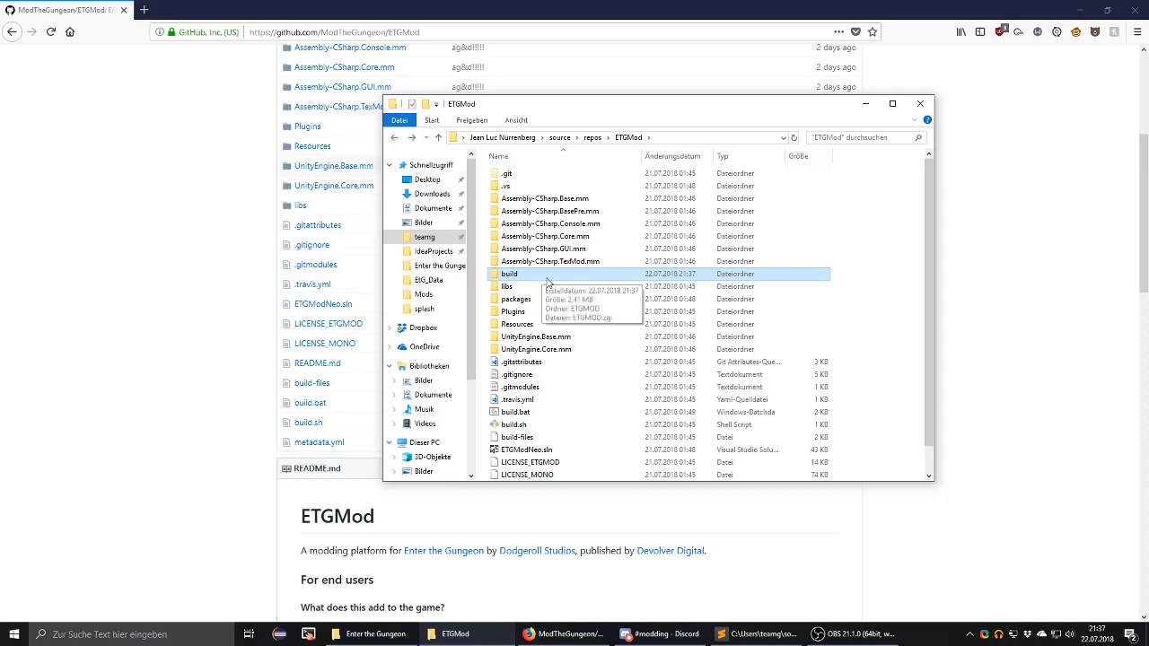
# Reopen the build folder holding the ETGMOD folder and ETGMOD.zip.
pyautogui.doubleClick(510, 273)
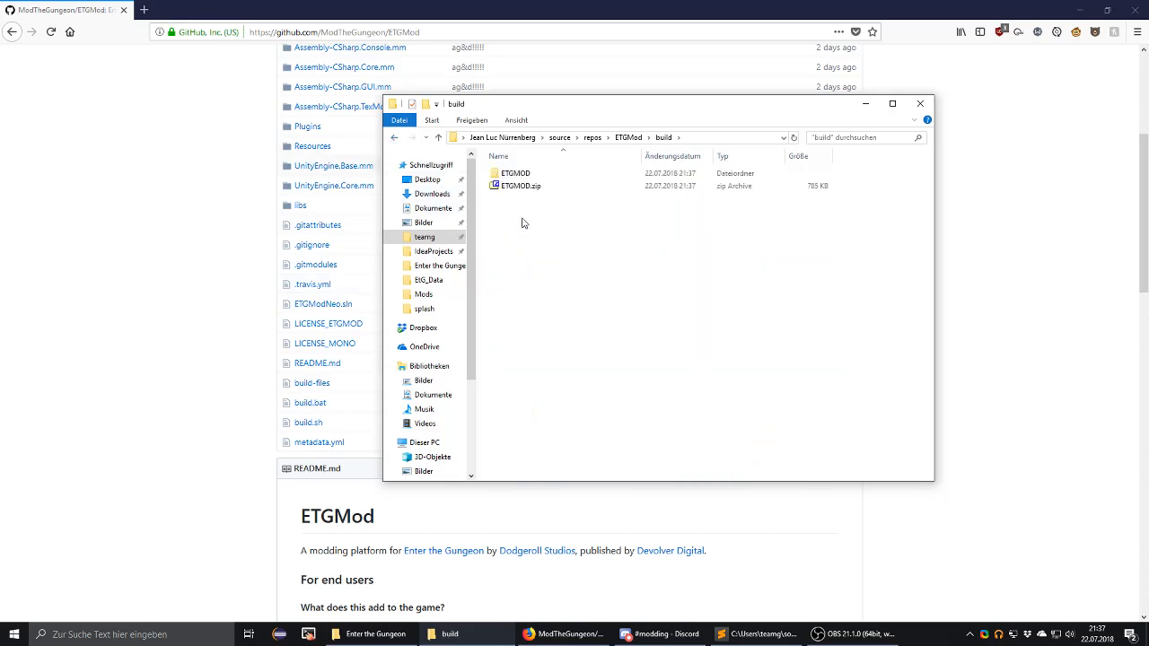
pyautogui.click(514, 173)
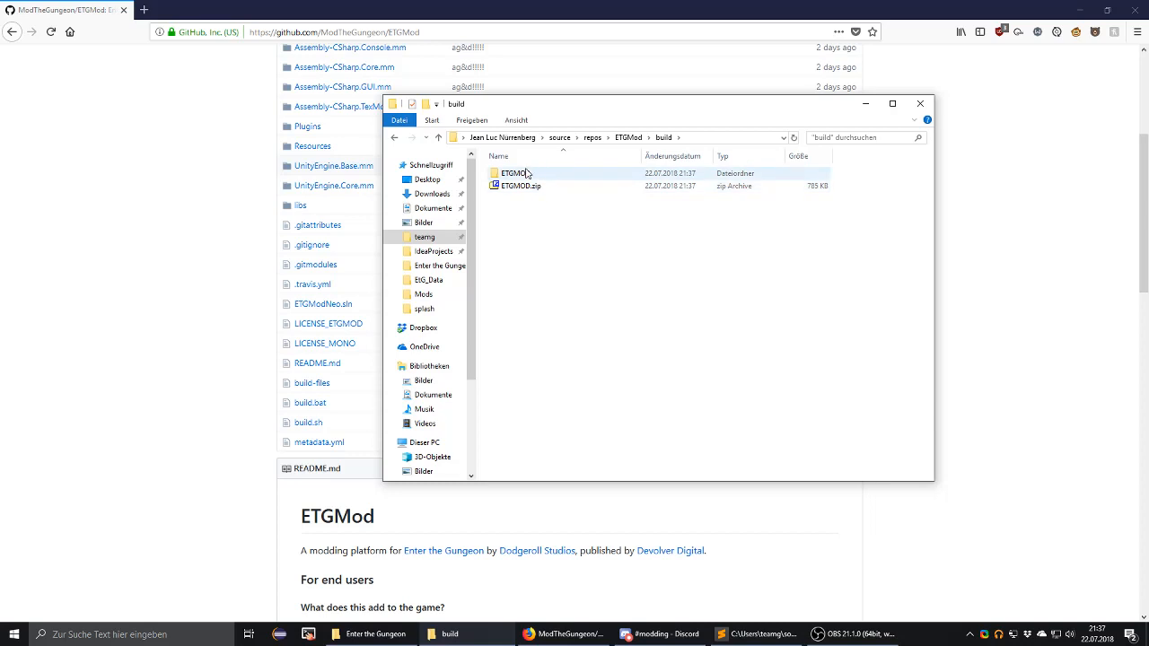
pyautogui.moveTo(514, 173)
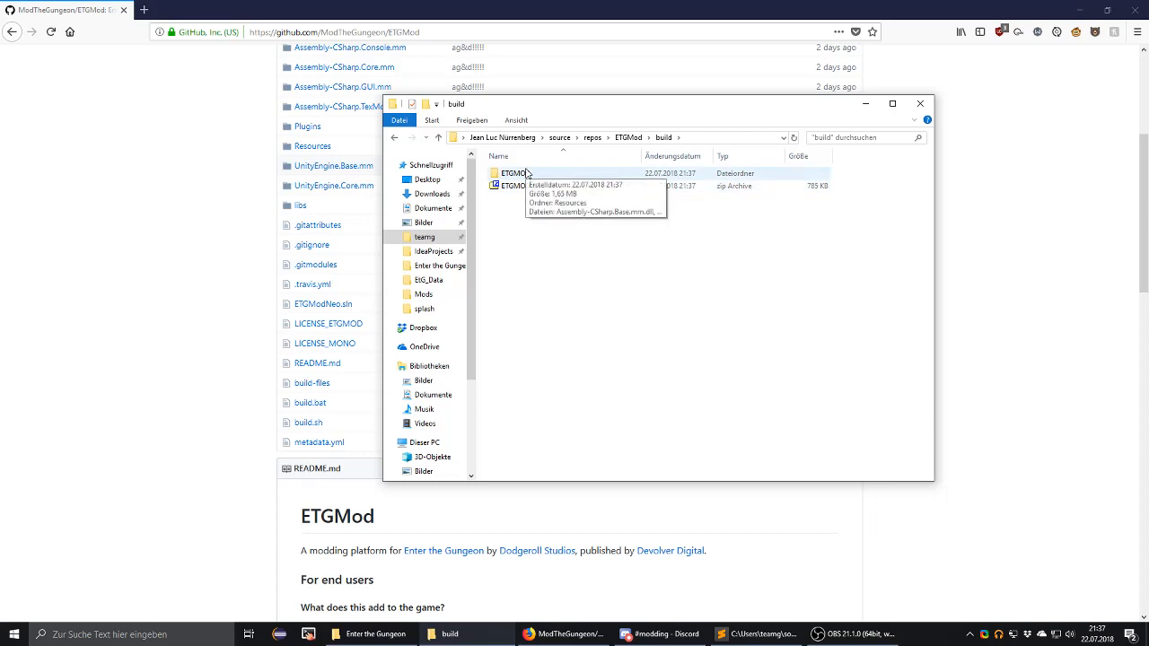
pyautogui.moveTo(625, 151)
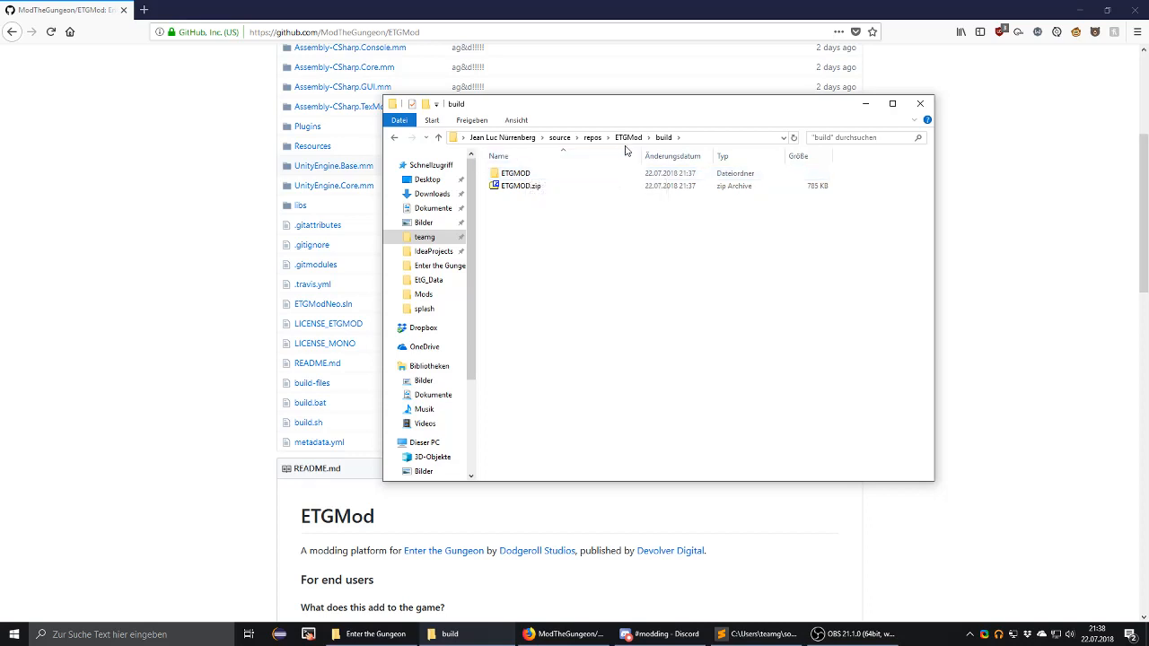
pyautogui.click(628, 137)
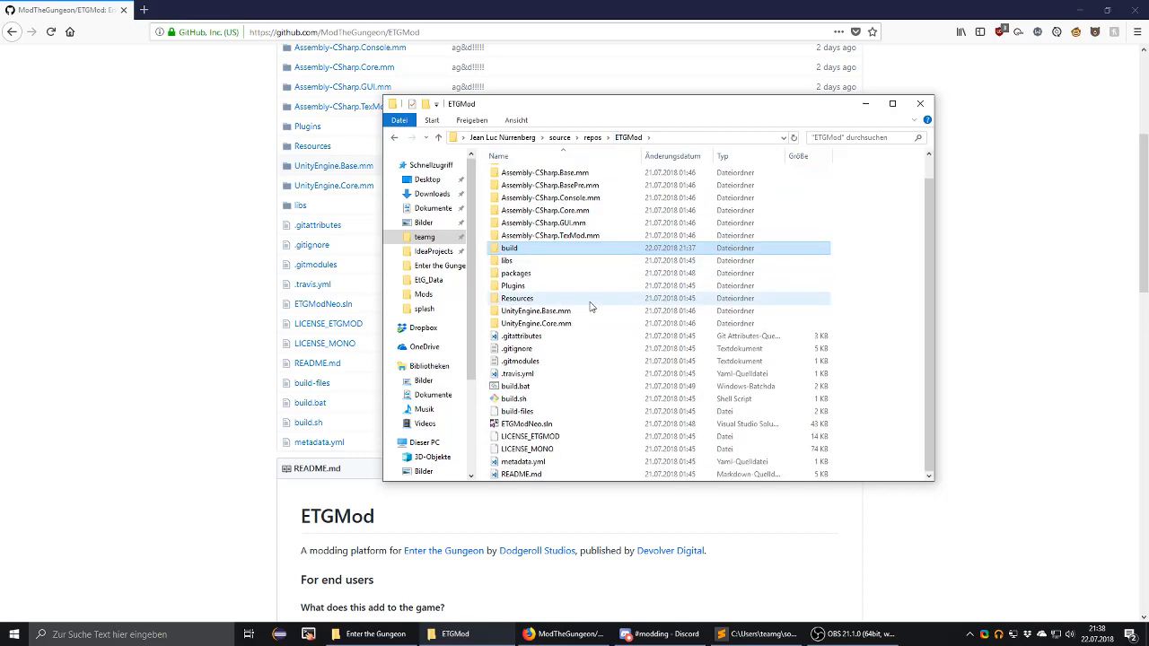
pyautogui.doubleClick(510, 248)
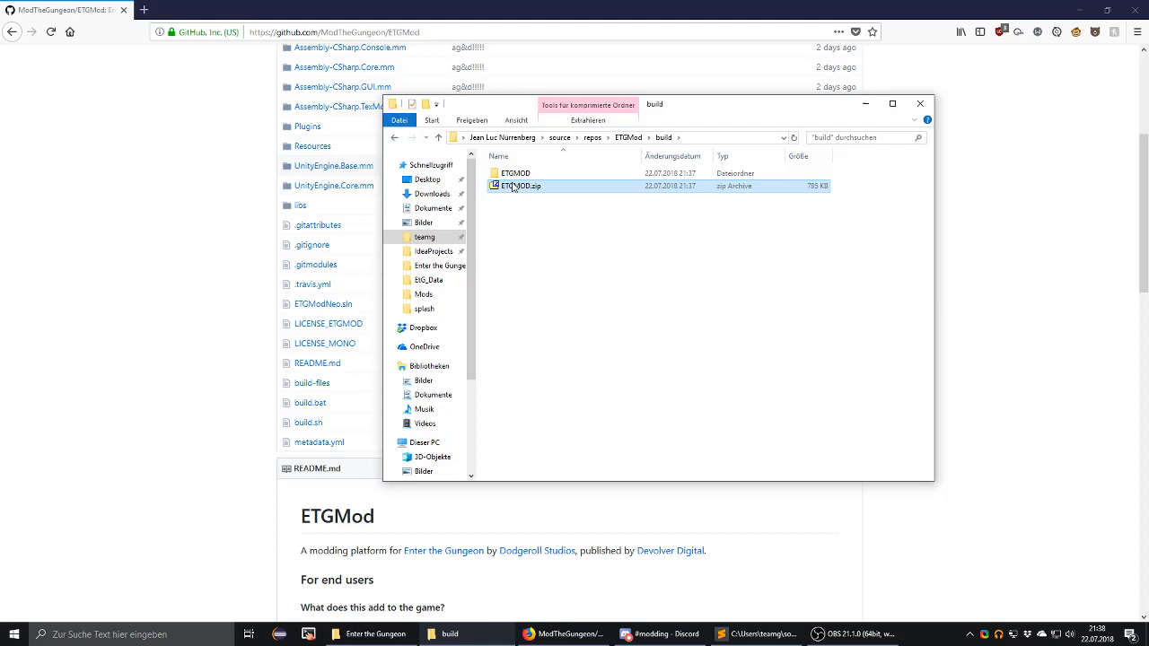
# View ETGMOD.zip's contents in 7-Zip and select metadata.yml.
pyautogui.doubleClick(523, 185)
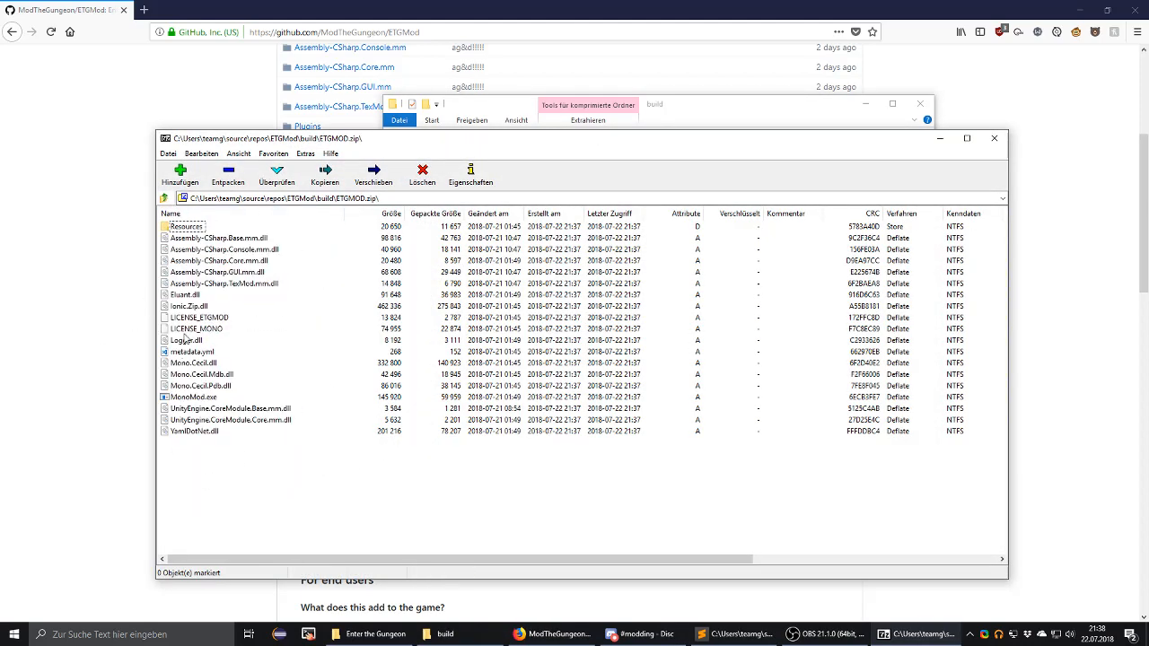
pyautogui.moveTo(165, 351)
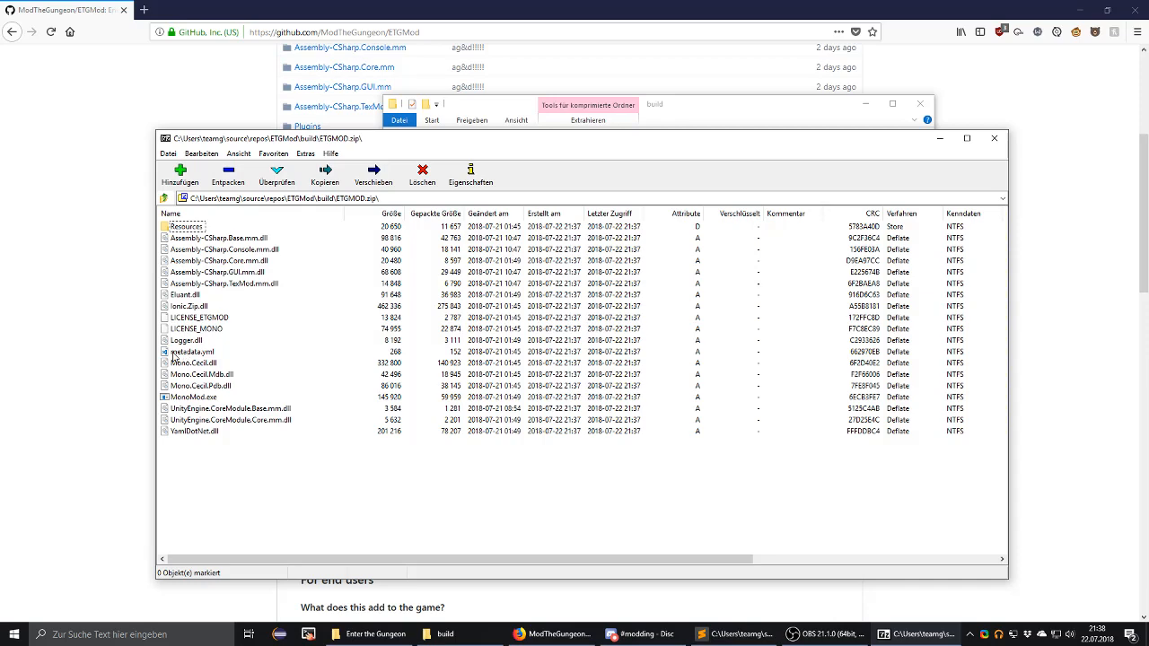
pyautogui.click(188, 350)
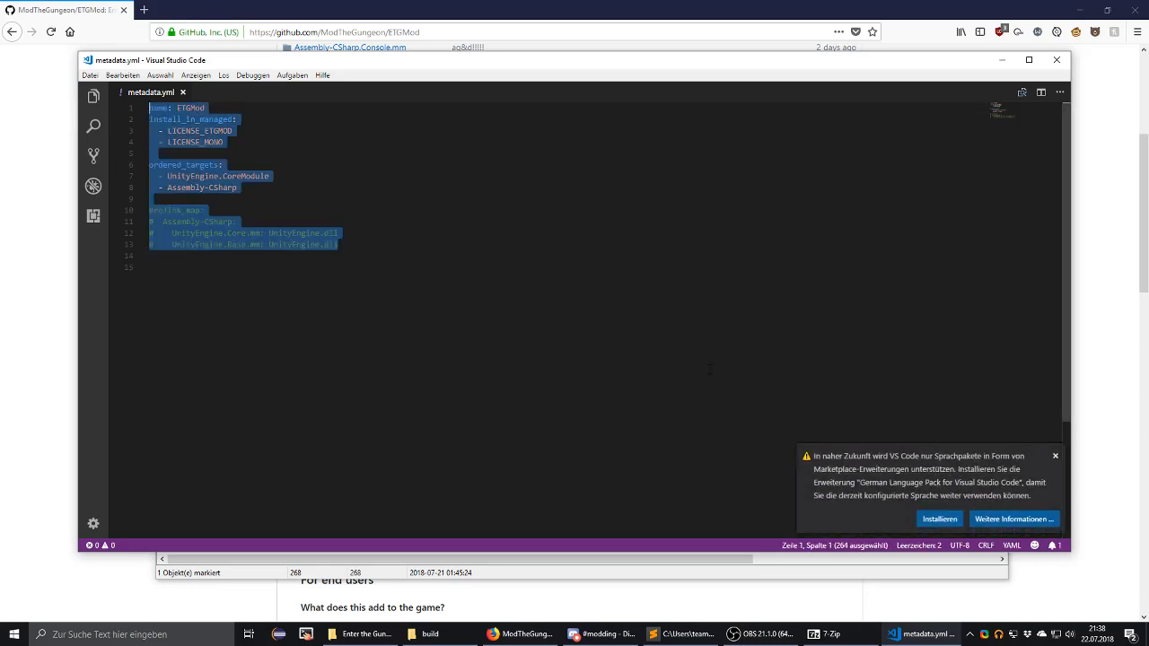
pyautogui.click(1056, 456)
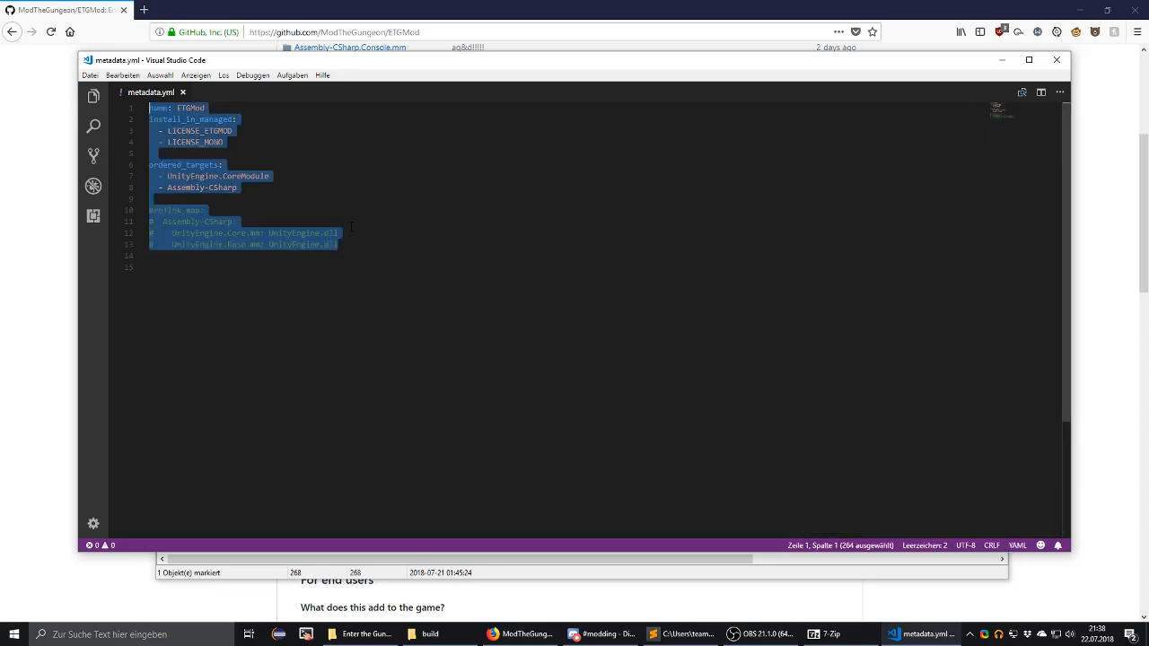
pyautogui.click(337, 222)
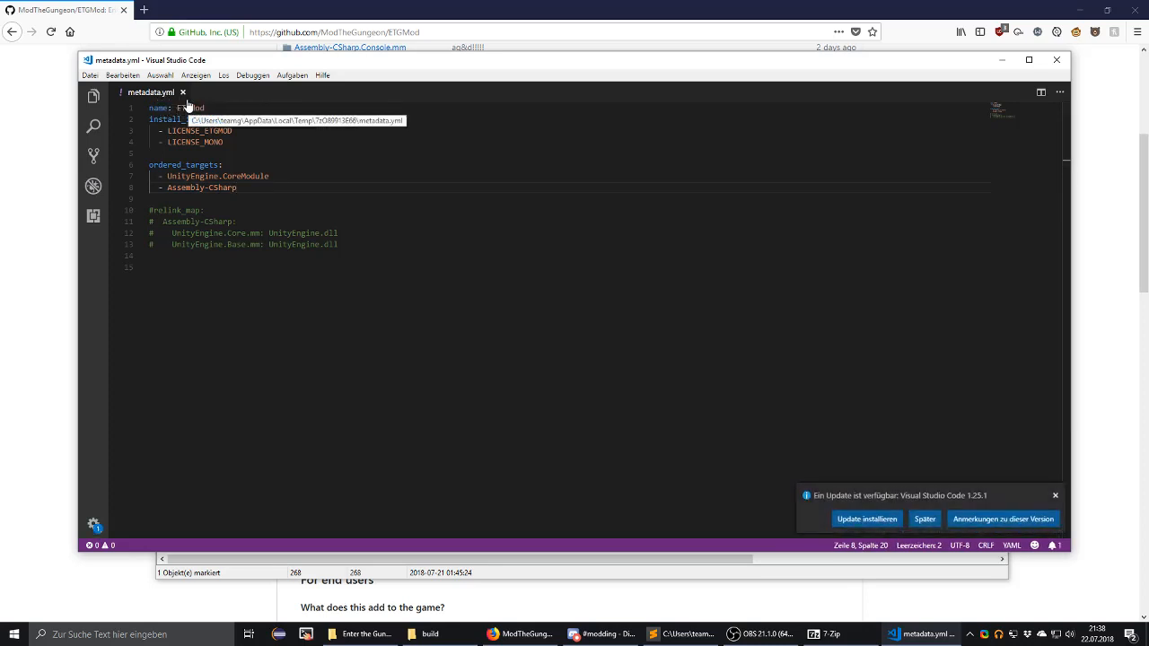
pyautogui.moveTo(165, 102)
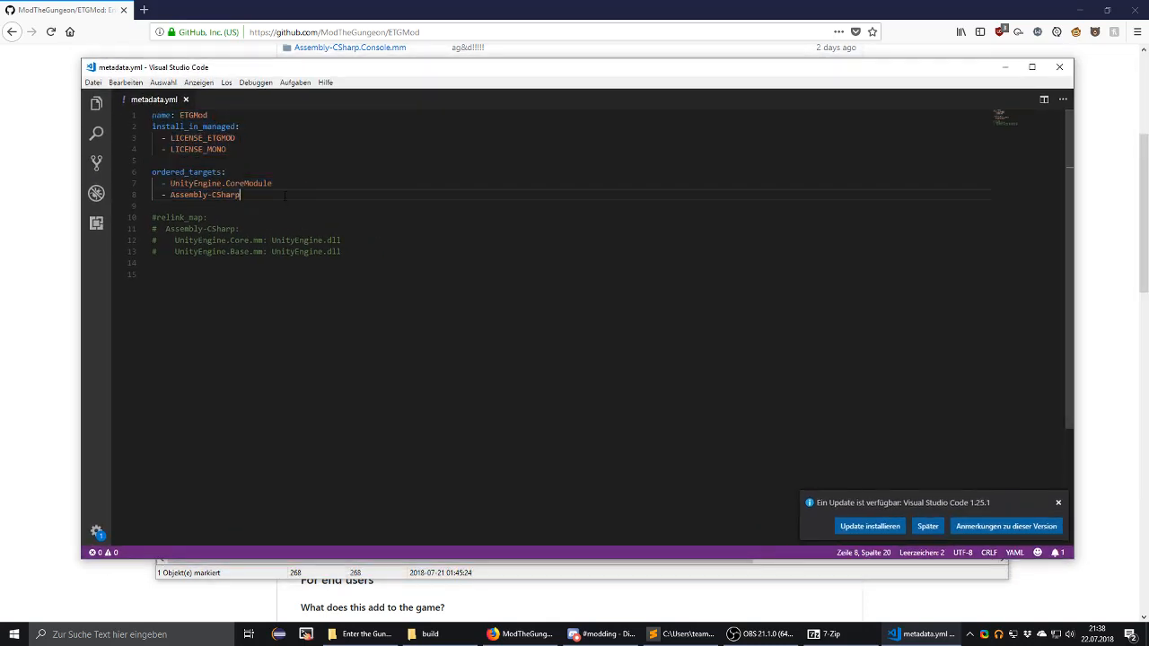
pyautogui.click(187, 99)
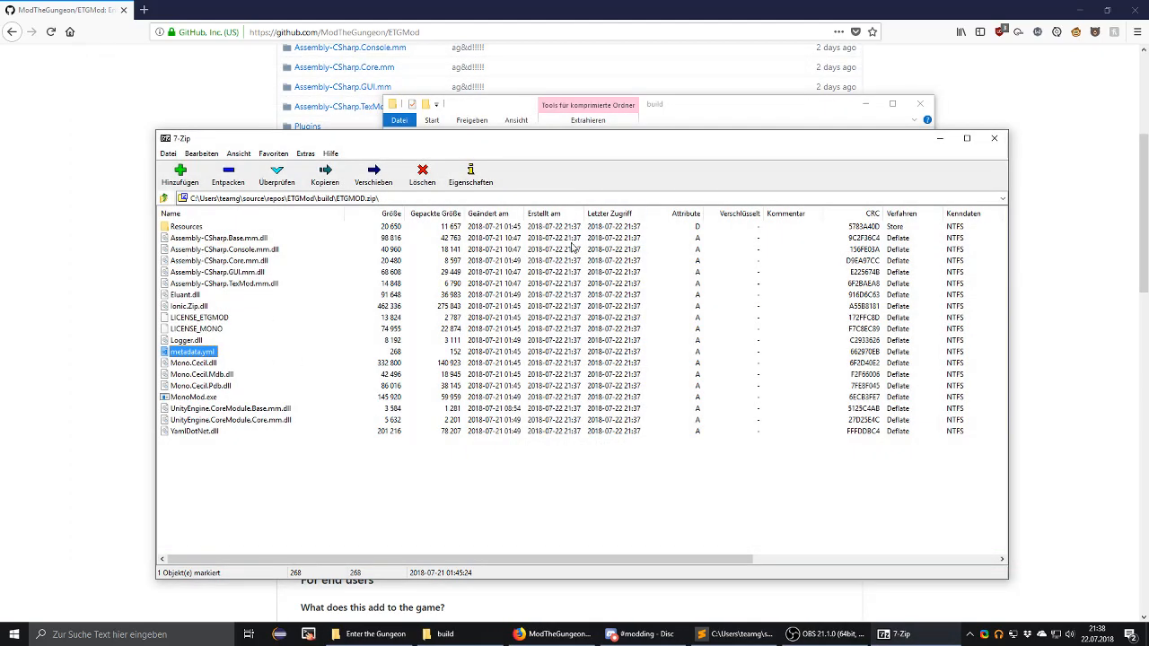
pyautogui.moveTo(994, 139)
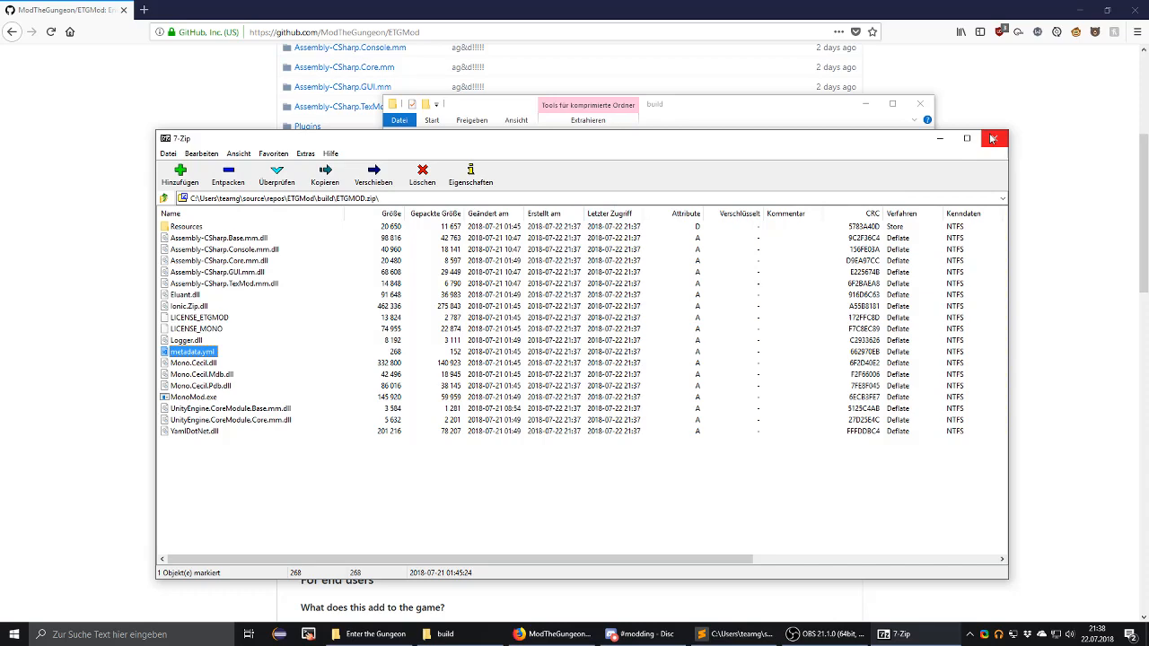
# Leave the archive listing and go to the ModTheGungeon organisation page on GitHub.
pyautogui.click(993, 139)
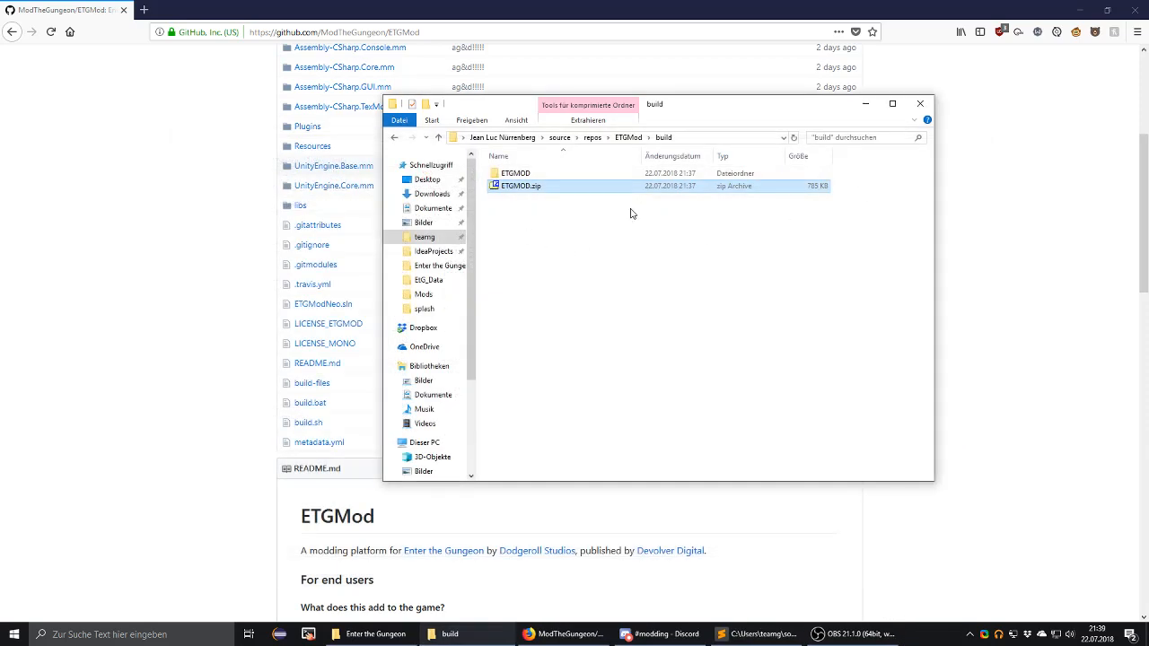
pyautogui.click(623, 301)
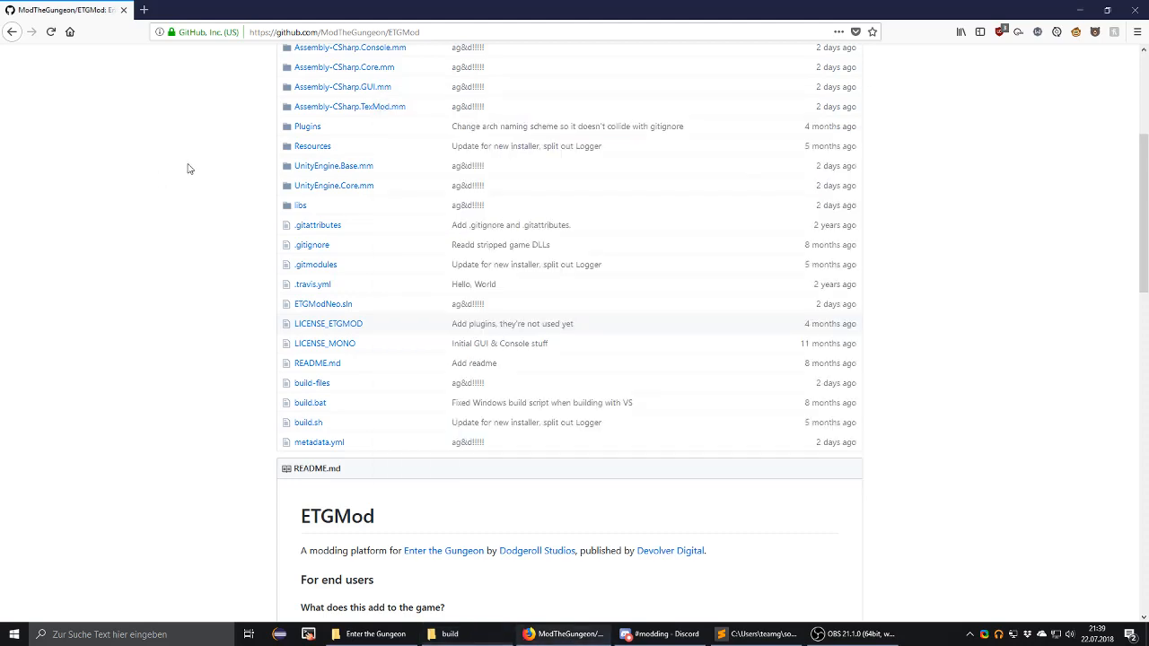
pyautogui.scroll(3)
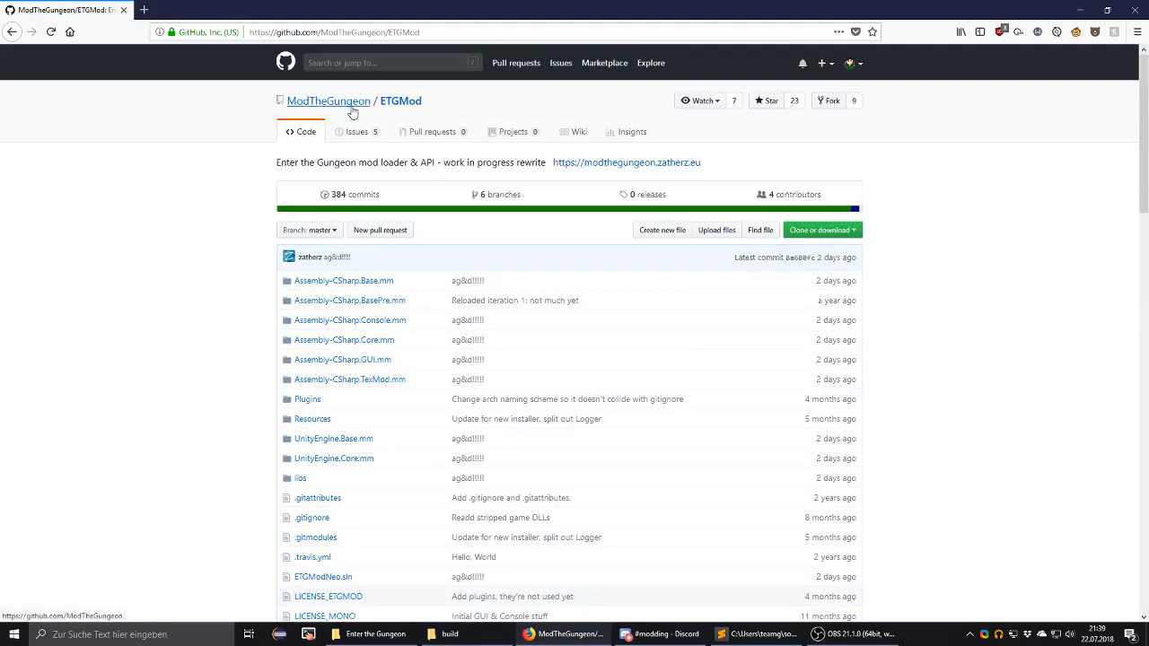
pyautogui.click(328, 101)
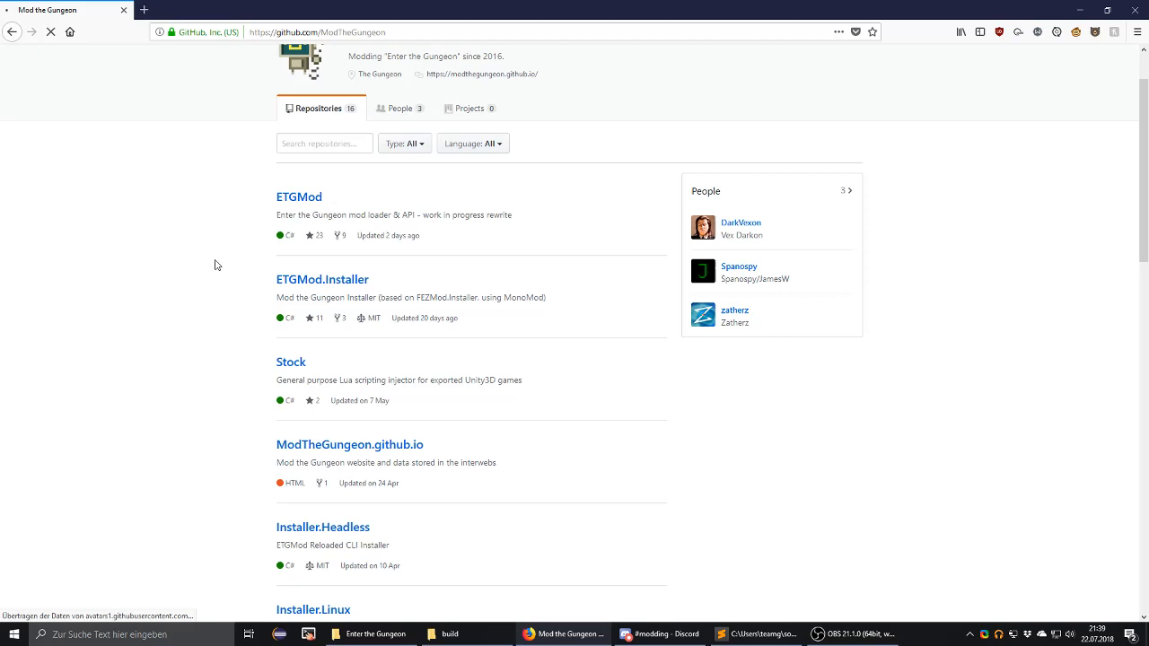
# Find Installer.Headless in the organisation's repository list and enter it.
pyautogui.scroll(-3)
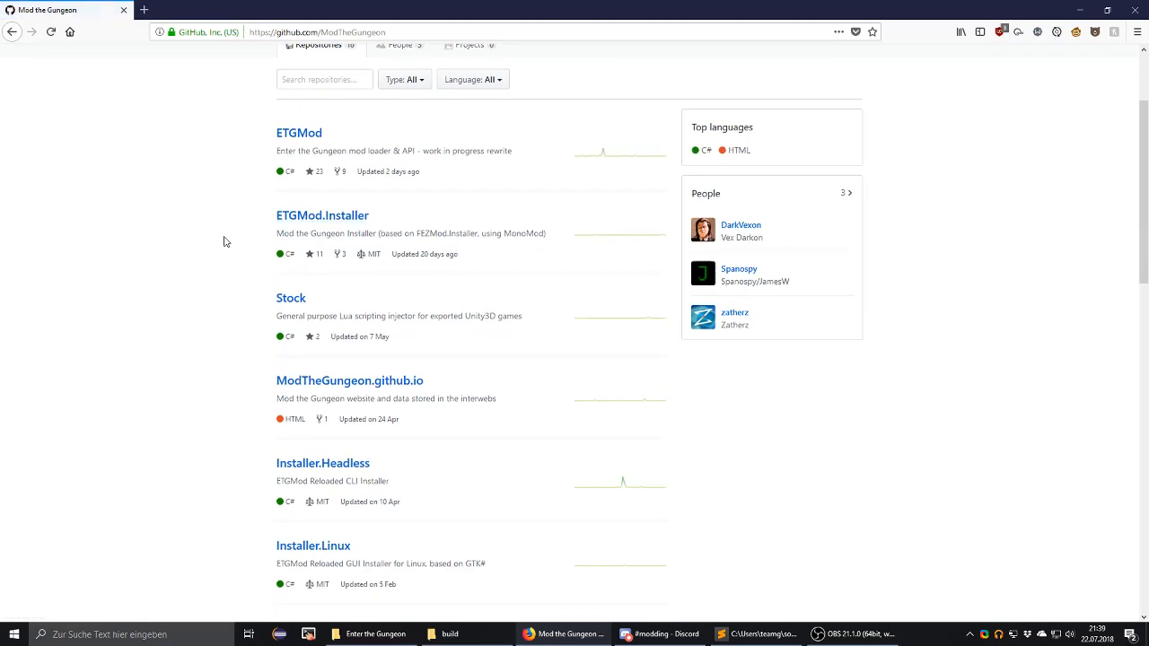
pyautogui.scroll(-3)
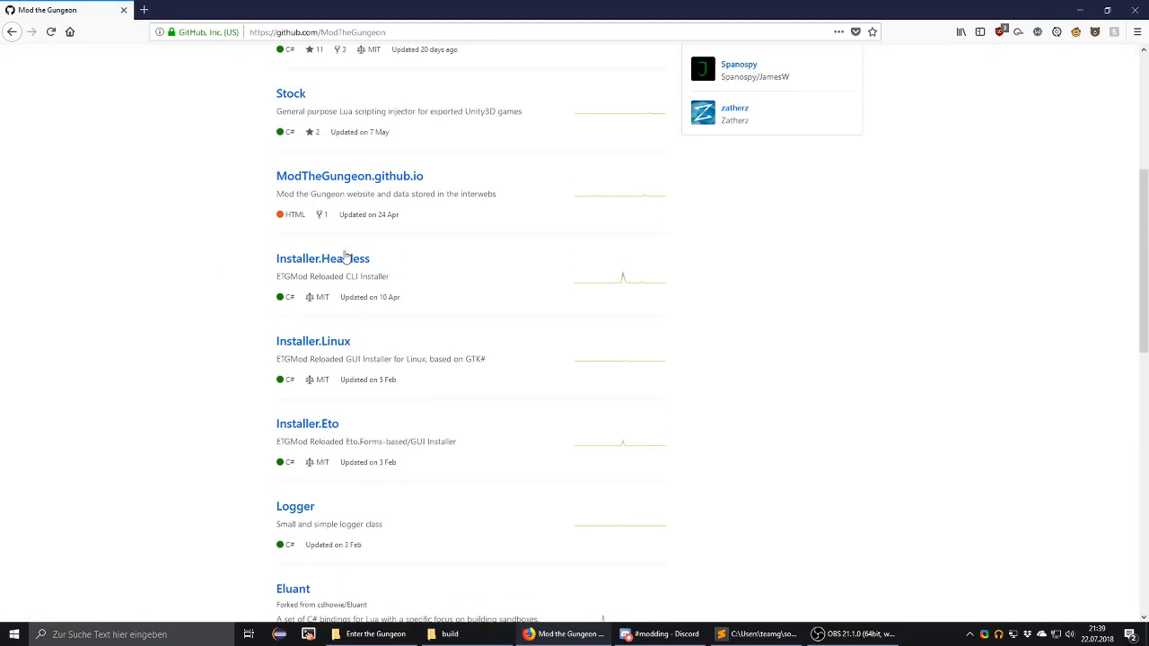
pyautogui.click(323, 258)
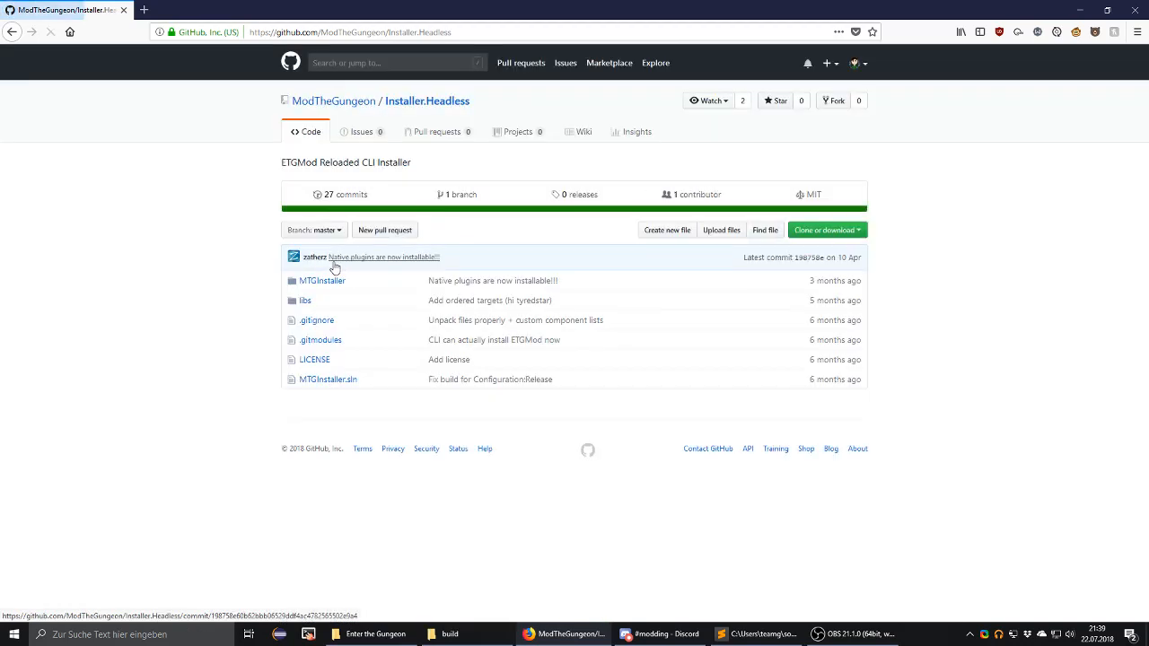
pyautogui.moveTo(551, 239)
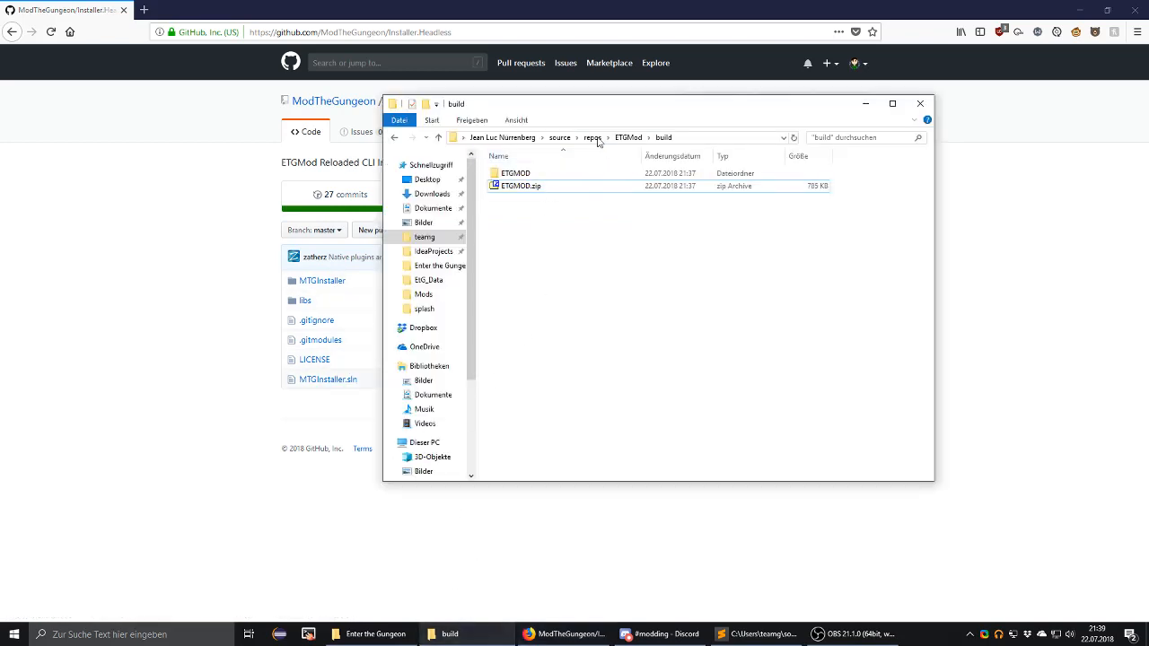
# Browse the local Installer.Headless clone down to MTGInstaller's bin\Debug output.
pyautogui.click(592, 137)
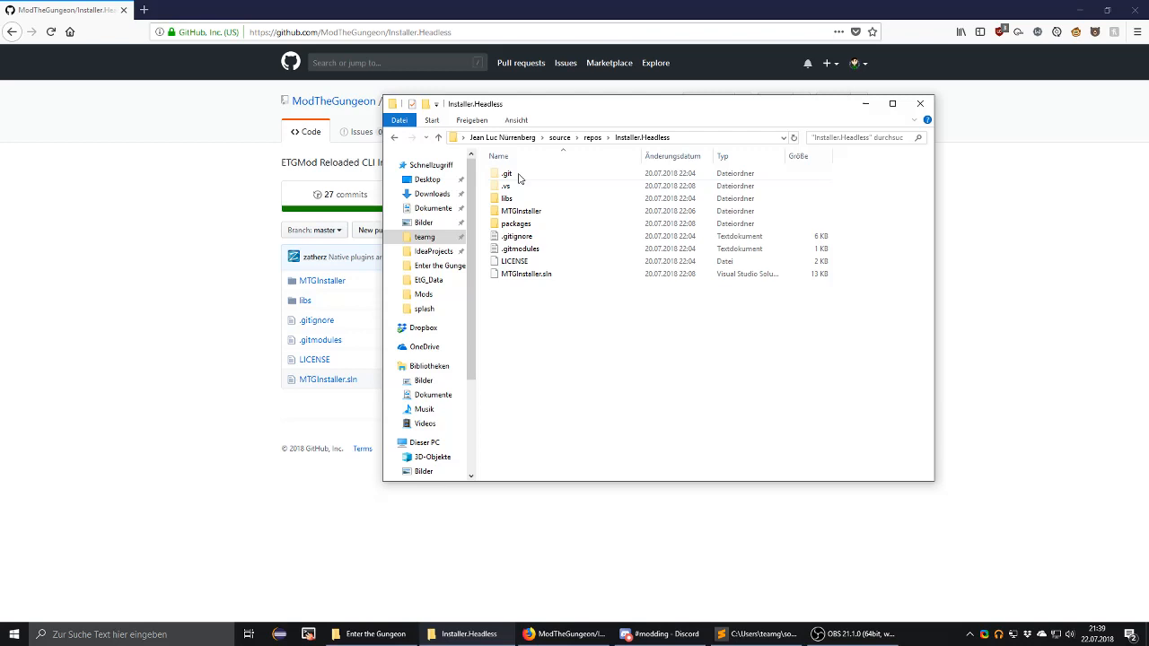
pyautogui.doubleClick(521, 210)
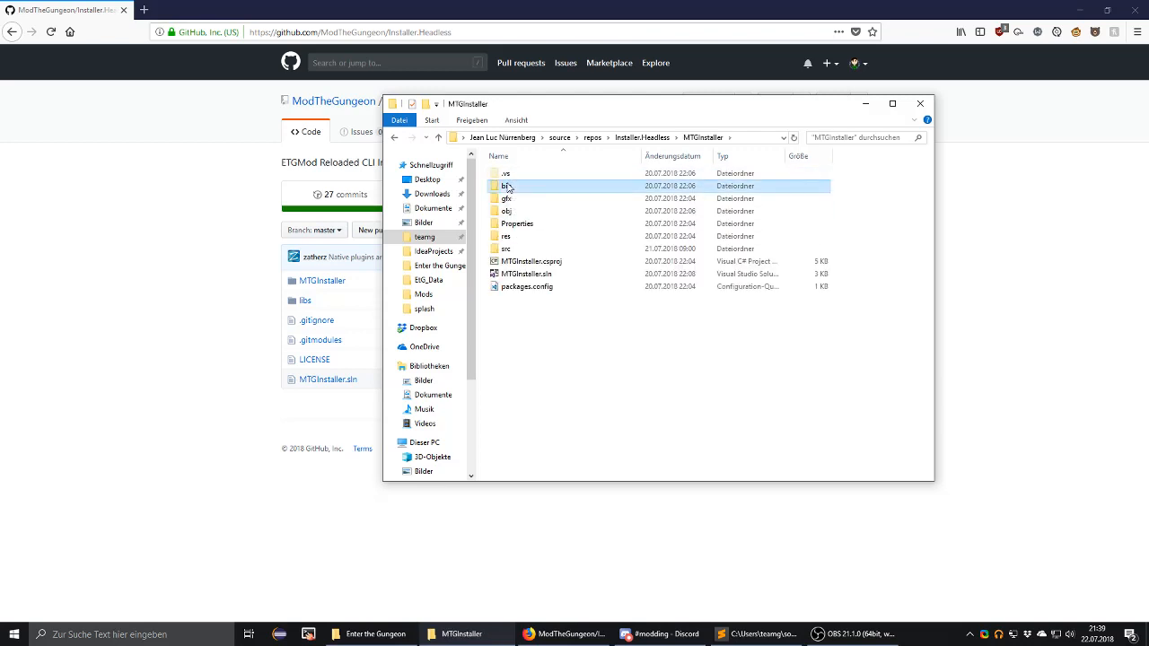
pyautogui.doubleClick(506, 185)
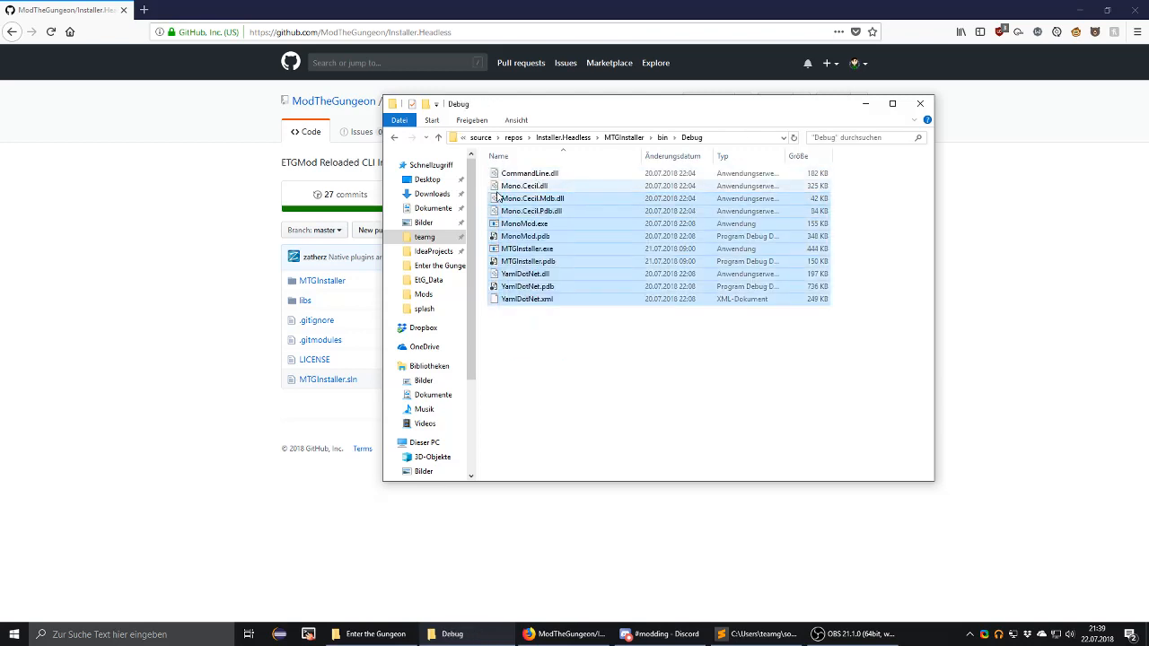
# Select MTGInstaller.exe with its Mono.Cecil and YamlDotNet.dll libraries for copying.
pyautogui.click(555, 366)
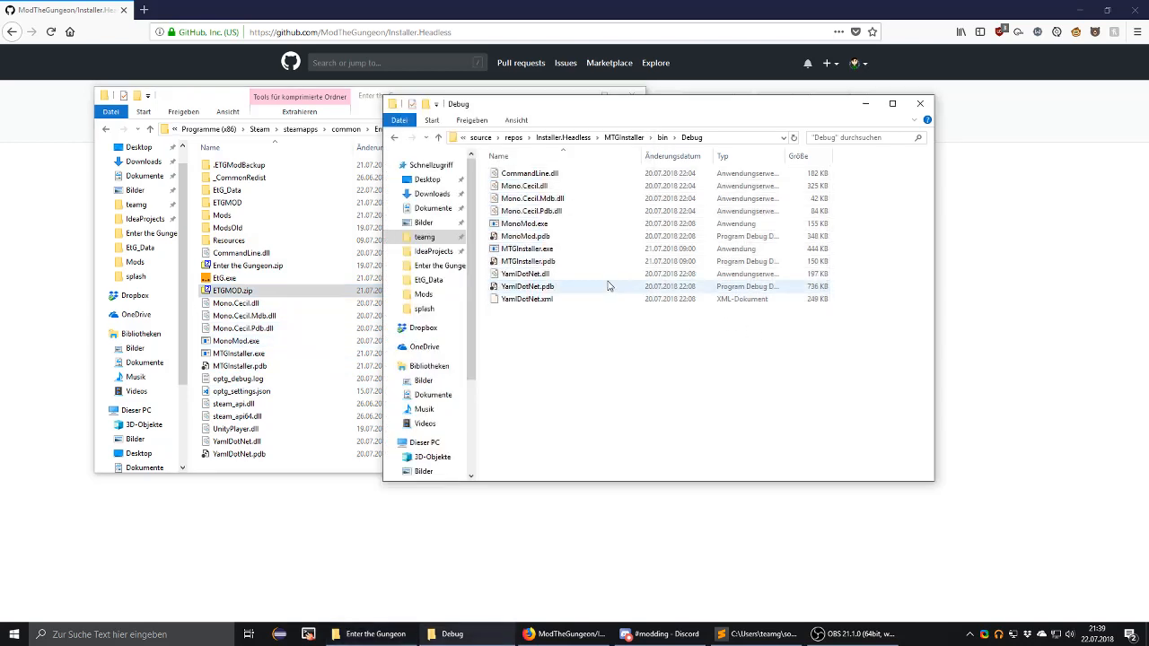
pyautogui.click(524, 172)
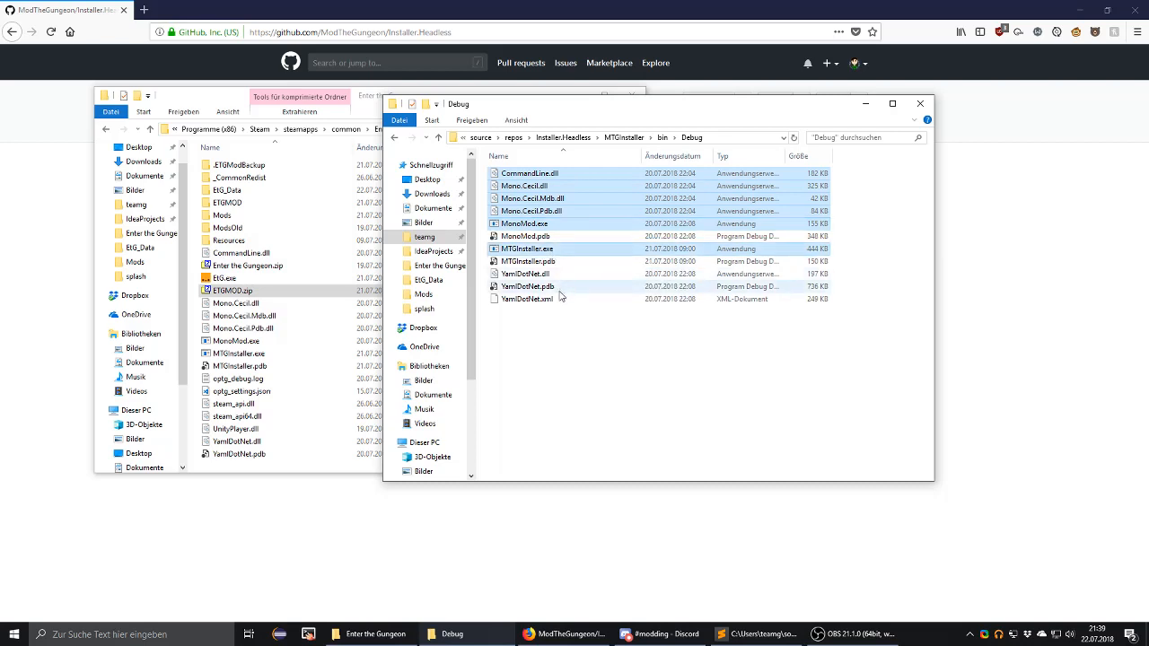
pyautogui.click(533, 272)
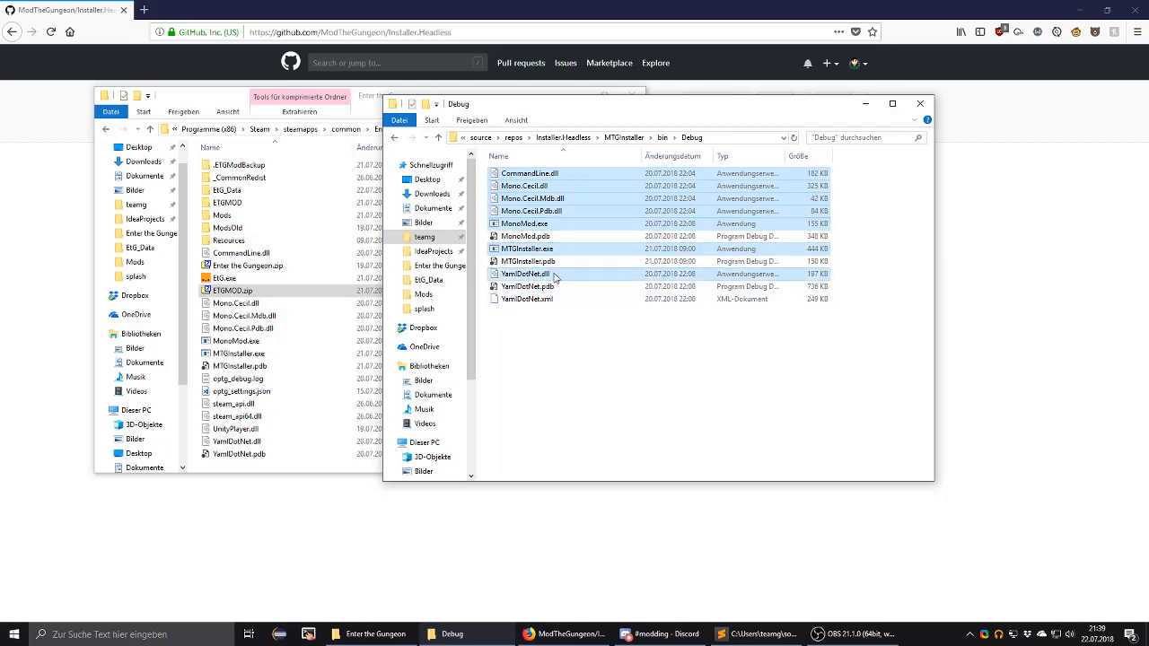
pyautogui.moveTo(553, 277)
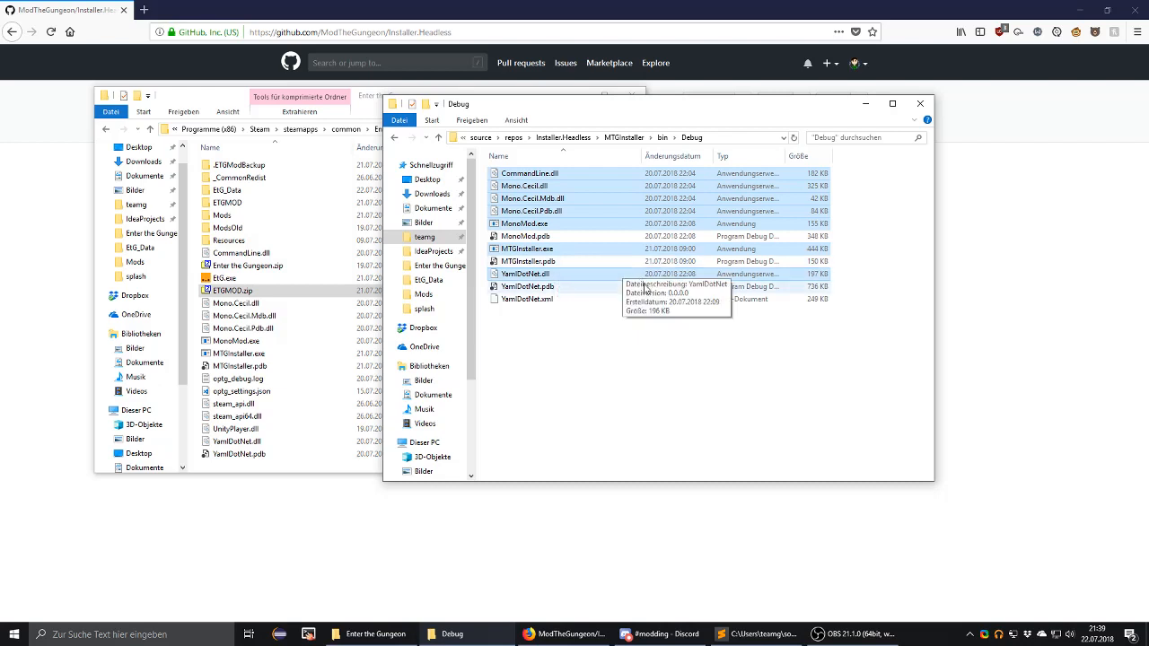
pyautogui.moveTo(641, 287)
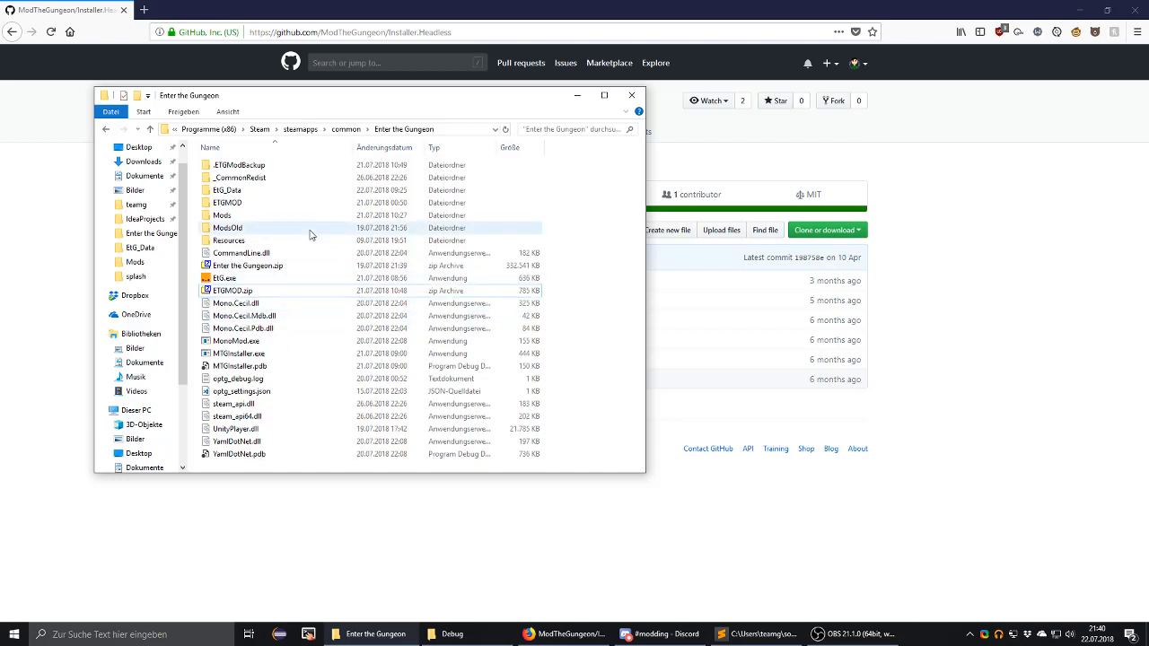
# Peek into the ETGMOD folder and return to the Enter the Gungeon folder.
pyautogui.click(228, 201)
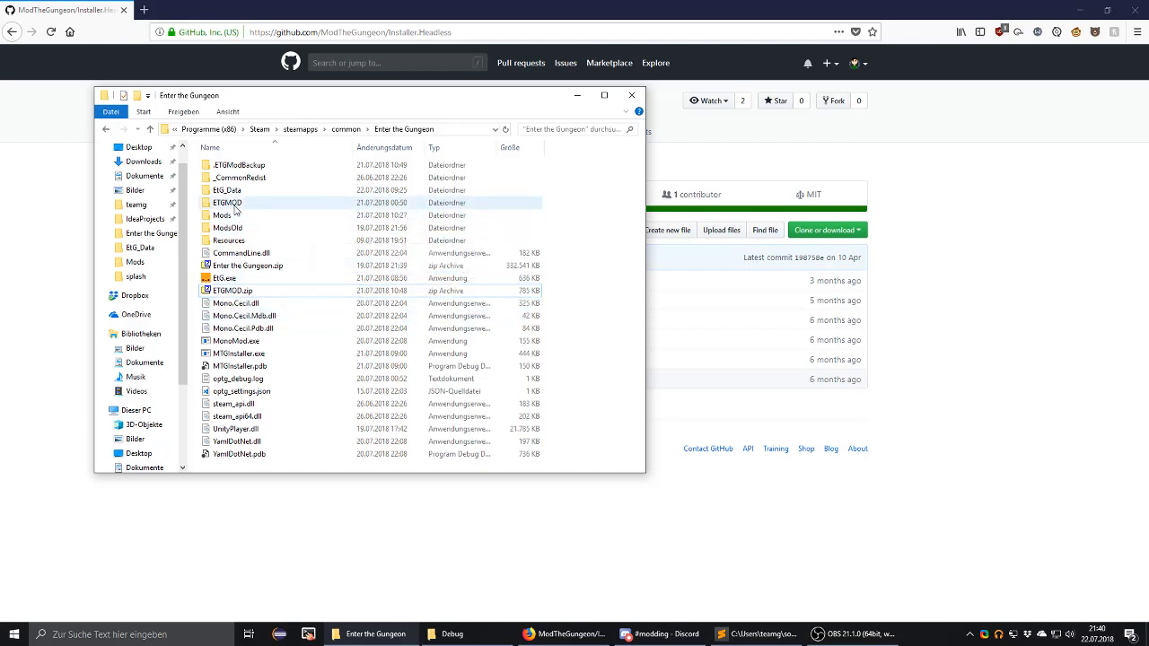
pyautogui.doubleClick(228, 202)
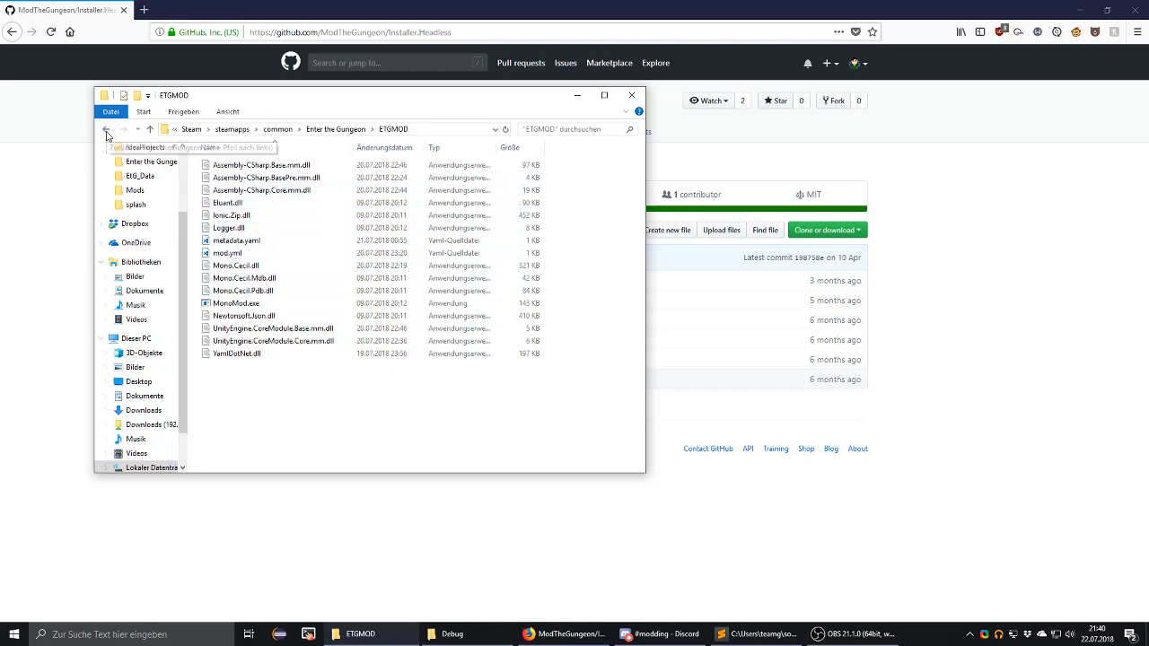
pyautogui.click(106, 129)
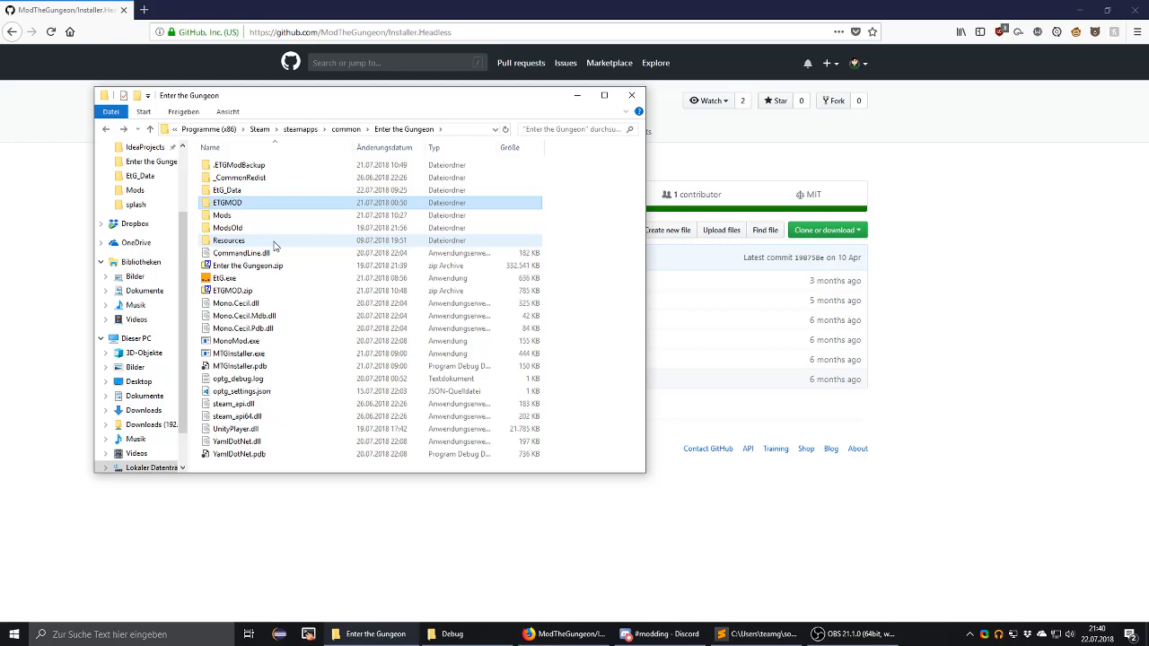
# In a second Explorer window, reach C:\xampp\htdocs with components.yml and gungeon.yml.
pyautogui.click(239, 352)
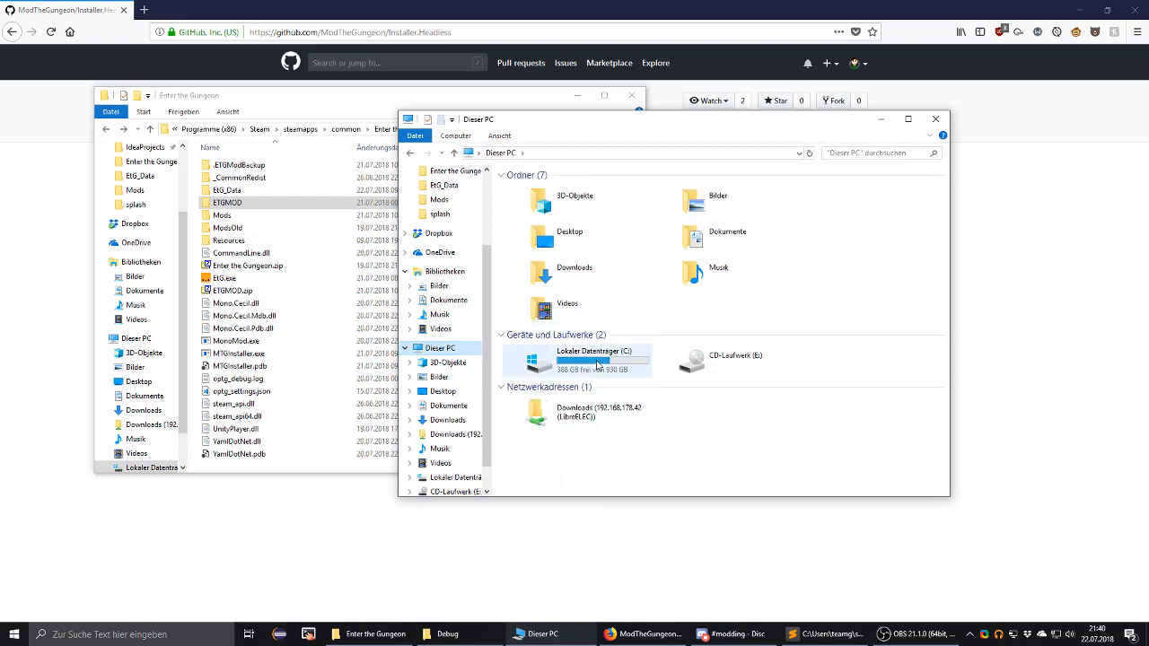
pyautogui.doubleClick(578, 360)
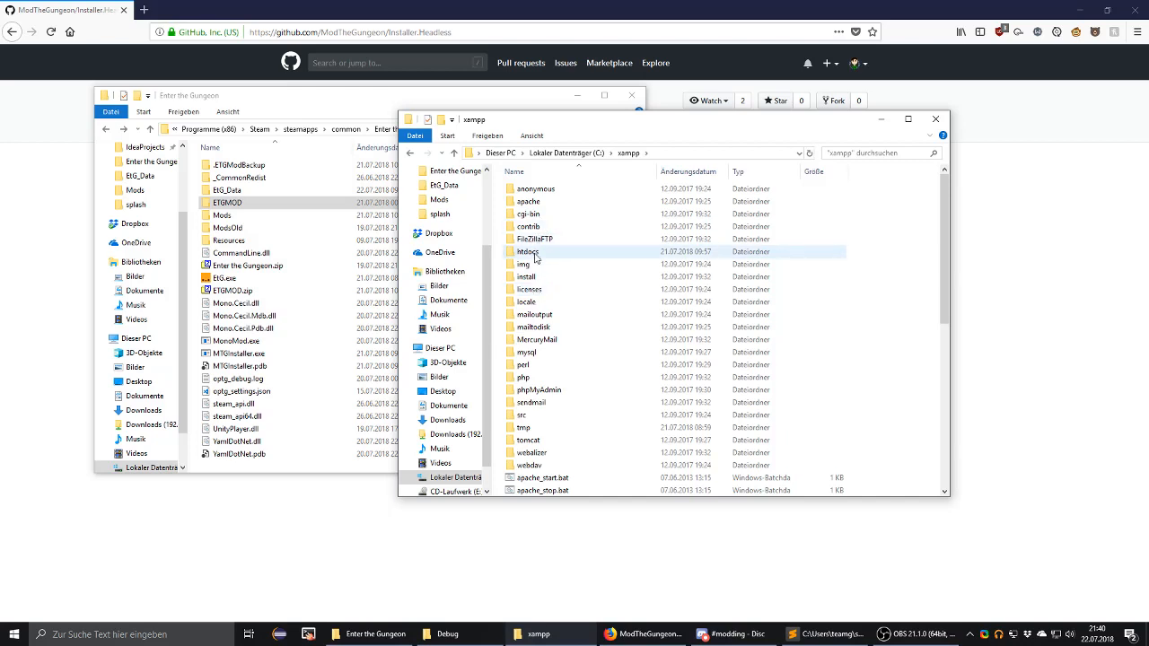
pyautogui.doubleClick(527, 251)
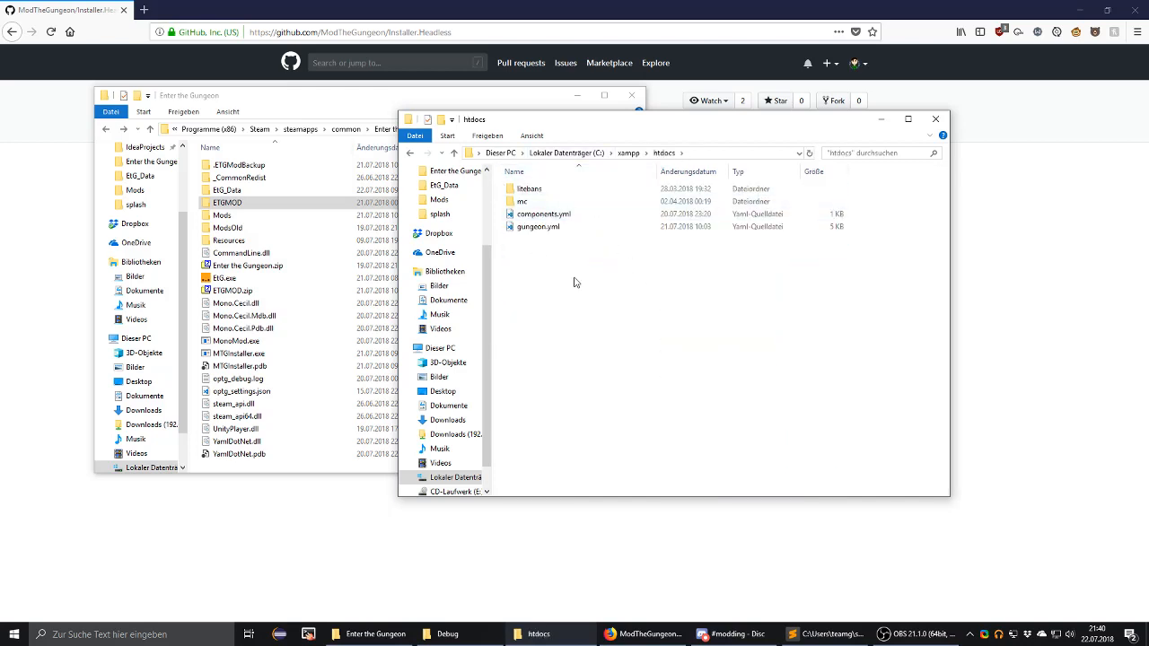
pyautogui.moveTo(575, 300)
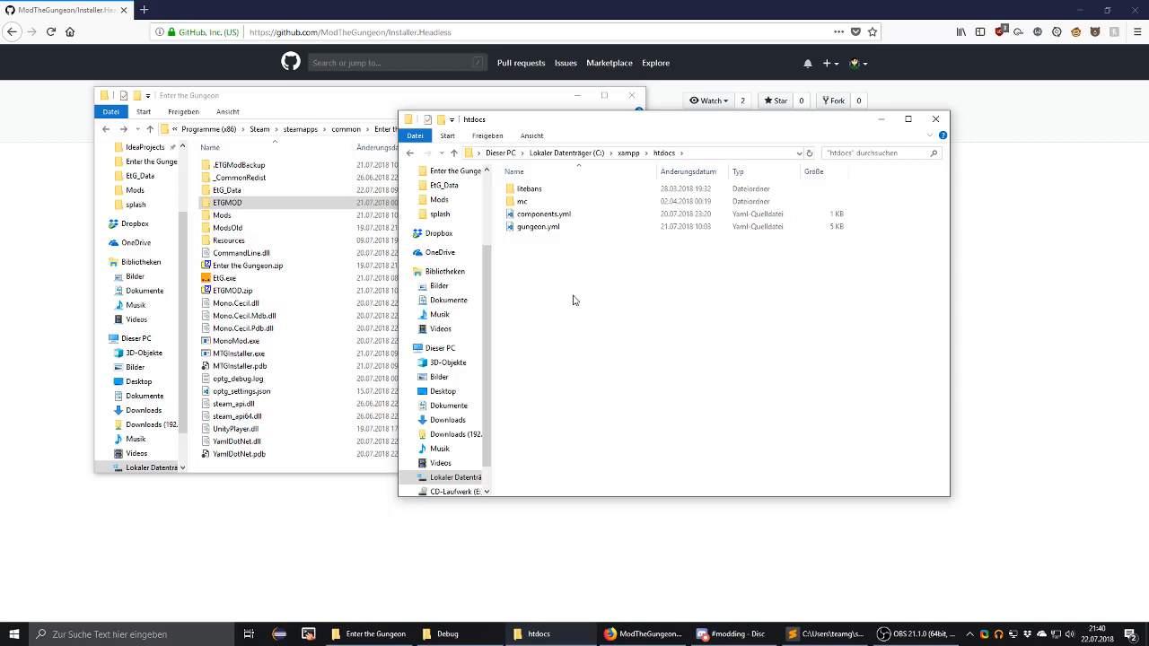
pyautogui.moveTo(578, 287)
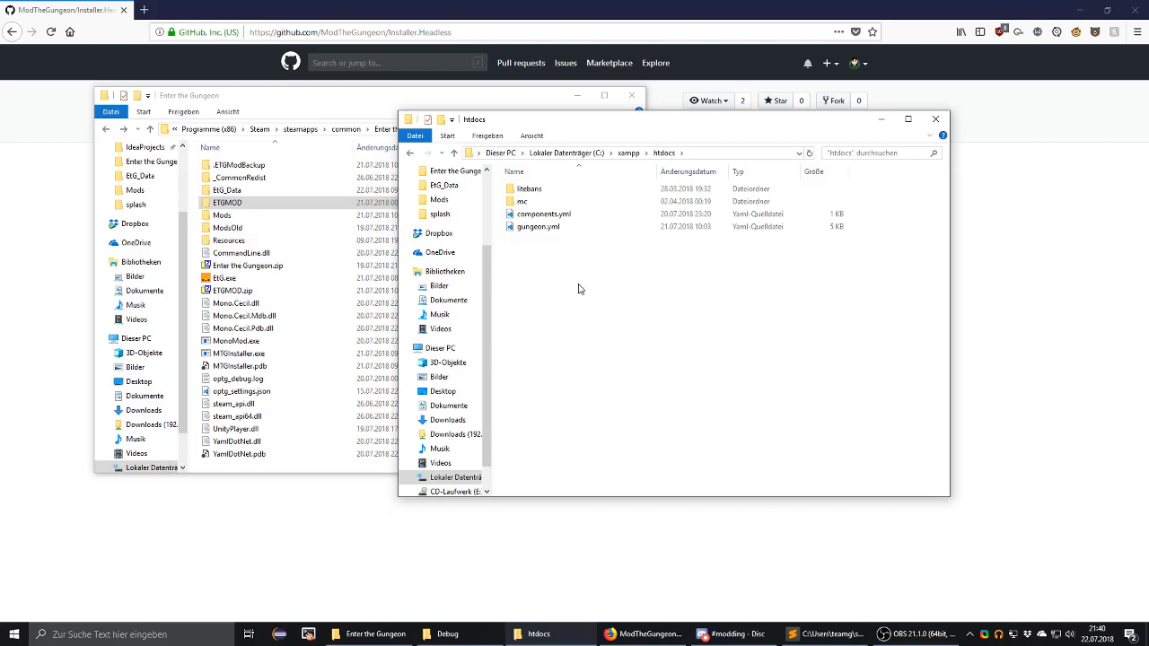
pyautogui.moveTo(645, 359)
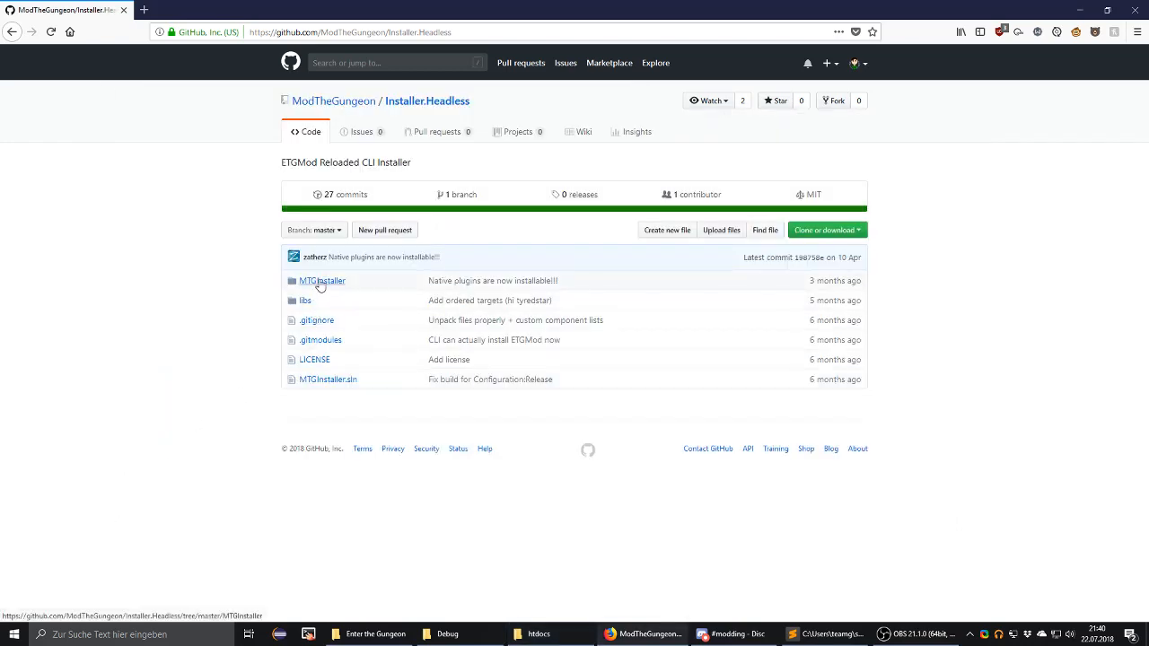
# Reach Downloader.cs under MTGInstaller\src in the Installer.Headless repository.
pyautogui.click(323, 280)
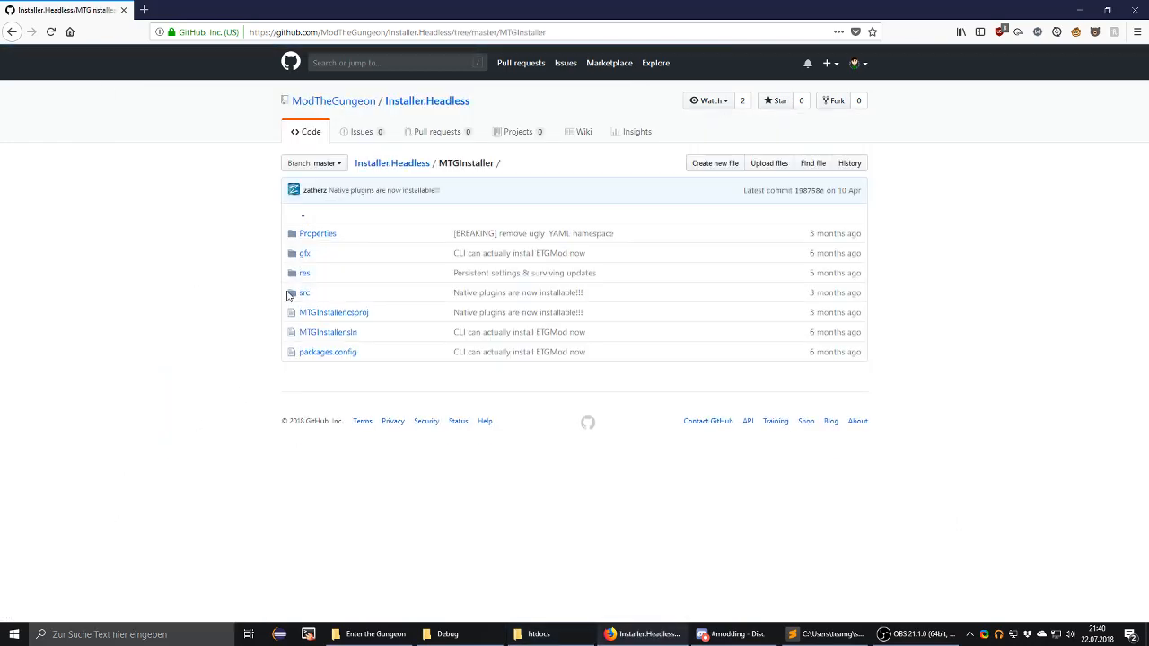
pyautogui.click(305, 292)
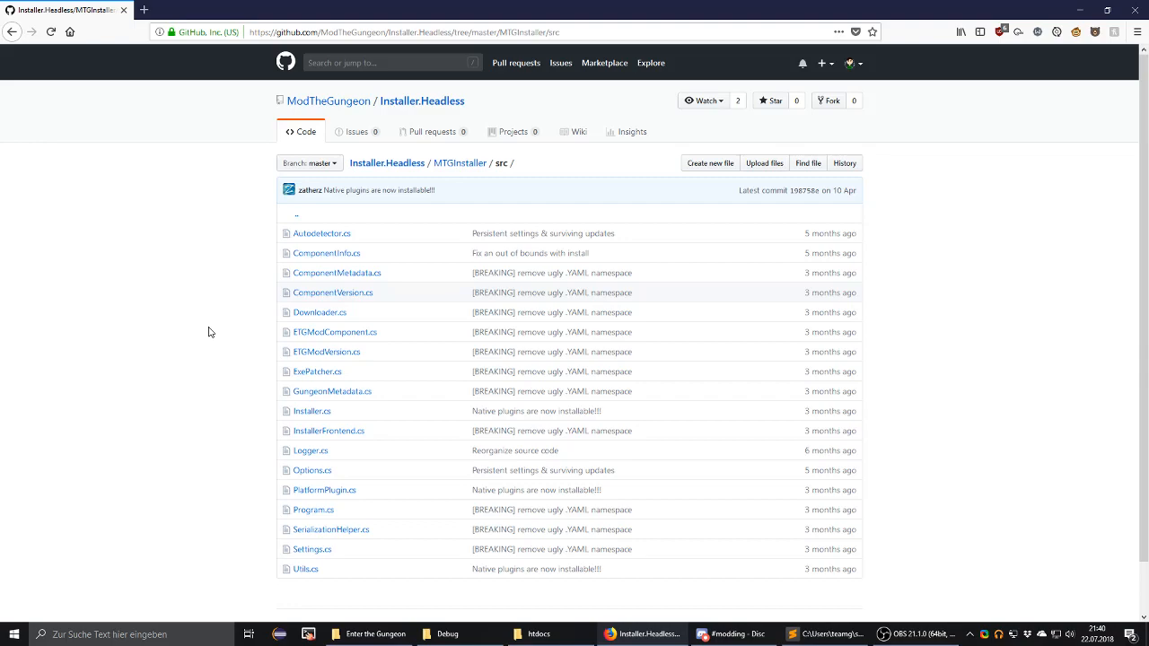
pyautogui.click(320, 312)
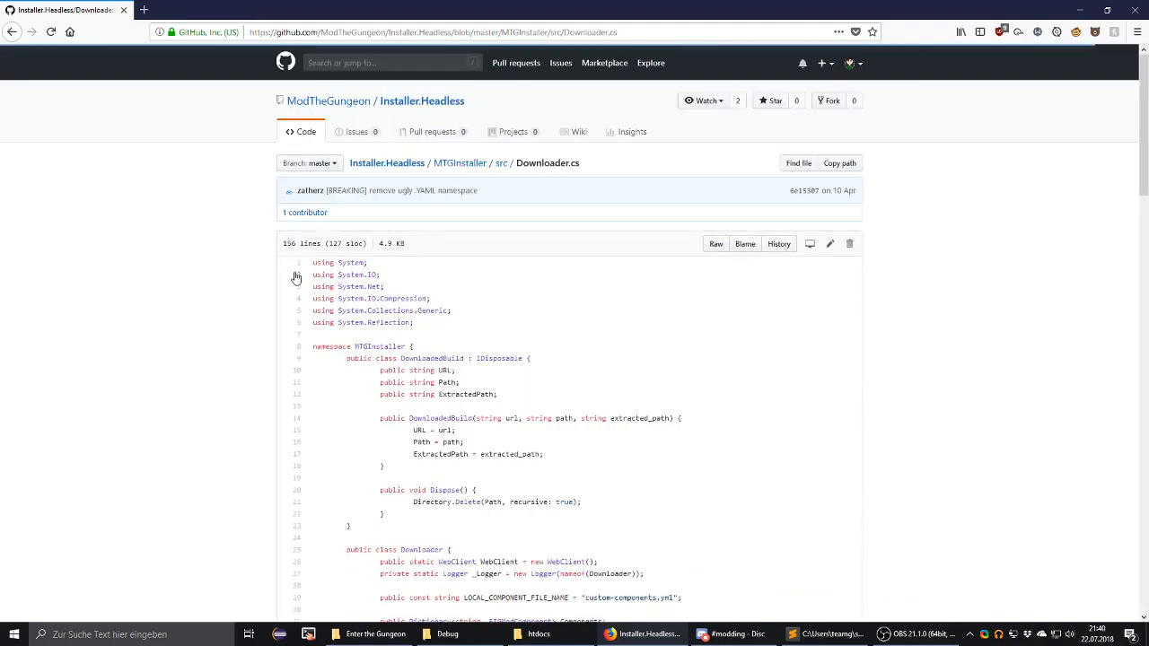
# Locate the BaseDomain modthegungeon.zatherz.eu in Downloader.cs and return to its top.
pyautogui.scroll(-3)
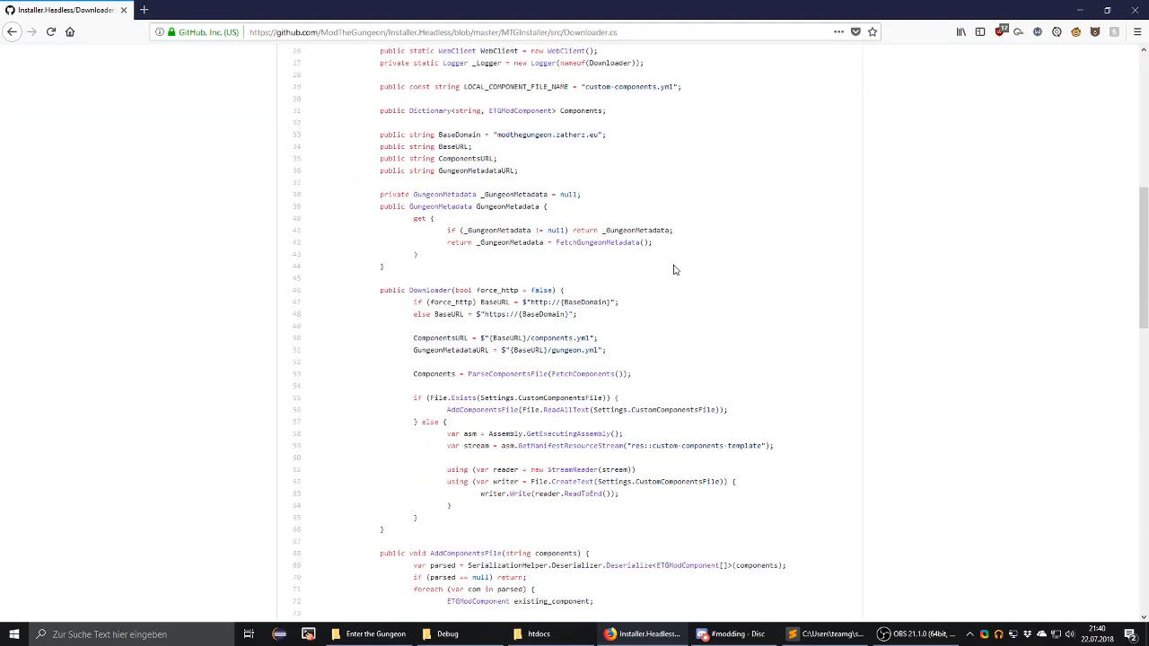
pyautogui.scroll(3)
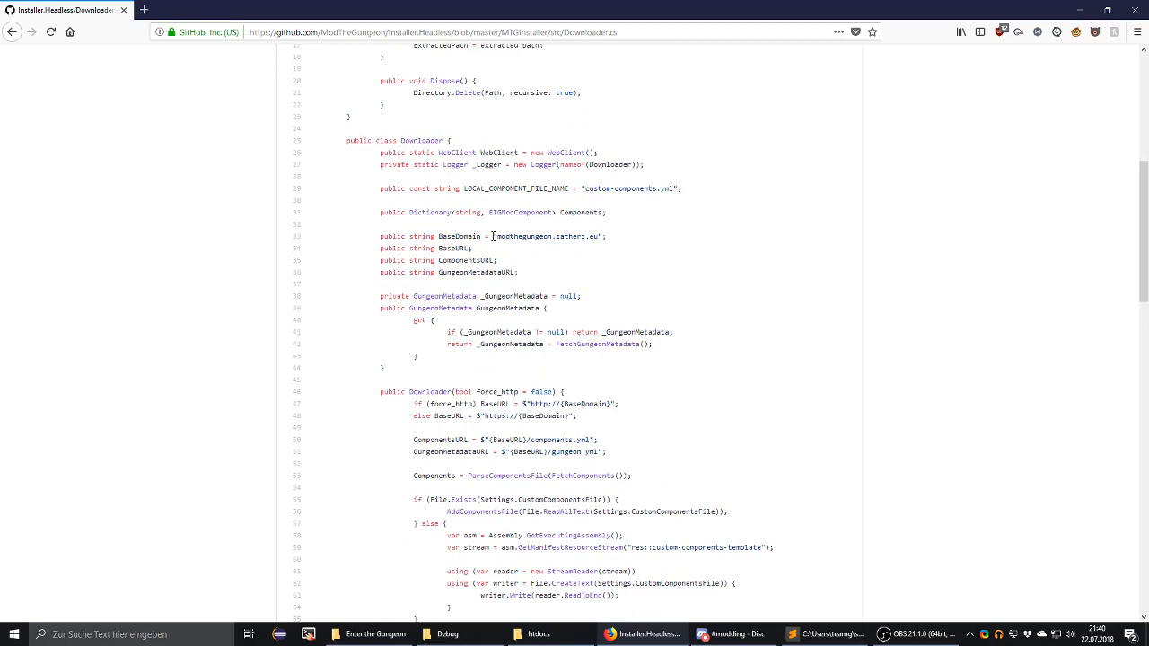
pyautogui.doubleClick(538, 237)
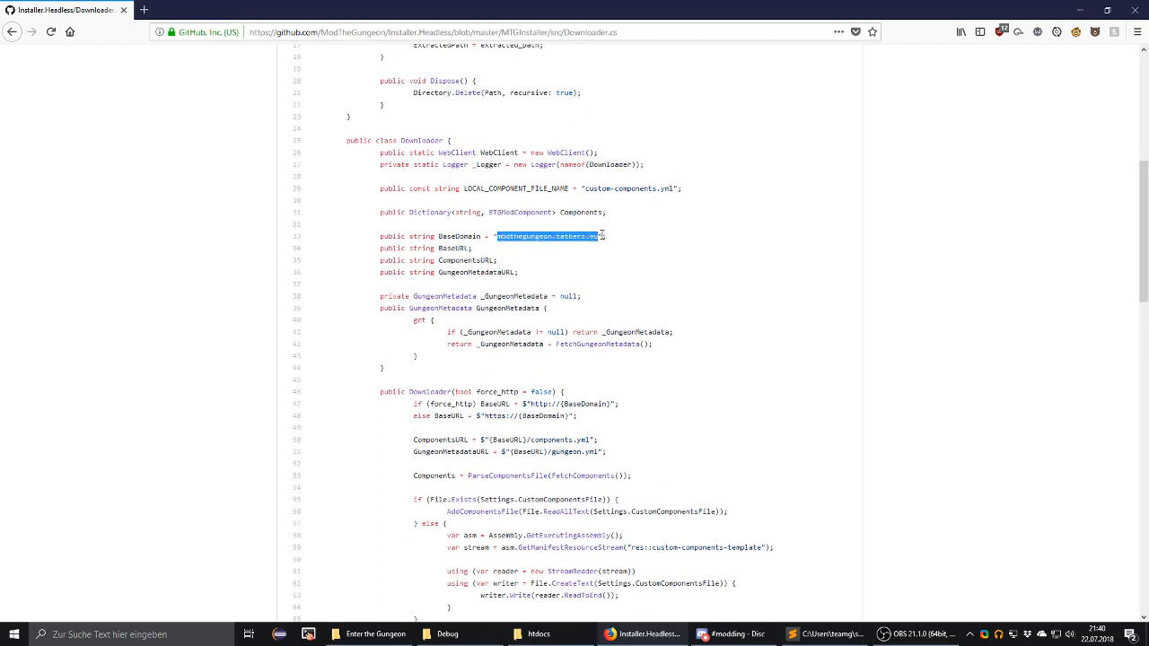
pyautogui.moveTo(583, 325)
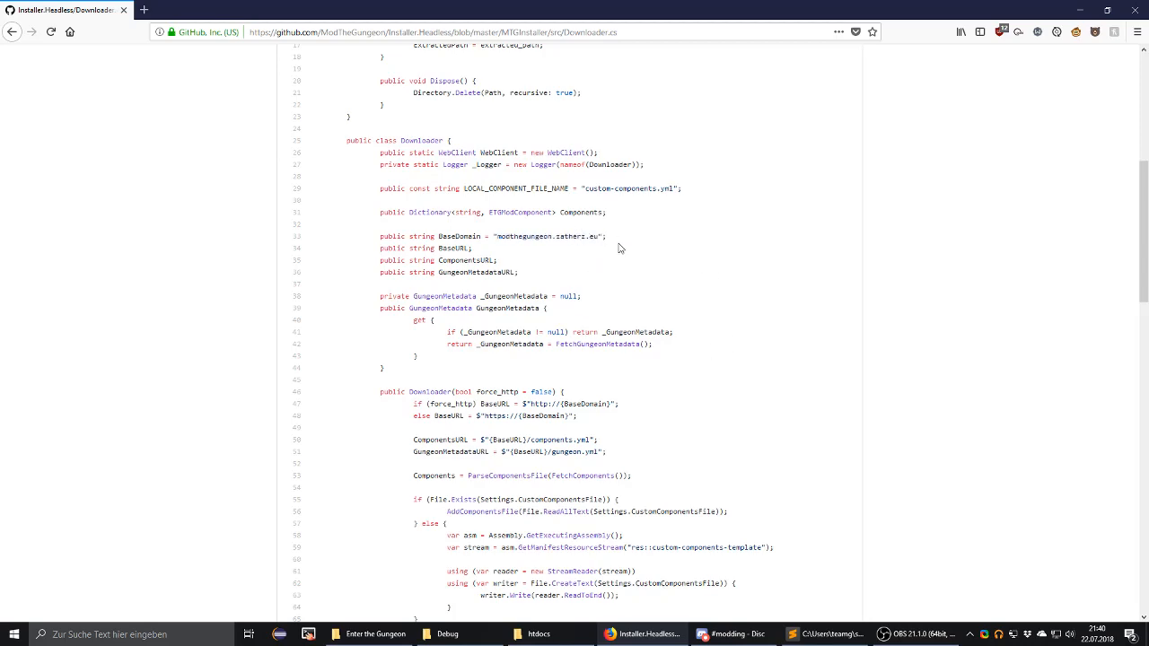
pyautogui.scroll(3)
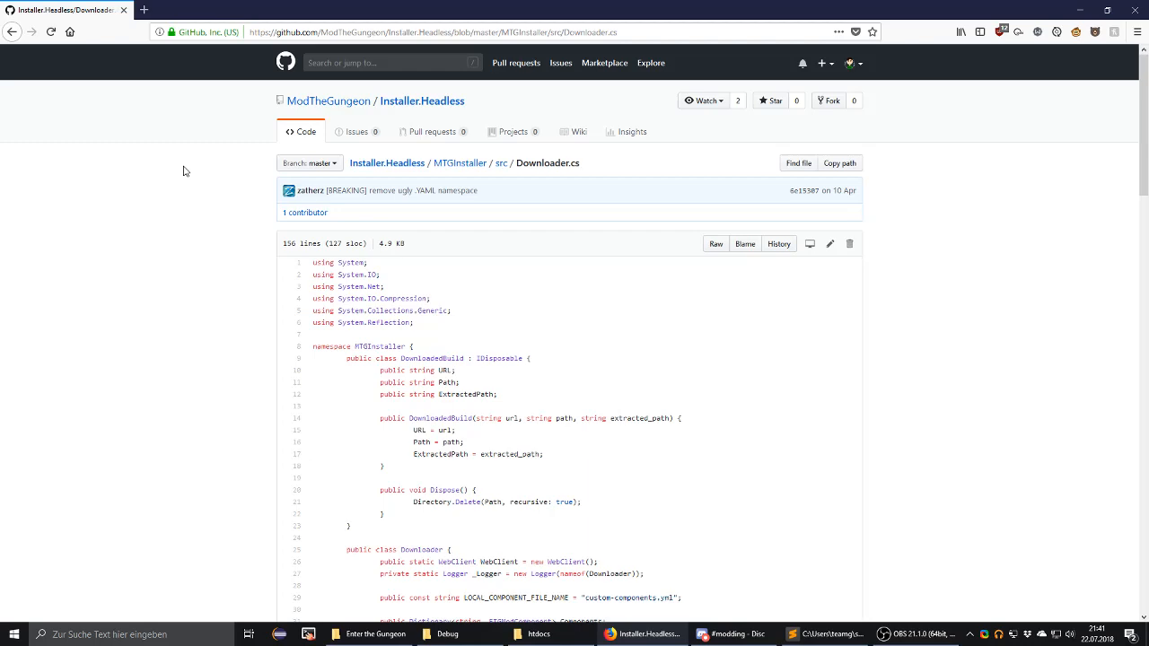
# Return to the src listing and bring up the Enter the Gungeon game folder.
pyautogui.click(503, 162)
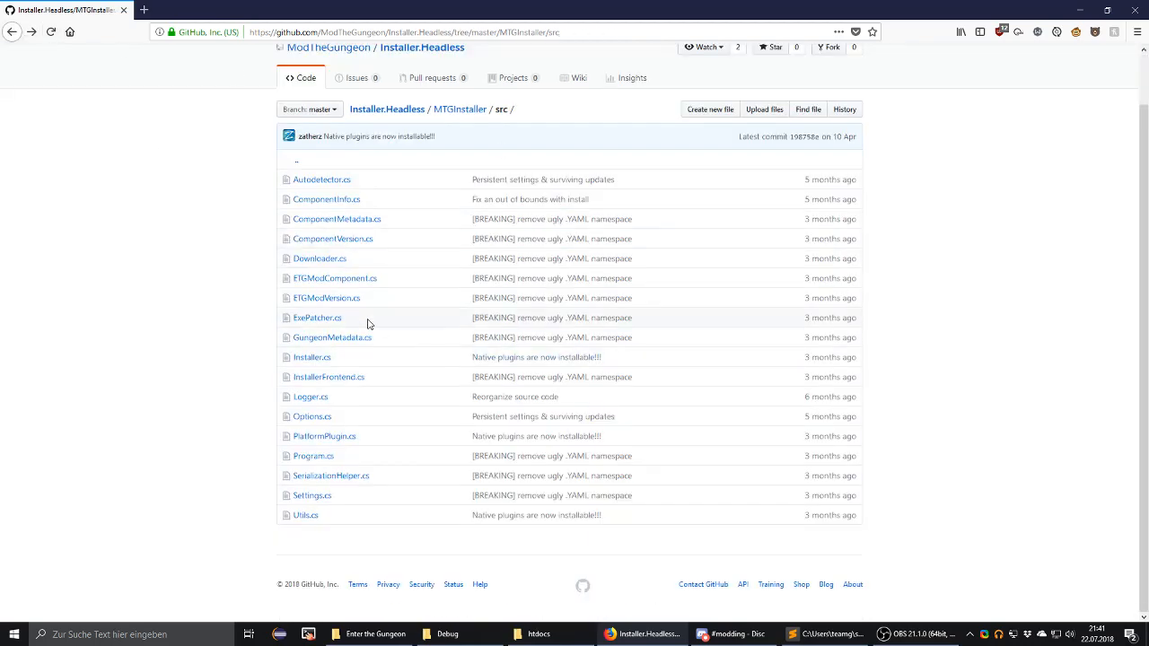
pyautogui.click(366, 635)
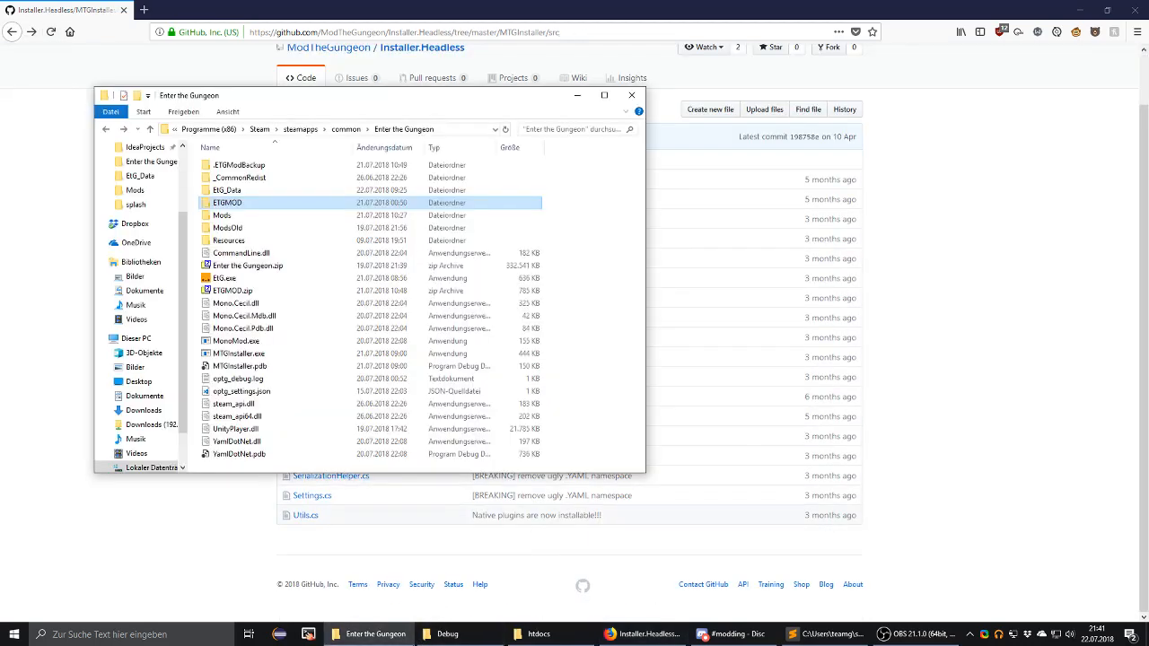
pyautogui.moveTo(501, 521)
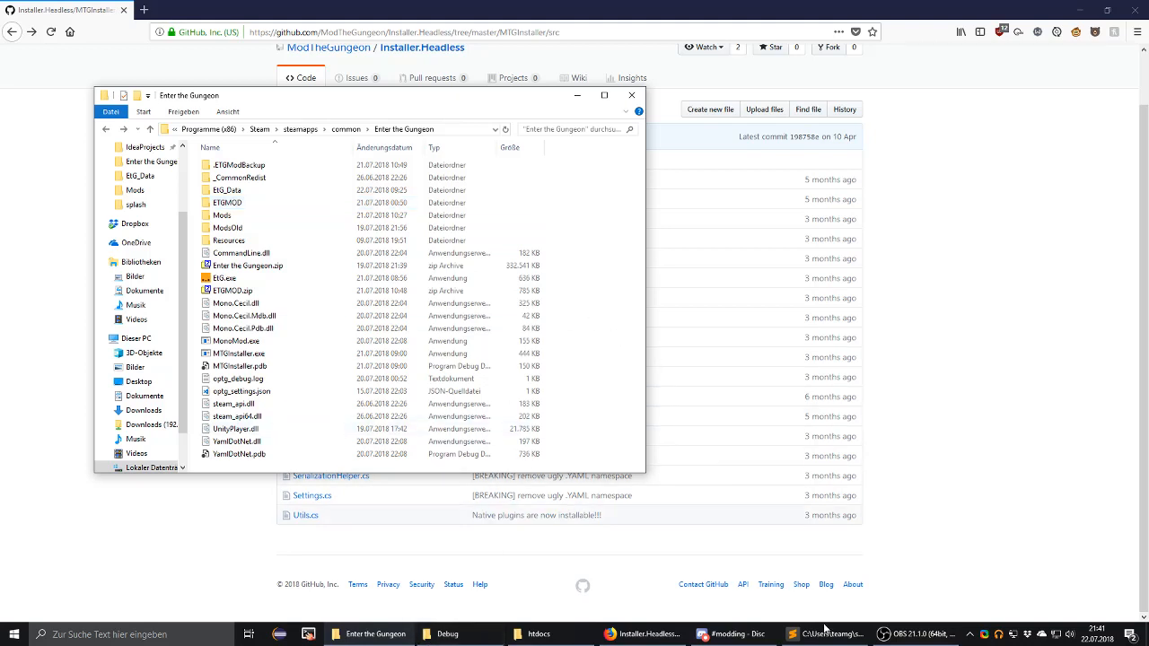
pyautogui.moveTo(537, 467)
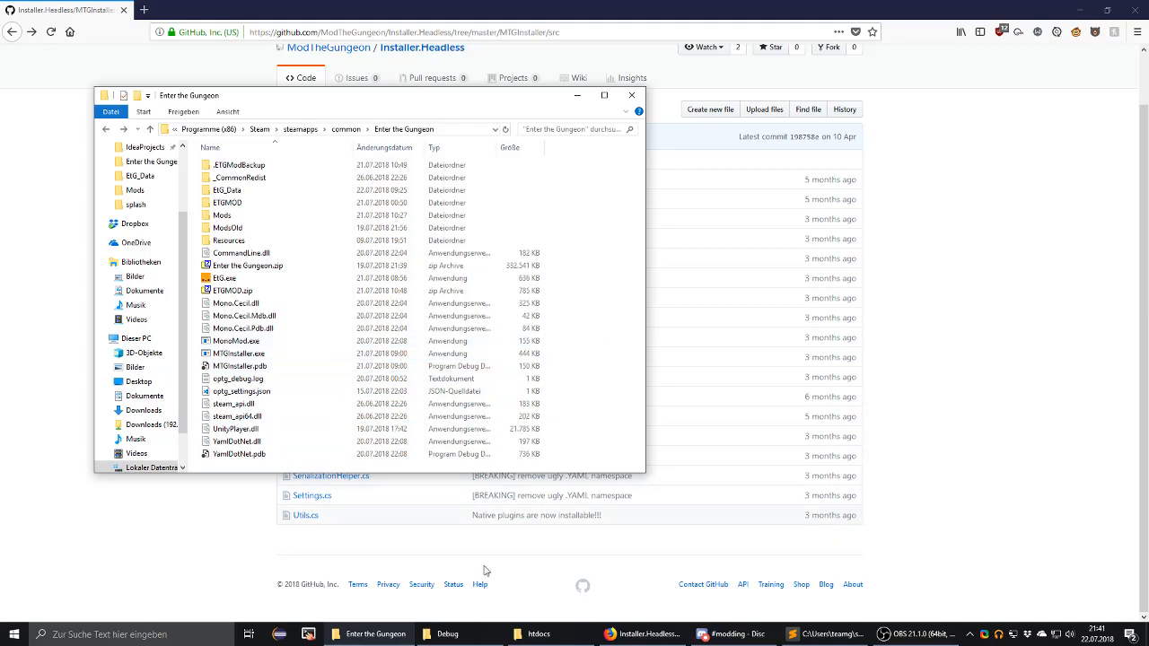
# Start a Run prompt for the %appdata% location.
pyautogui.click(237, 416)
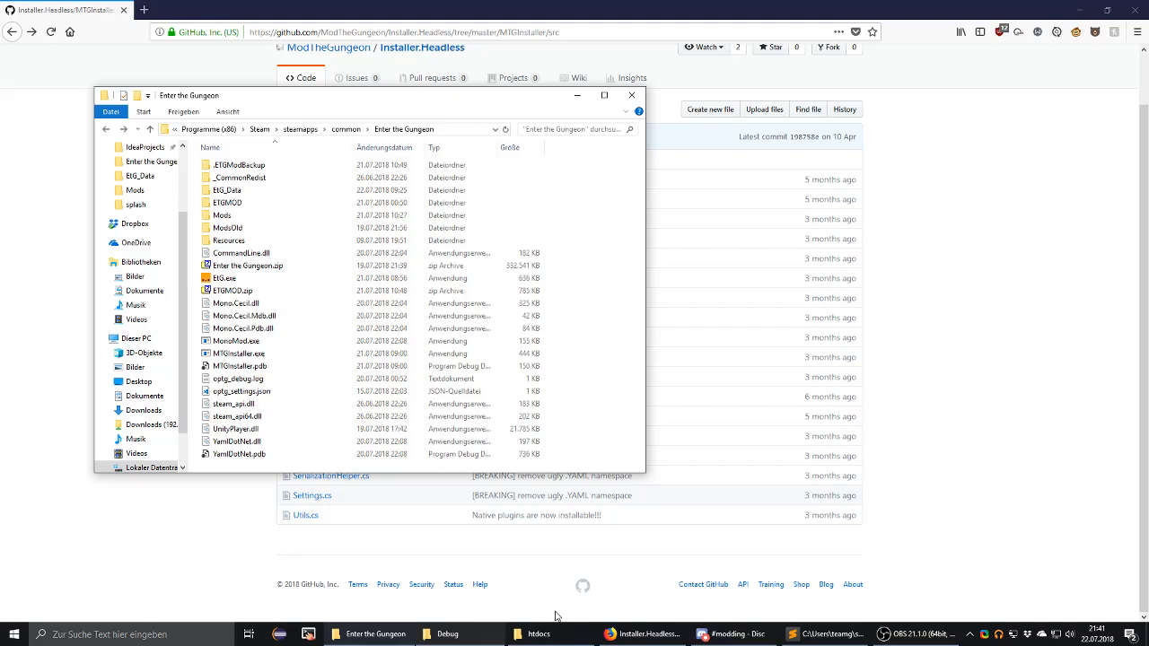
pyautogui.click(237, 342)
pyautogui.write('%appdata%')
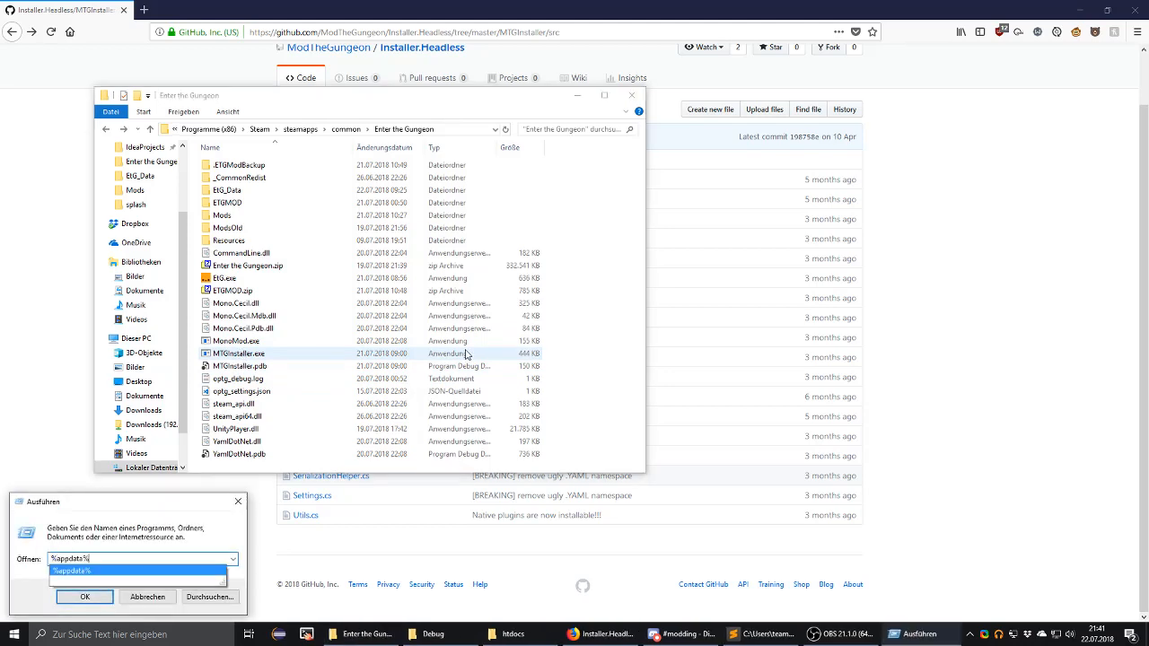
# Arrive in AppData, glance through the Local folder and go back up.
pyautogui.click(84, 596)
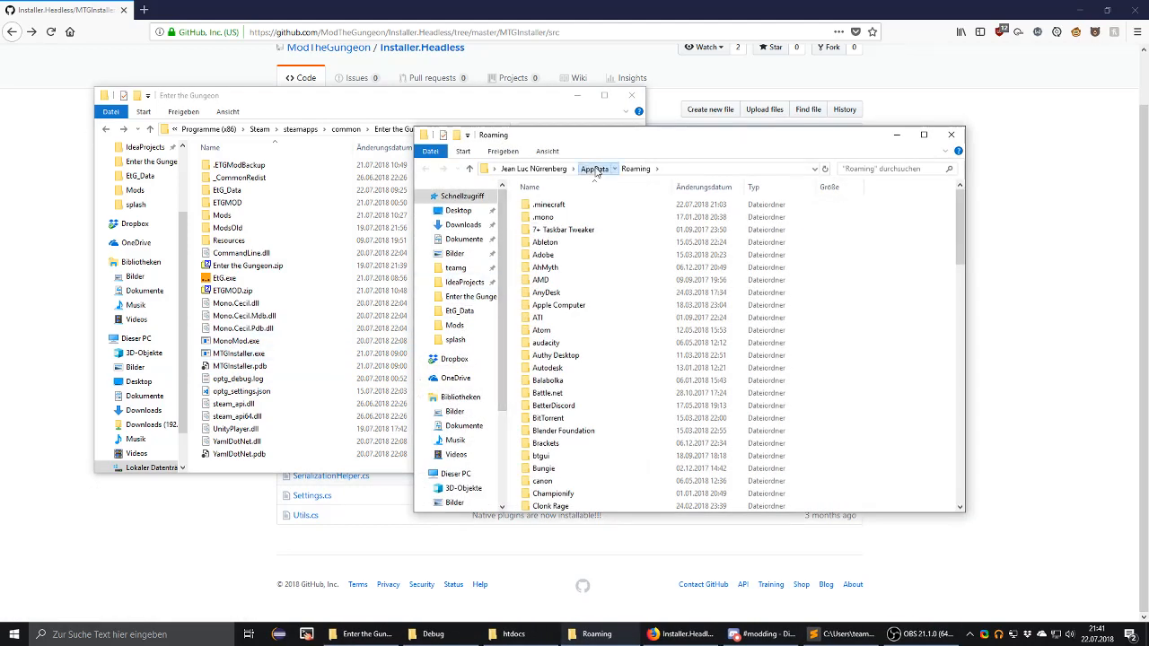
pyautogui.click(593, 169)
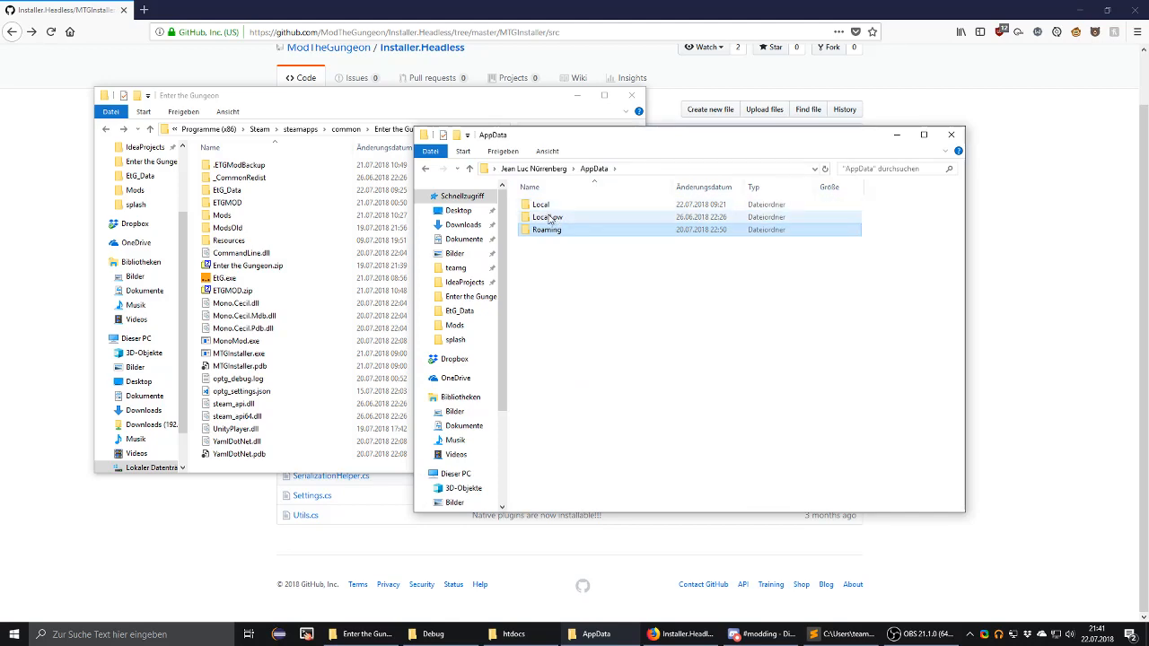
pyautogui.doubleClick(539, 205)
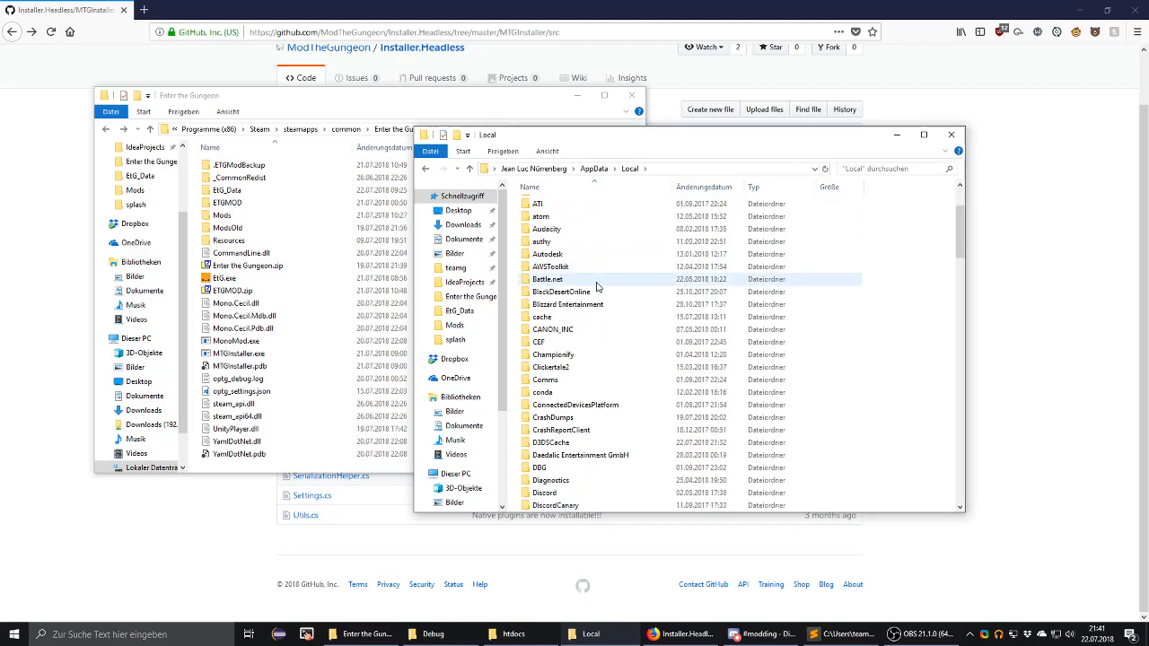
pyautogui.scroll(-3)
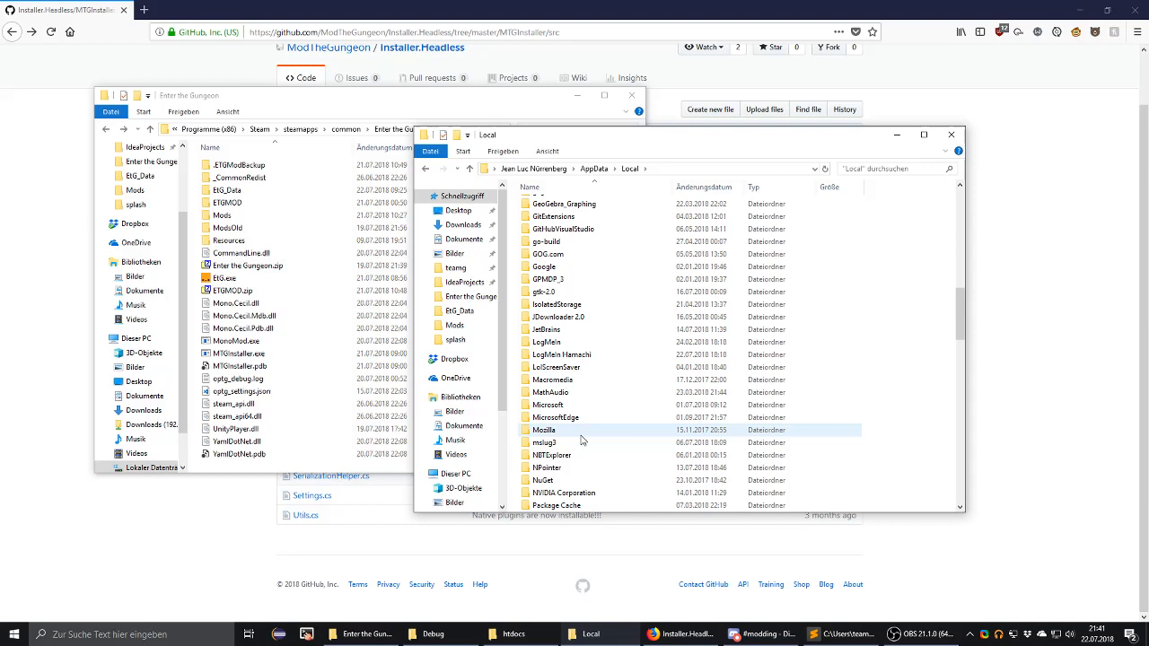
pyautogui.moveTo(564, 391)
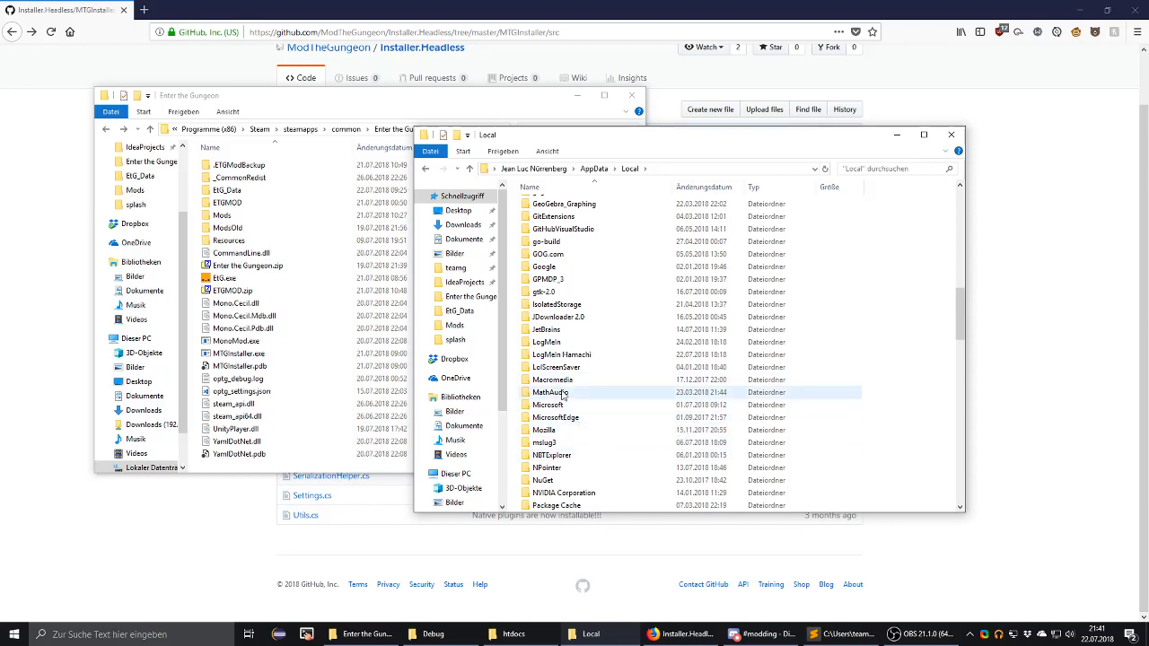
pyautogui.click(595, 168)
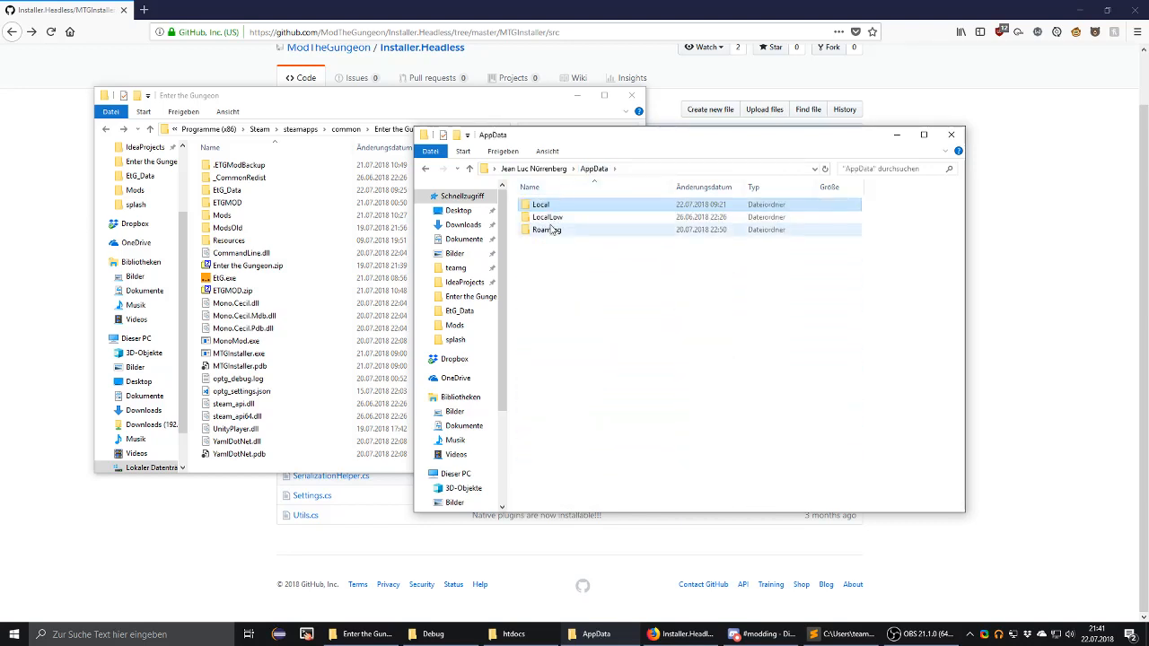
# Reach Roaming\Mod the Gungeon and open custom-components.yml for editing.
pyautogui.doubleClick(546, 230)
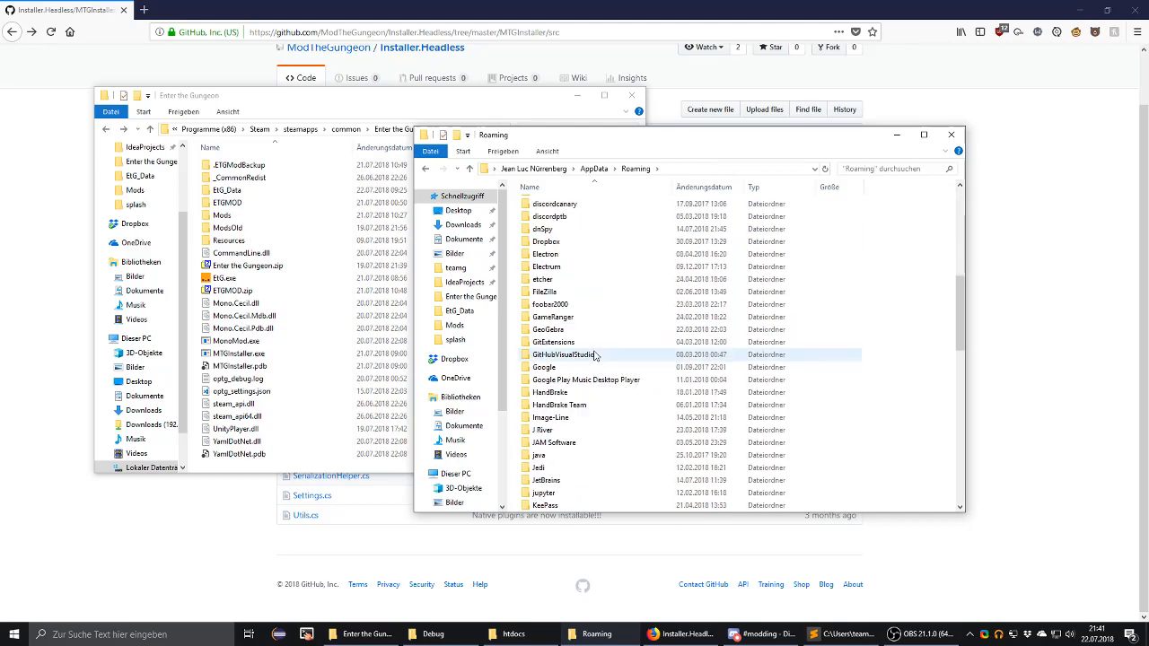
pyautogui.scroll(-3)
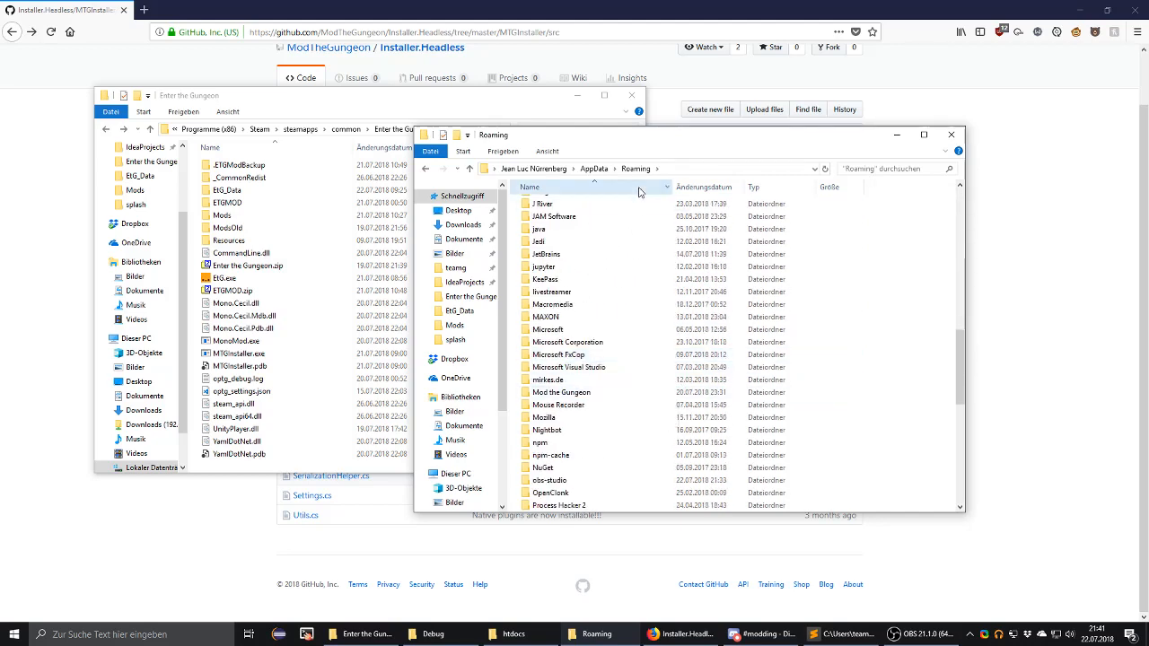
pyautogui.doubleClick(560, 391)
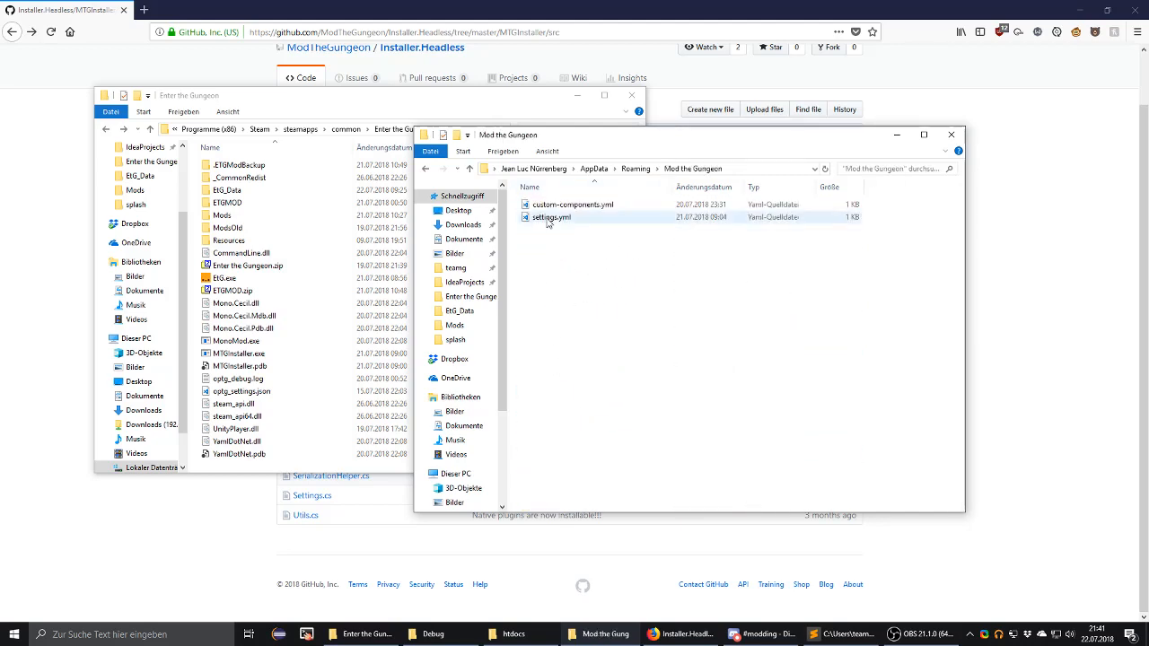
pyautogui.click(573, 204)
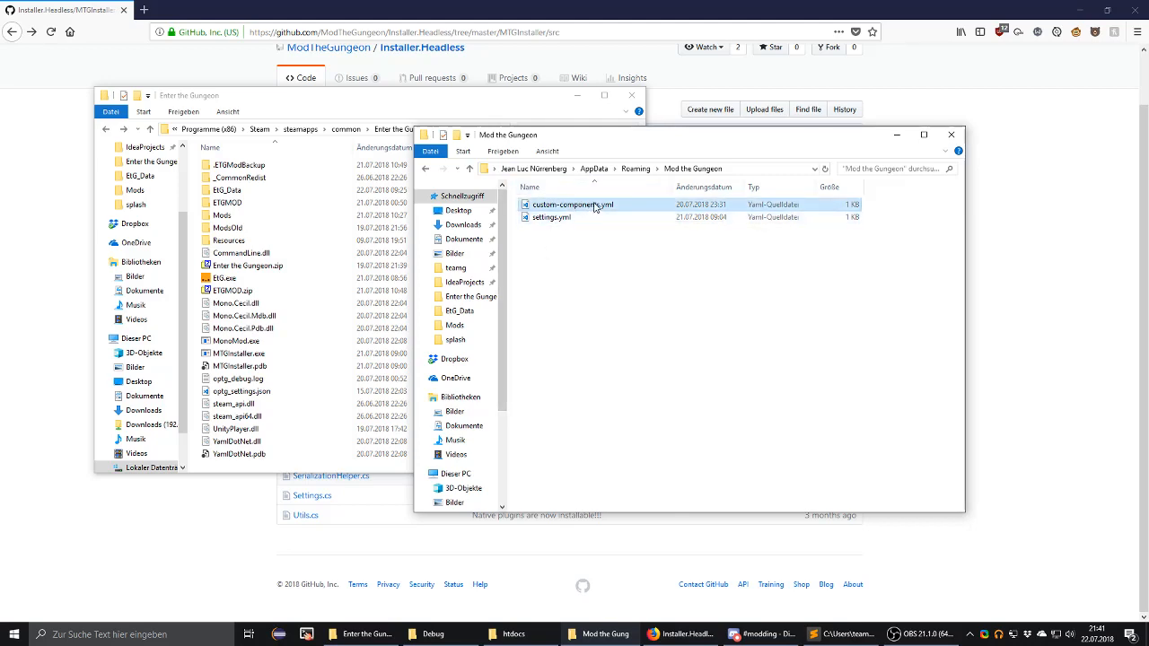
pyautogui.doubleClick(571, 204)
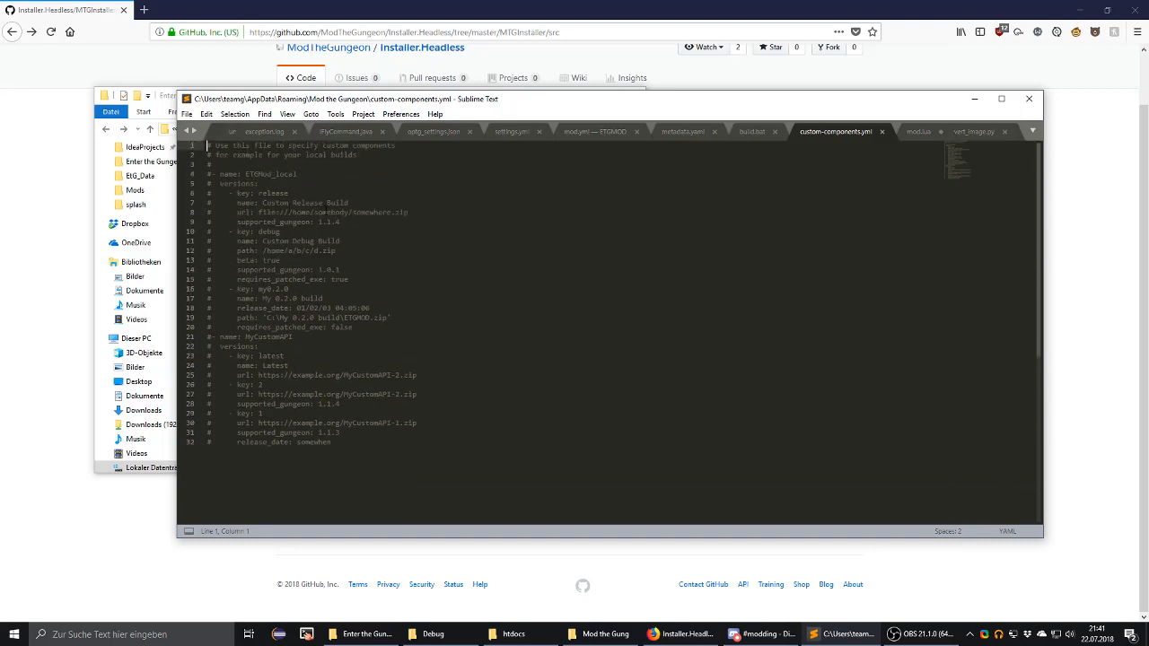
# View settings.yml in Sublime Text to check custom_component_files points at the ETGMOD mod.yml, then the JSON settings.
pyautogui.click(409, 253)
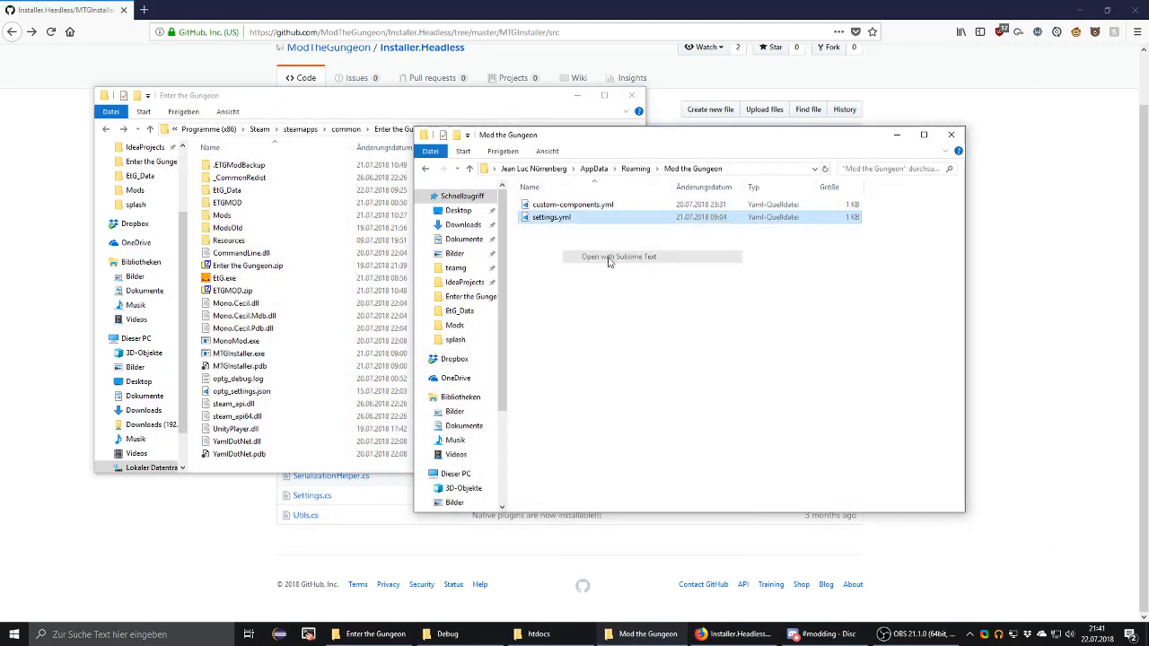
pyautogui.click(618, 257)
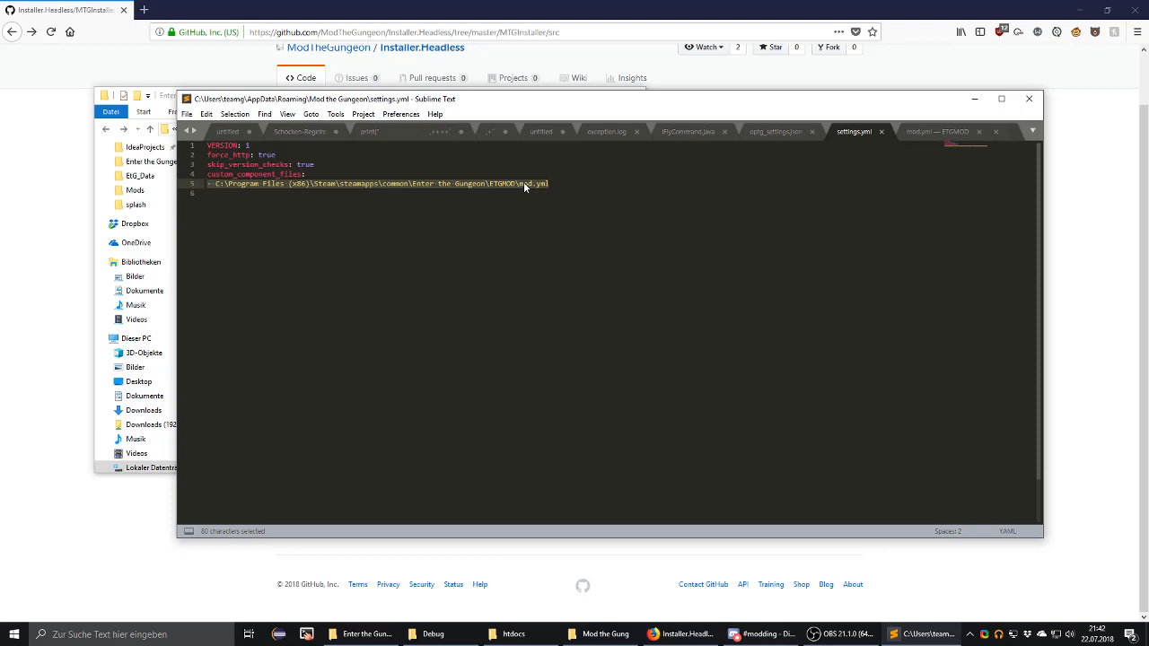
pyautogui.click(549, 183)
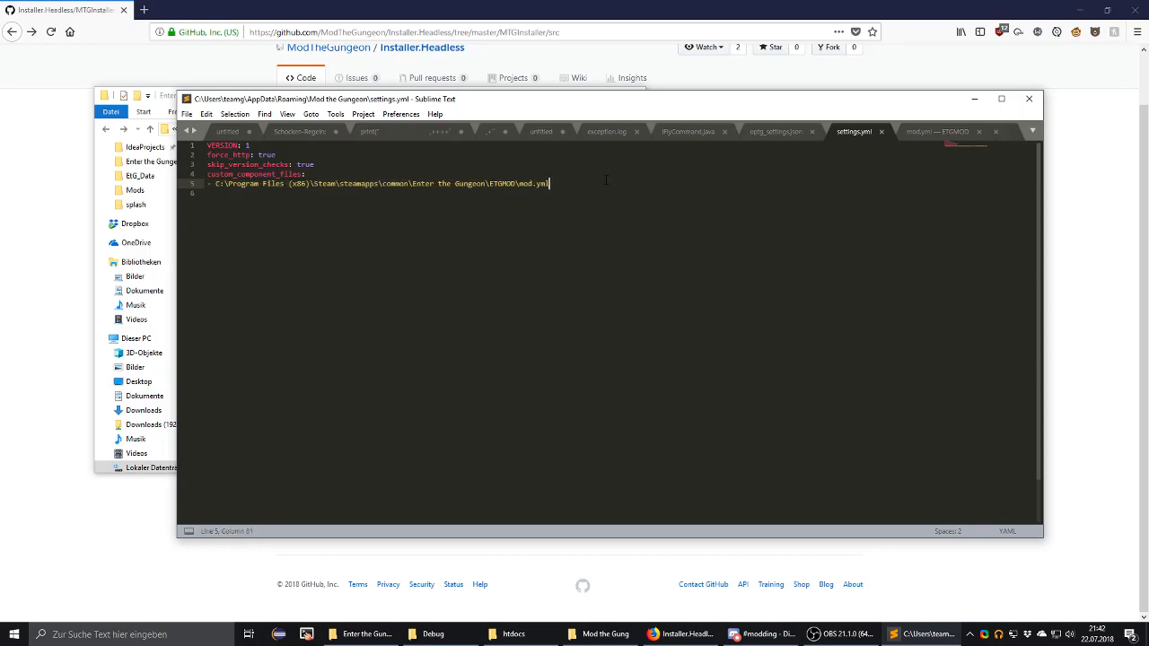
pyautogui.moveTo(854, 131)
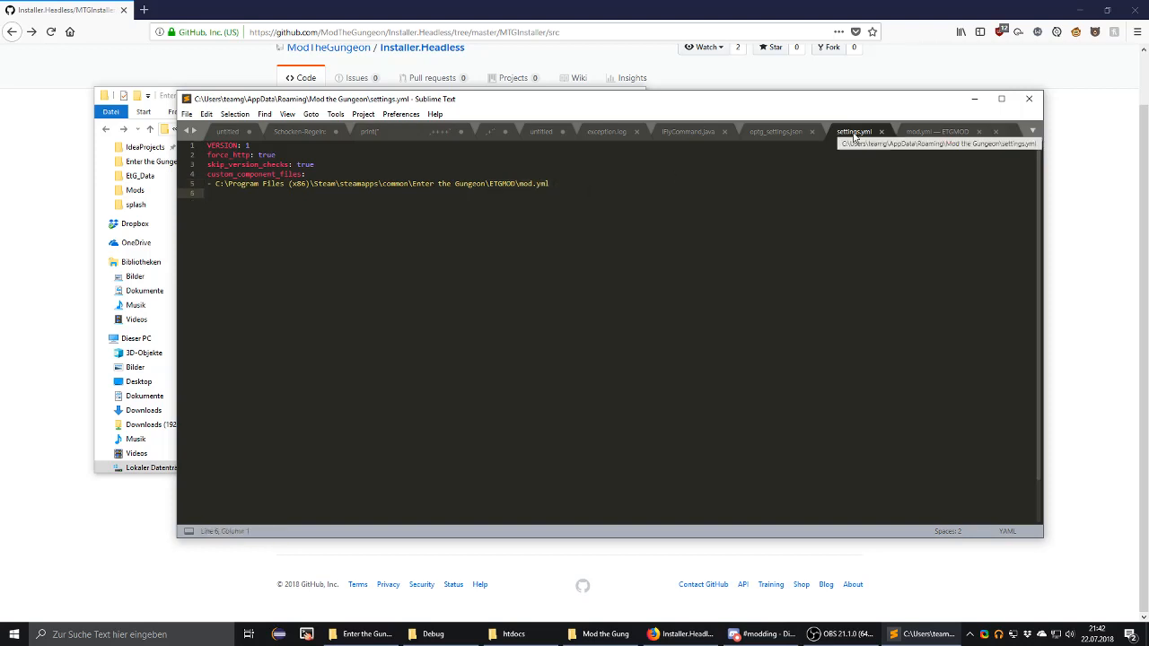
pyautogui.click(772, 133)
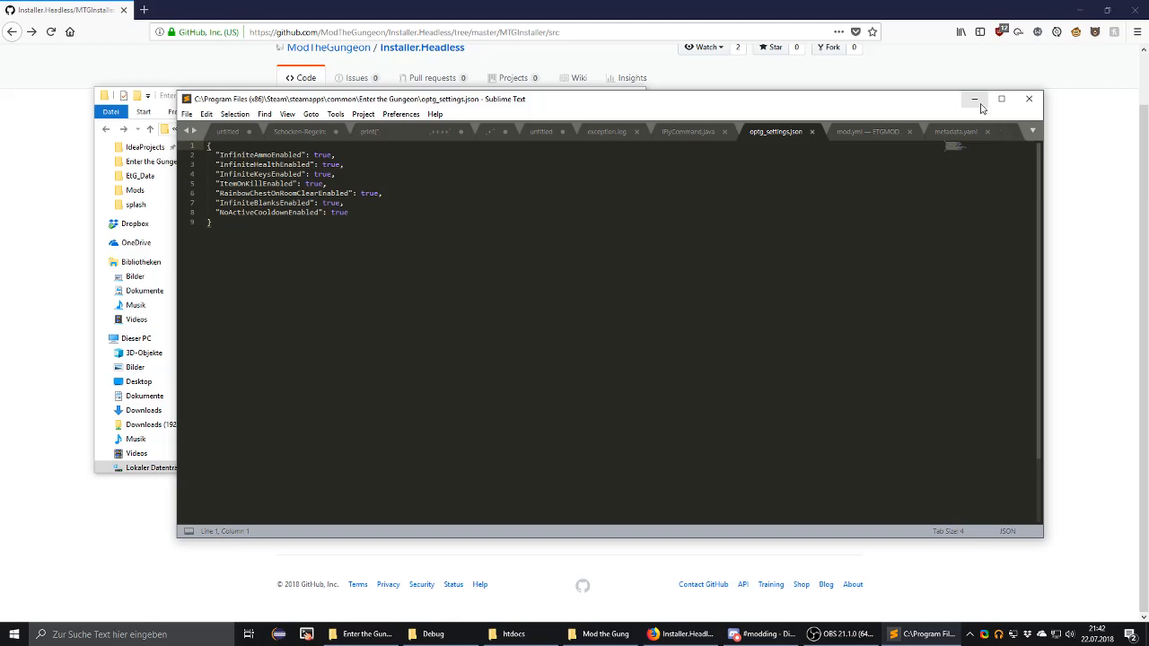
# Open the game's ETGMOD mod.yml in Sublime Text from File Explorer.
pyautogui.click(973, 98)
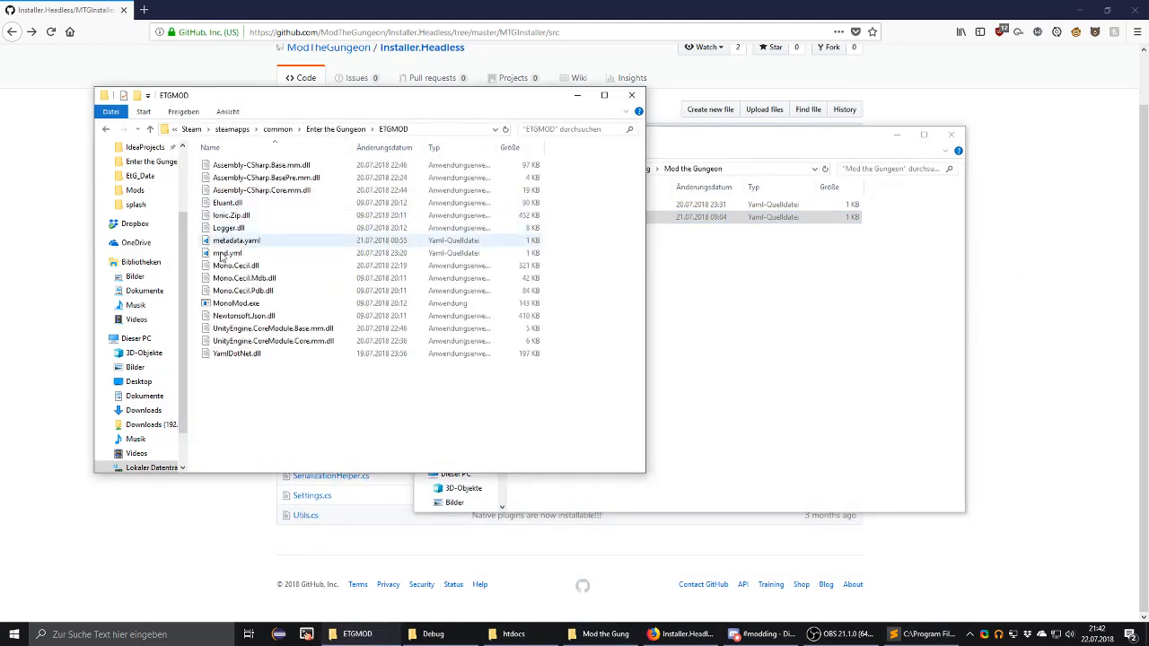
pyautogui.click(227, 252)
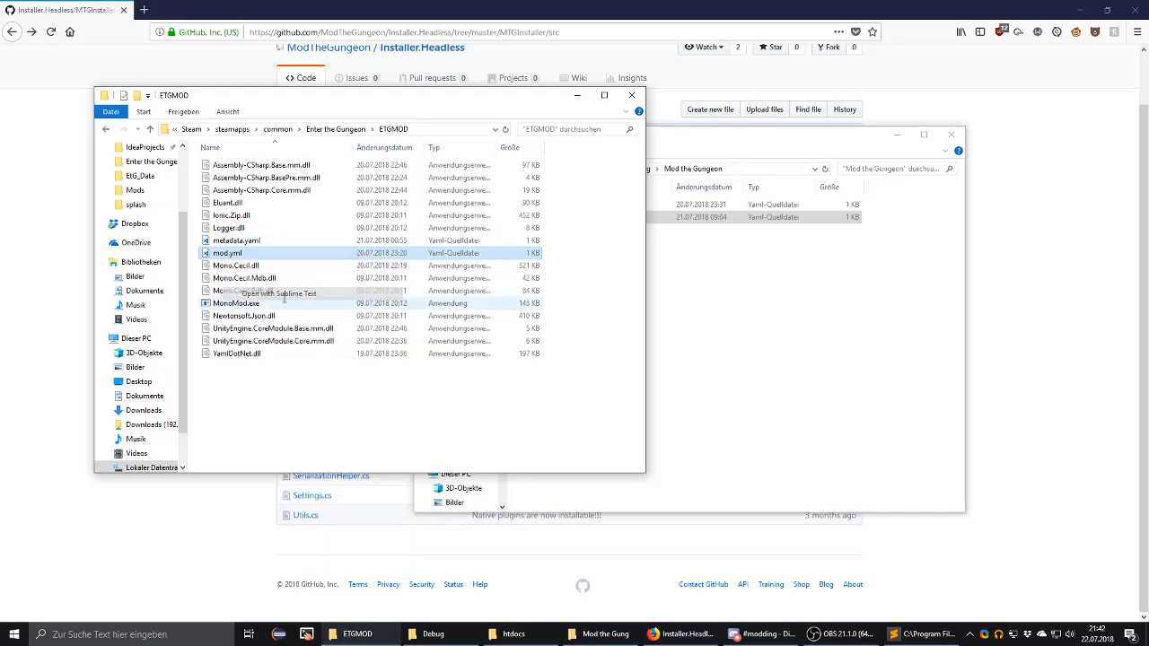
pyautogui.click(278, 294)
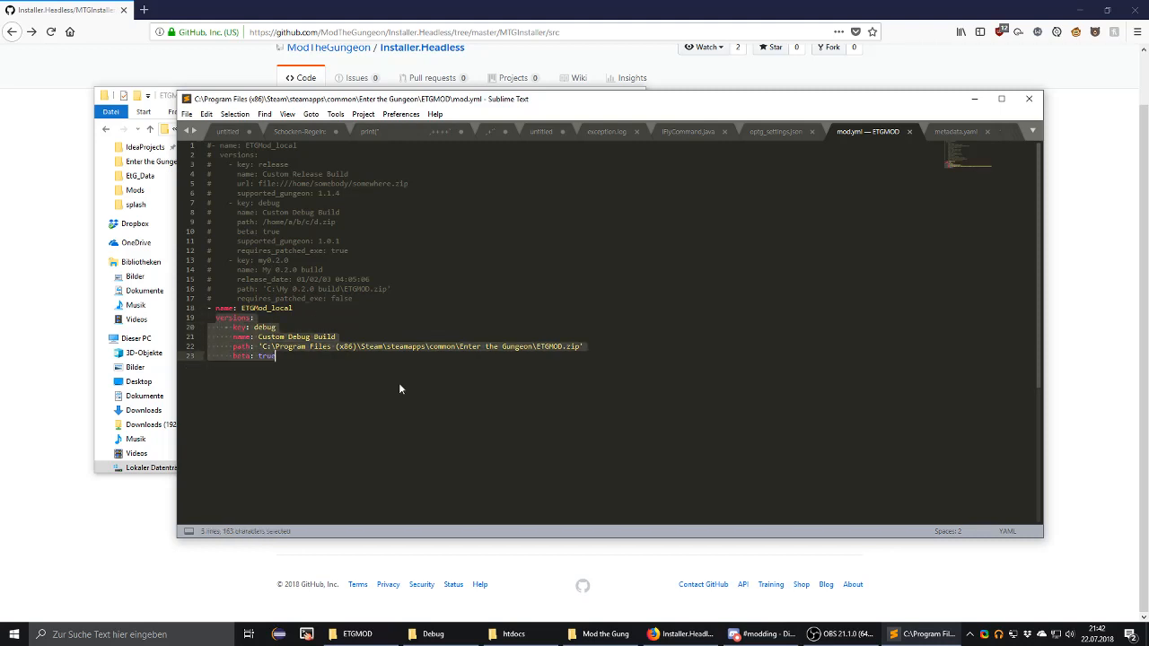
# Review the ETGMod_local Custom Debug Build entry in mod.yml and minimize Sublime Text.
pyautogui.click(402, 377)
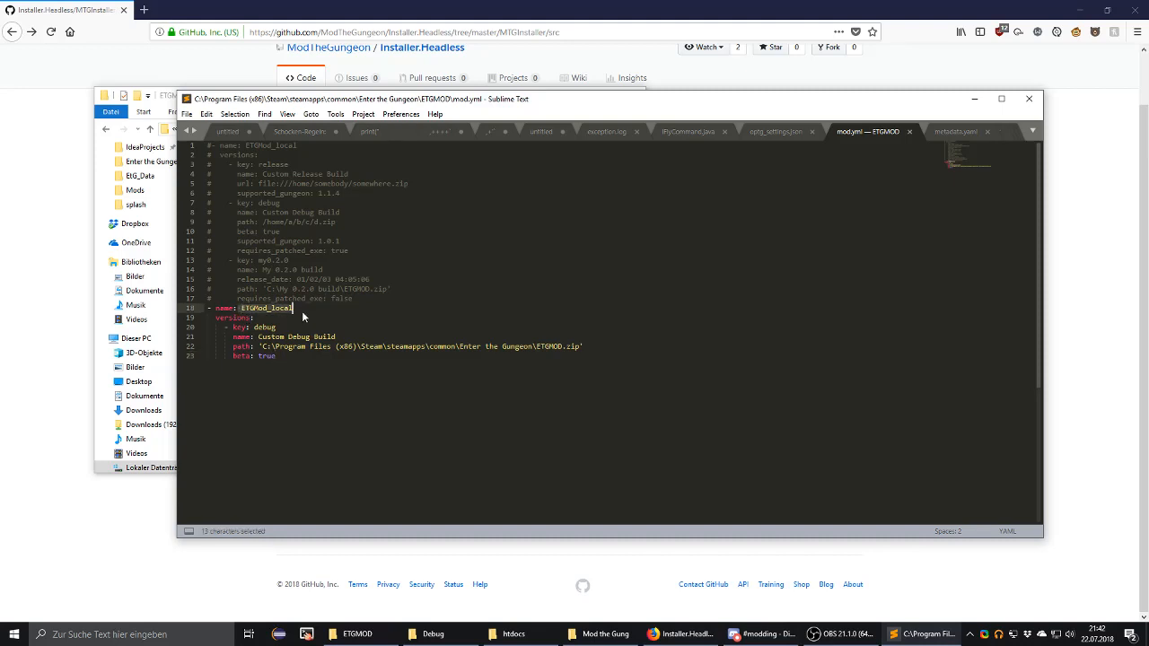
pyautogui.moveTo(308, 318)
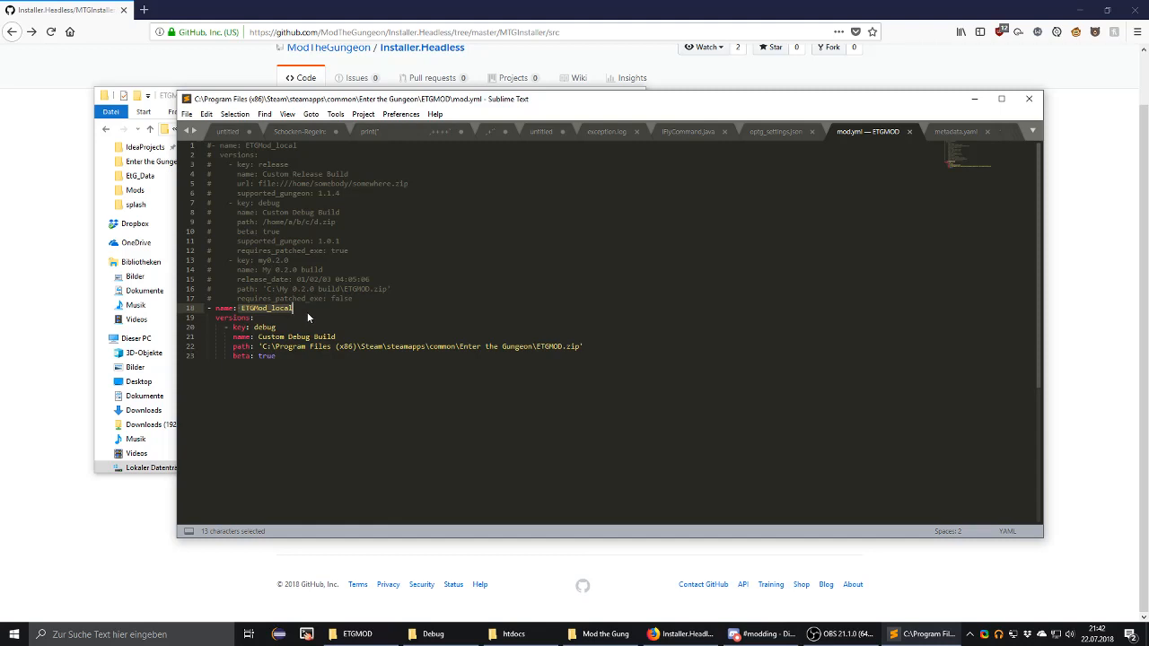
pyautogui.click(309, 318)
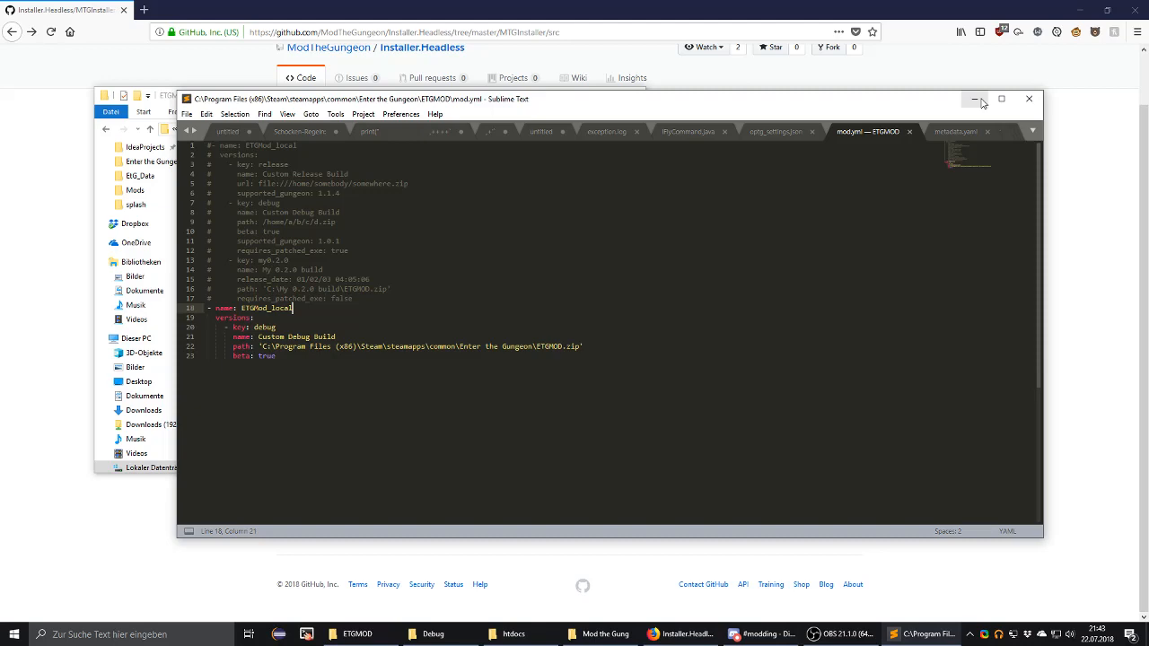
pyautogui.click(973, 99)
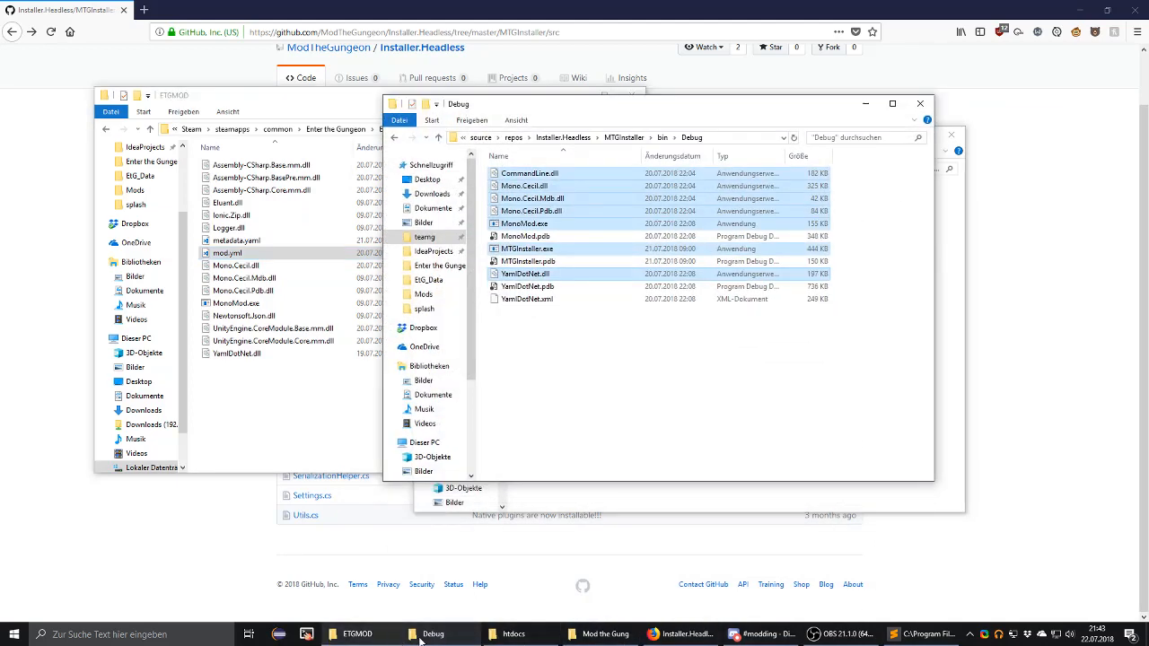
# Recheck settings.yml and mod.yml in Sublime Text, then close the editor.
pyautogui.click(600, 634)
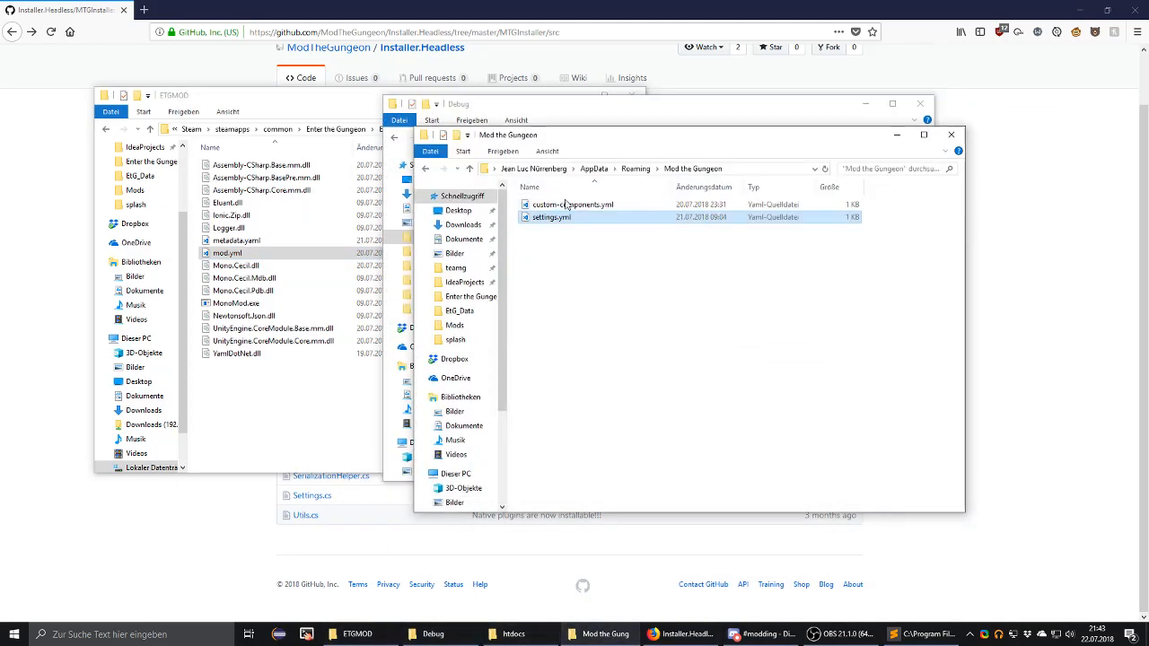
pyautogui.rightClick(551, 218)
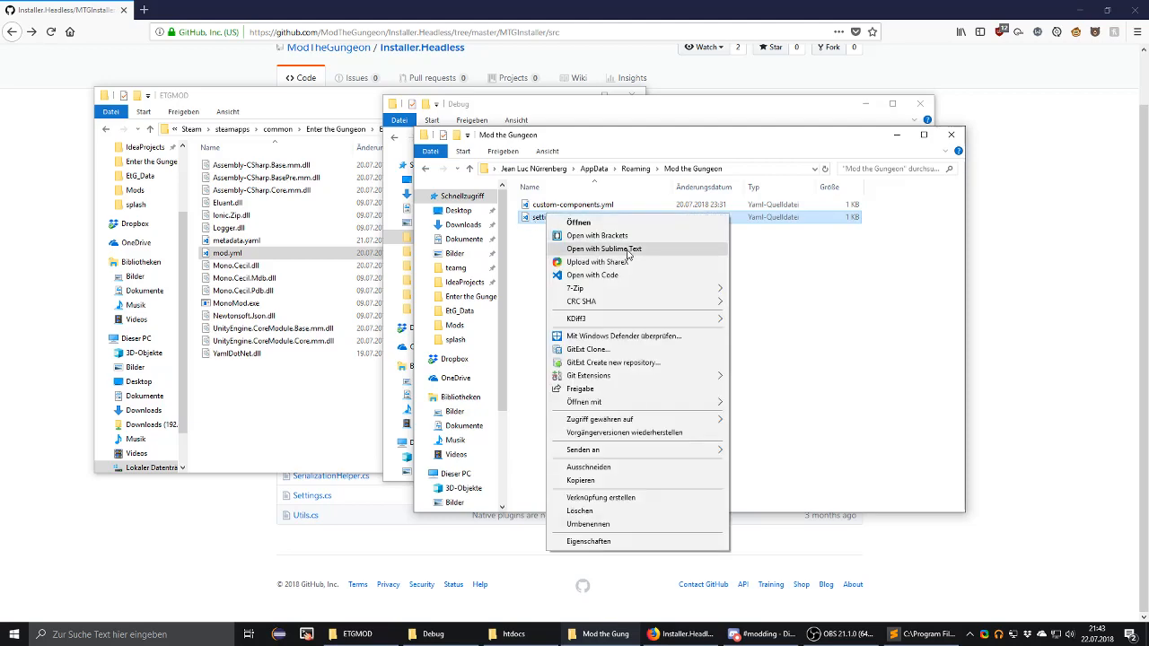
pyautogui.click(605, 248)
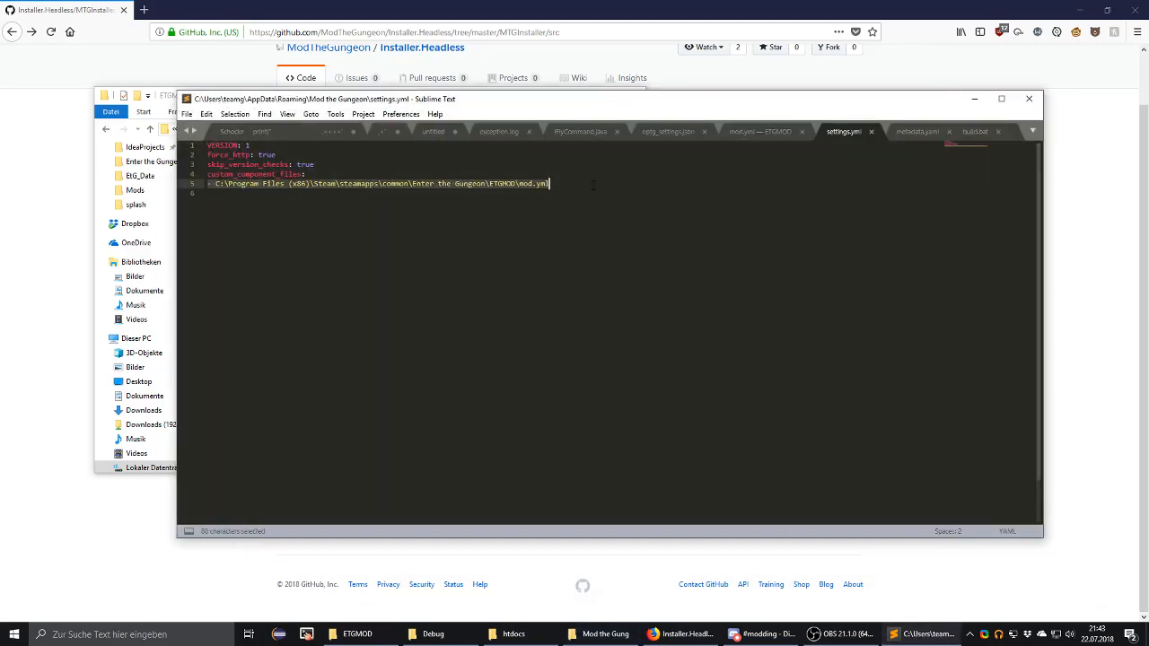
pyautogui.click(763, 131)
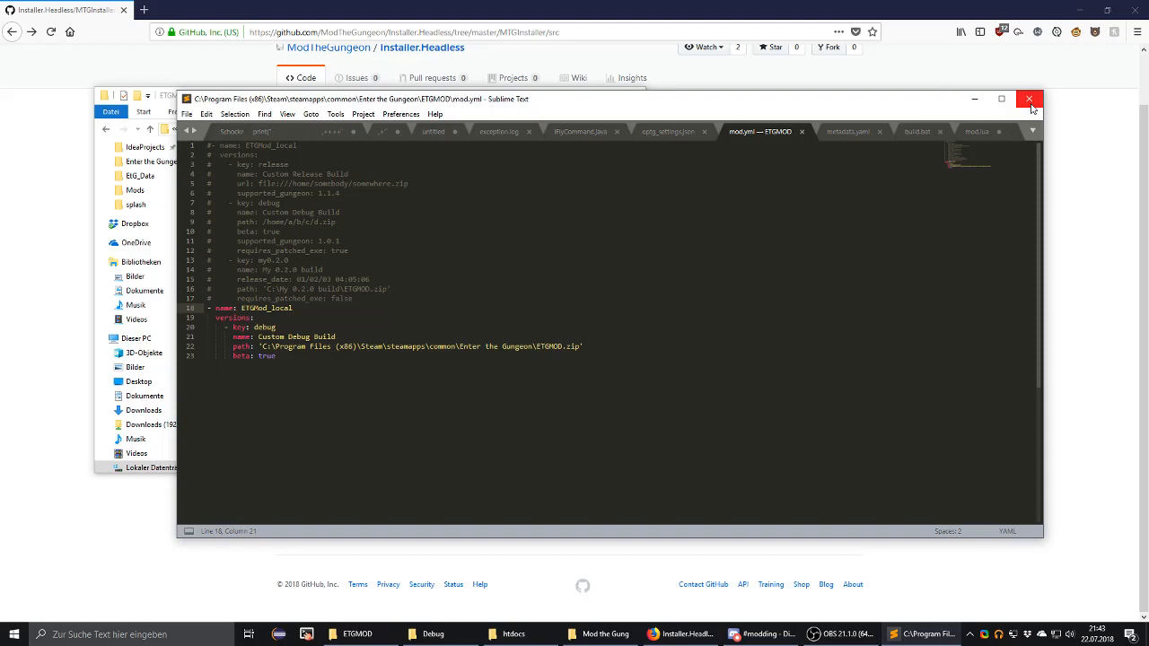
pyautogui.click(1029, 97)
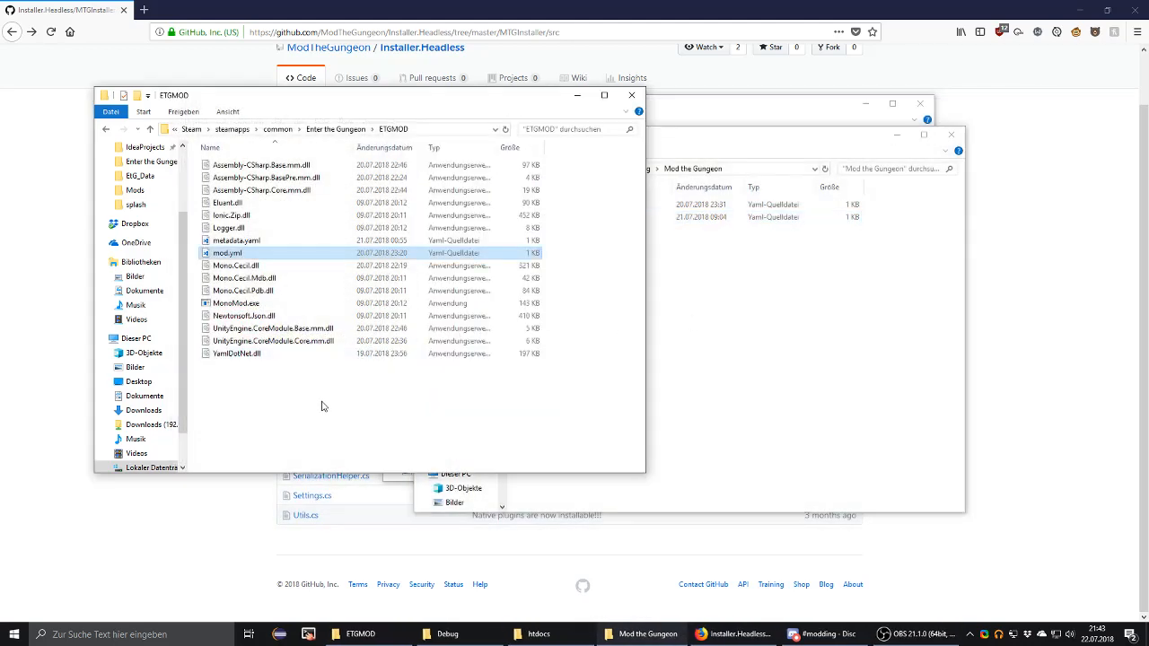
pyautogui.moveTo(449, 634)
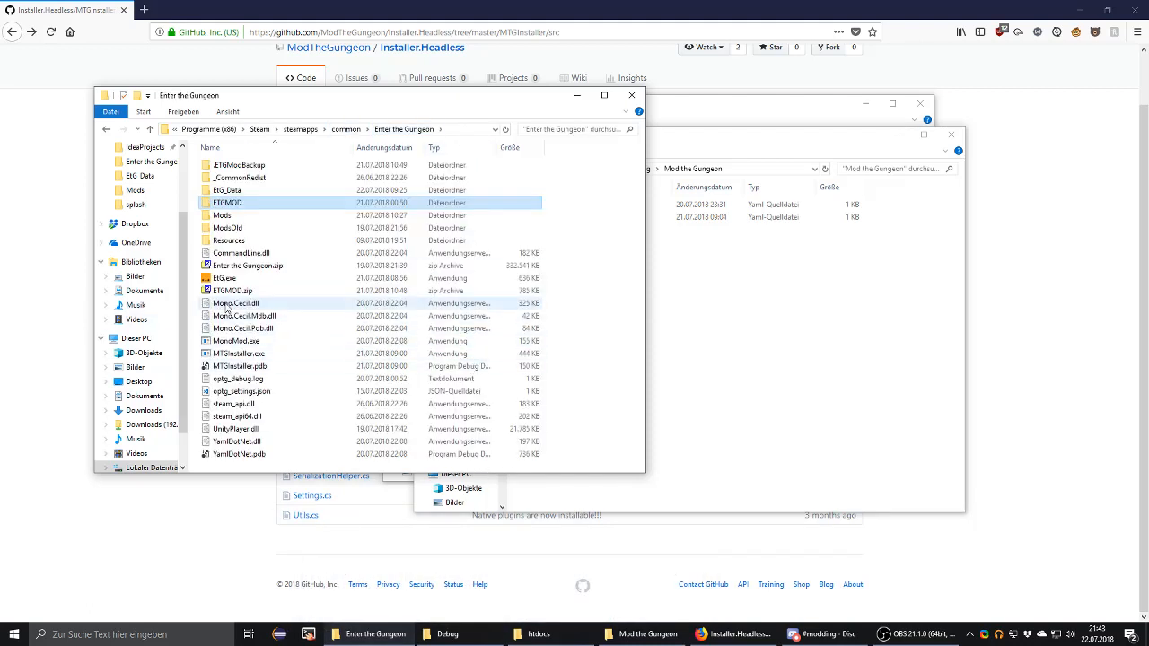
pyautogui.moveTo(232, 291)
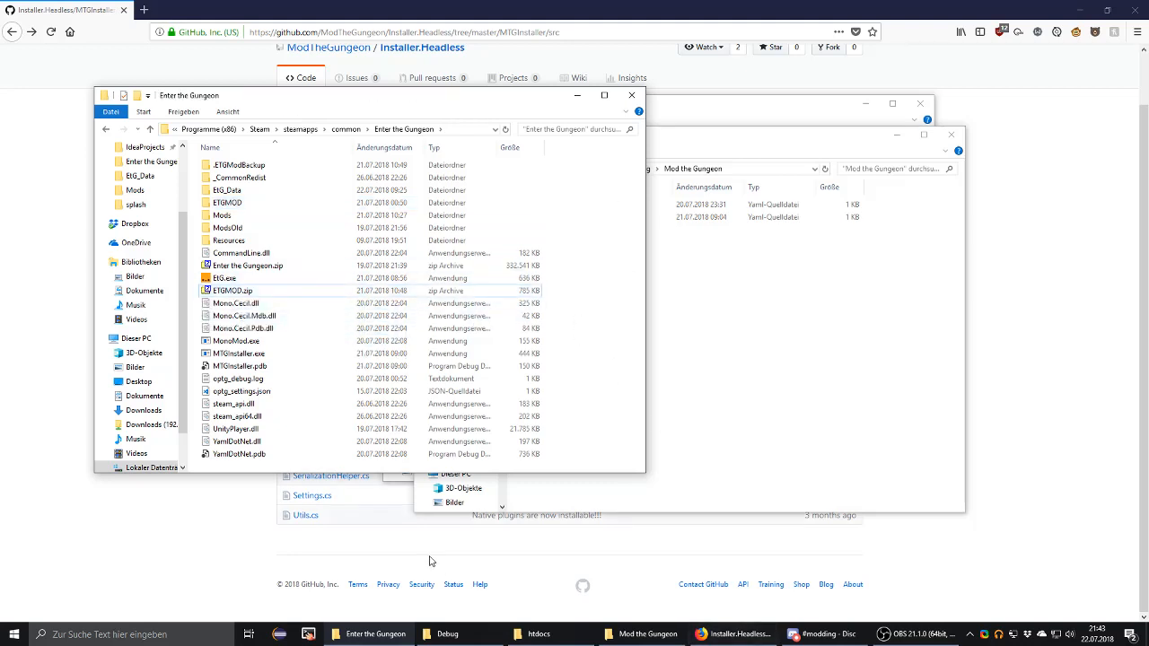
# Look inside the ETGMOD folder and return to the Enter the Gungeon game folder.
pyautogui.doubleClick(230, 202)
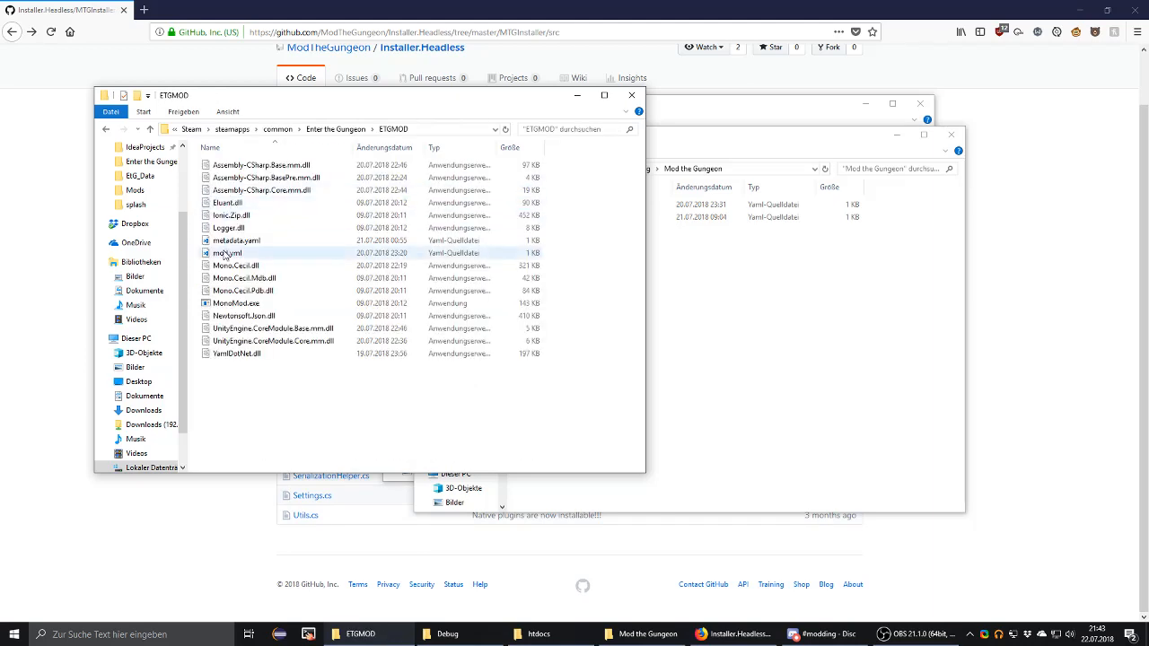
pyautogui.doubleClick(229, 251)
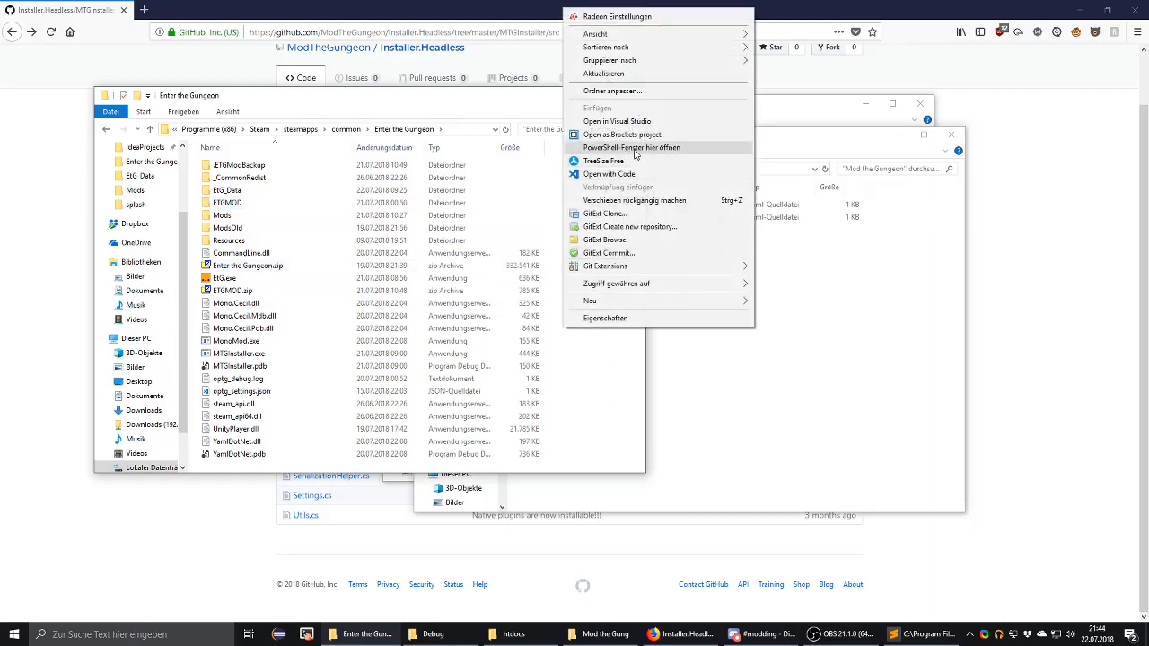
# Open PowerShell in the game folder and run .\MTGInstaller.exe help to list the installer commands.
pyautogui.click(632, 147)
pyautogui.write('py .\\convert_image.py F.jpg')
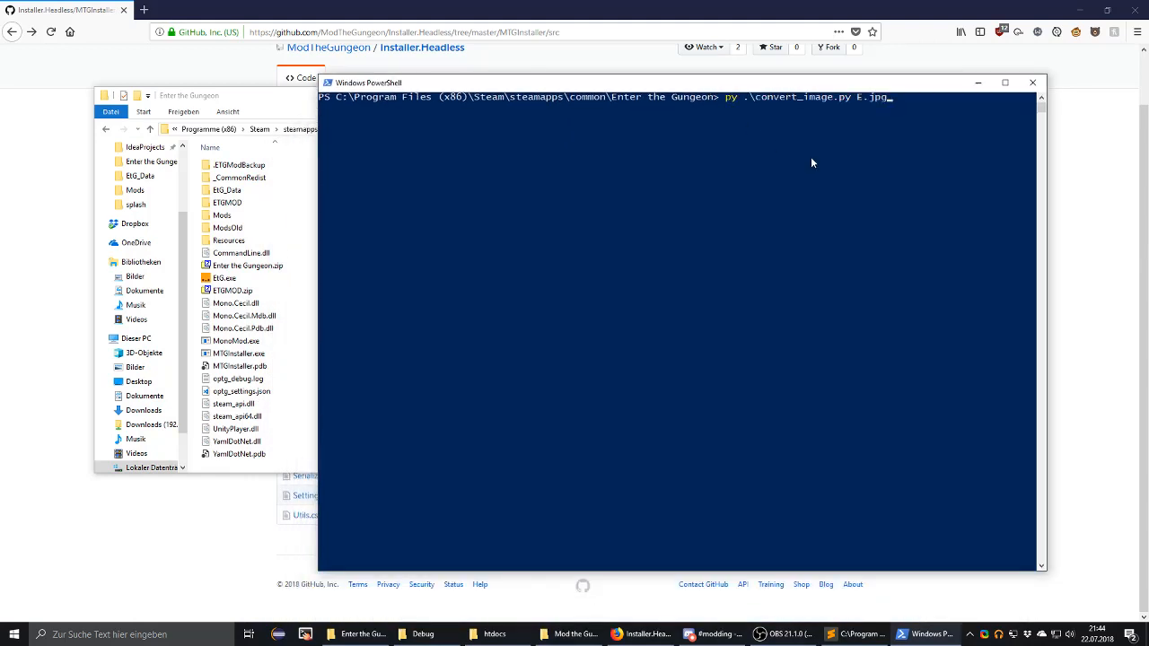
pyautogui.write('.\\MTGInstaller.exe install ETGMod_local')
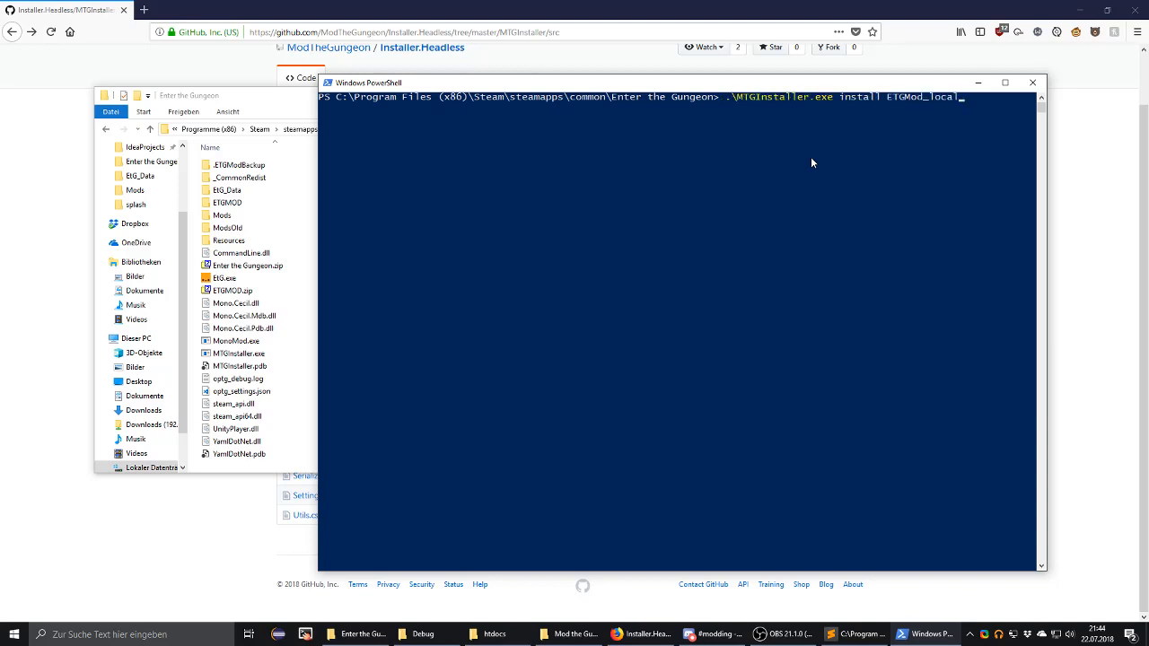
pyautogui.press('Backspace')
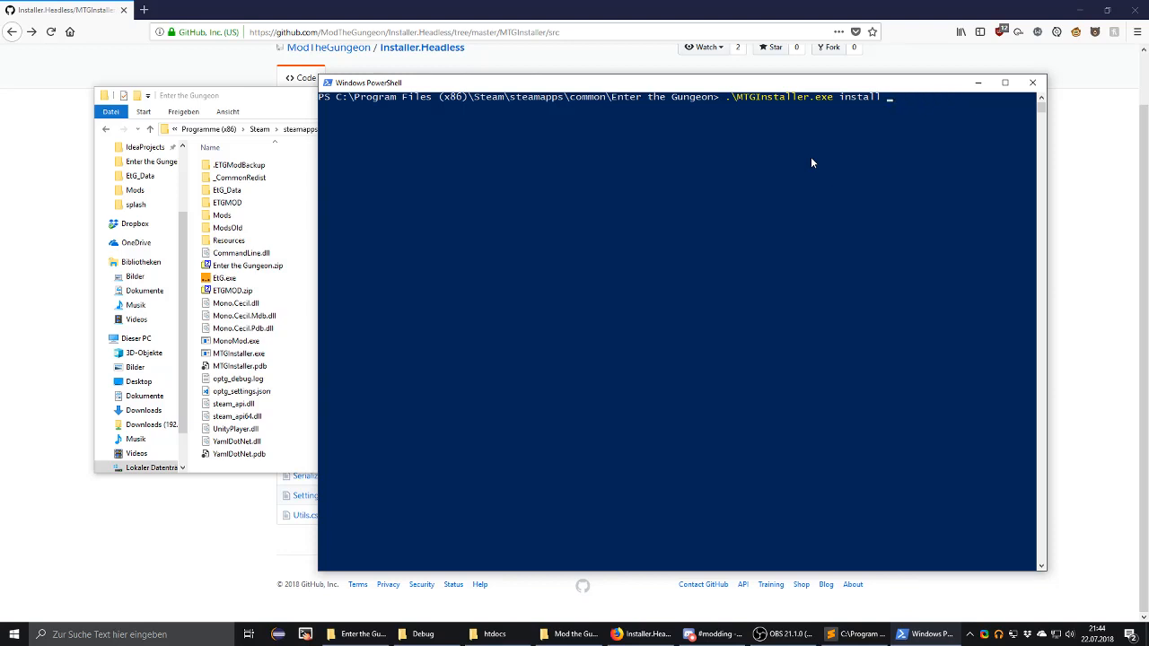
pyautogui.press('BackSpace')
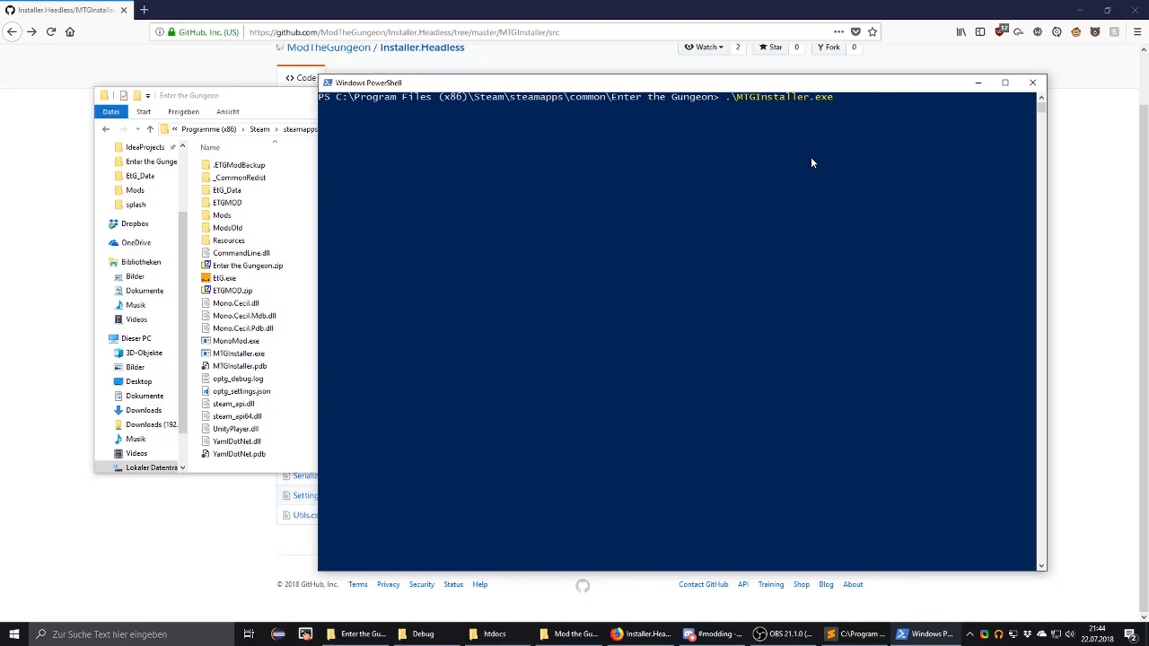
pyautogui.write('help')
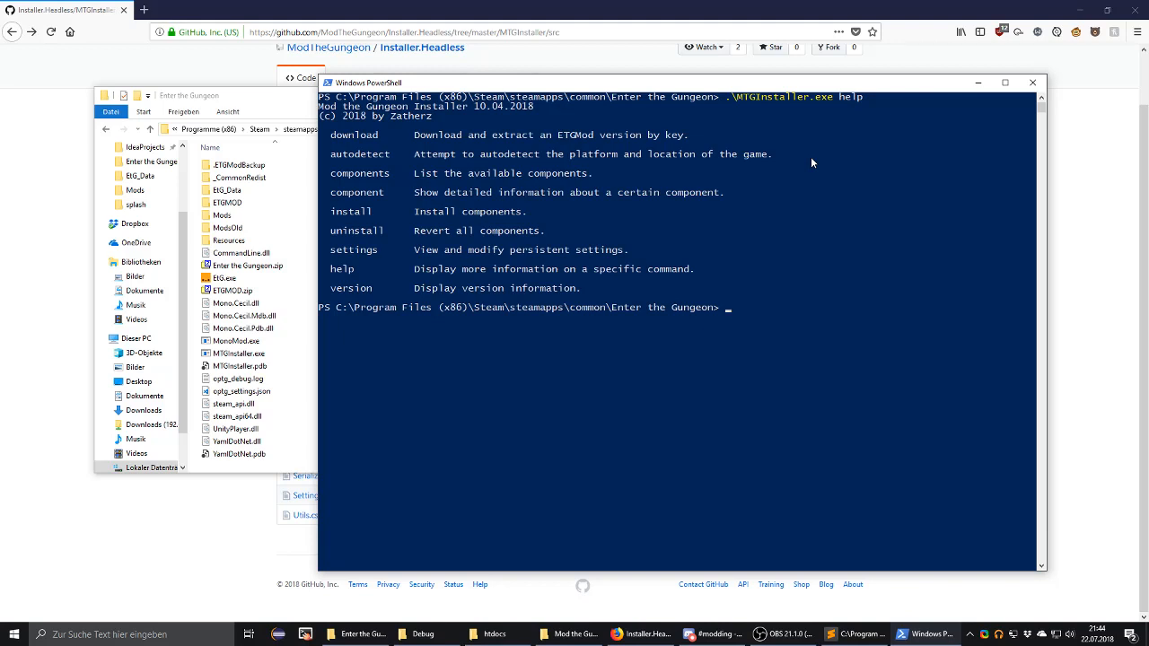
pyautogui.write('.\\MTGInstaller.exe')
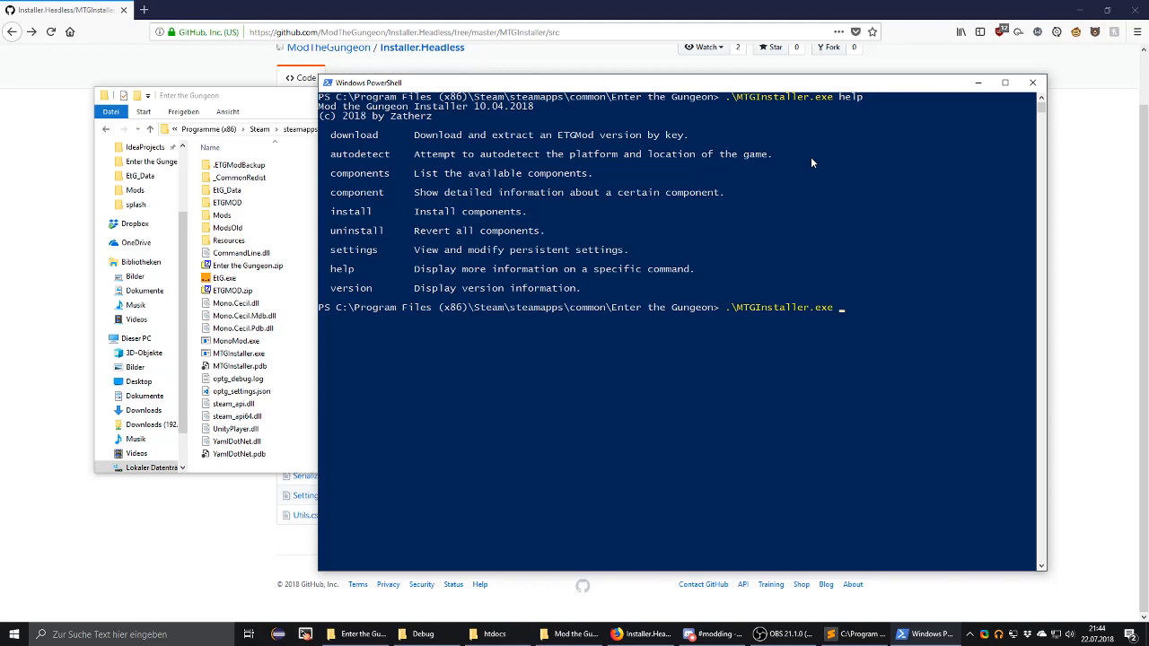
# Run .\MTGInstaller.exe settings to list the current installer settings.
pyautogui.write('settings')
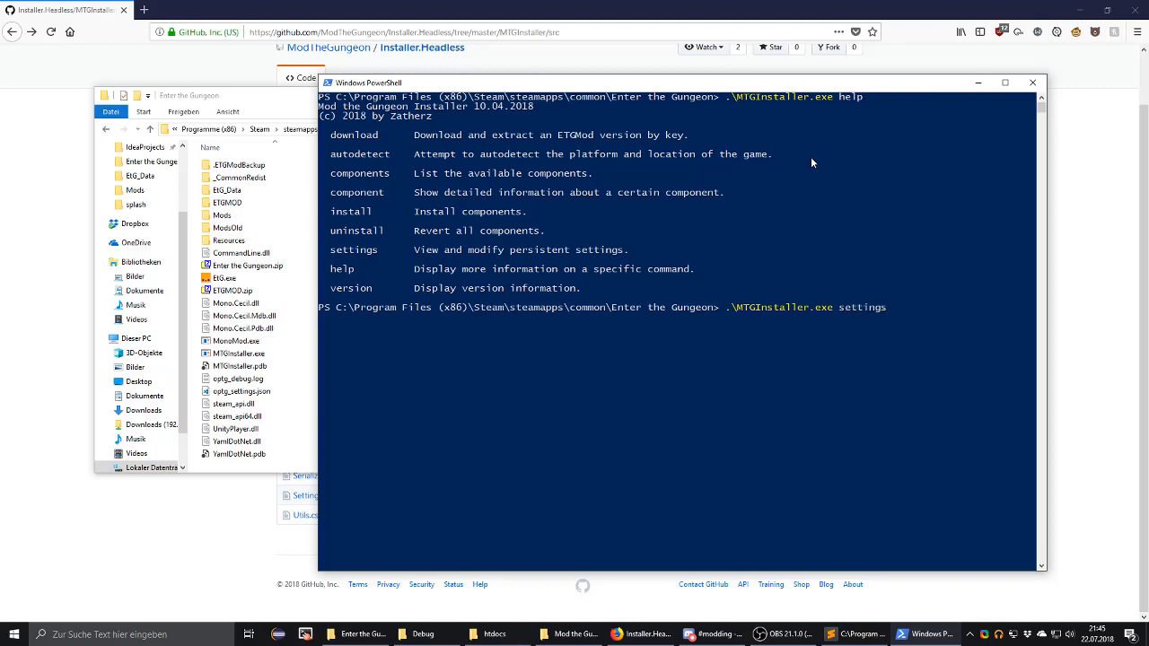
pyautogui.press('Return')
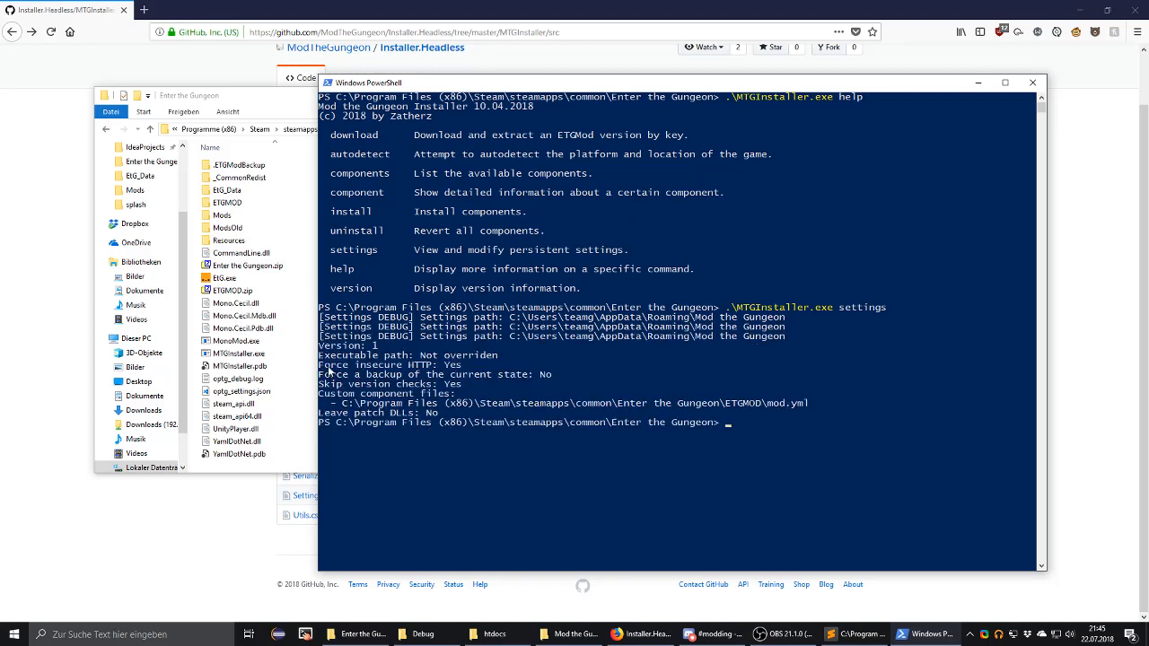
pyautogui.moveTo(666, 402)
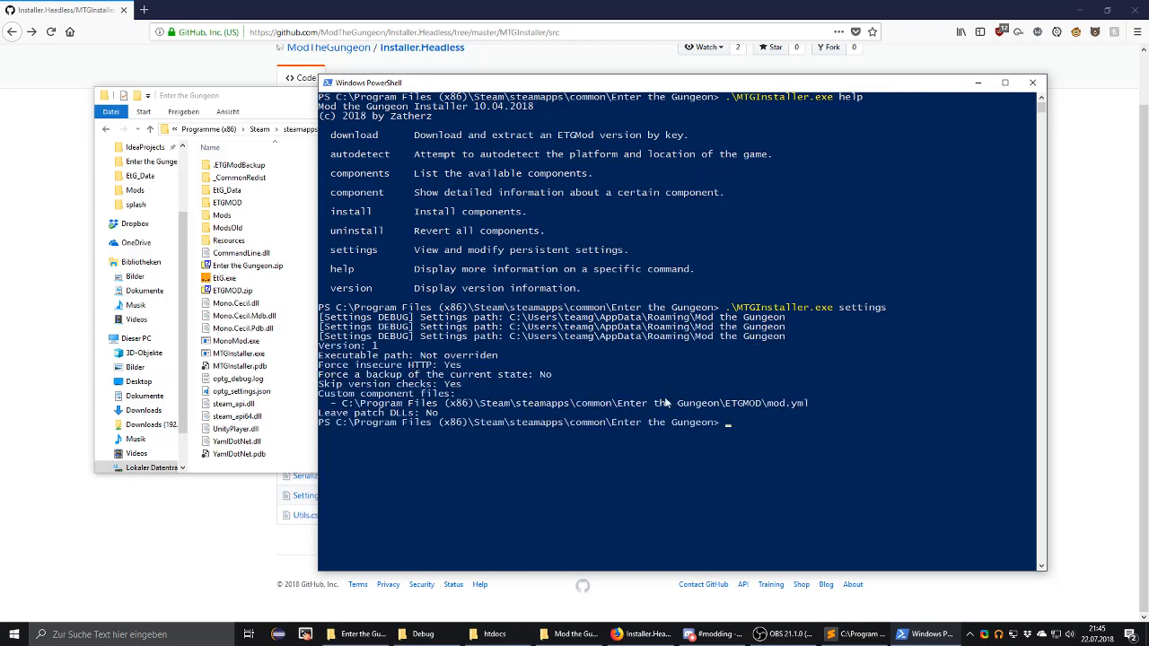
pyautogui.write('.\\MTGInstaller.exe setti')
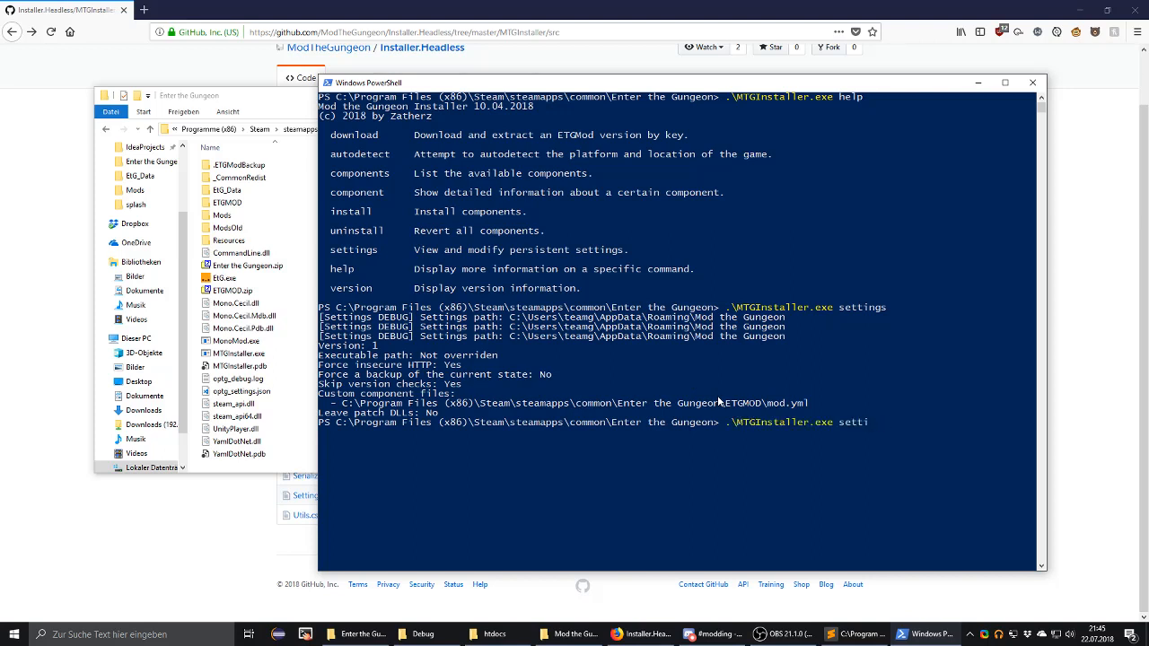
pyautogui.write('help')
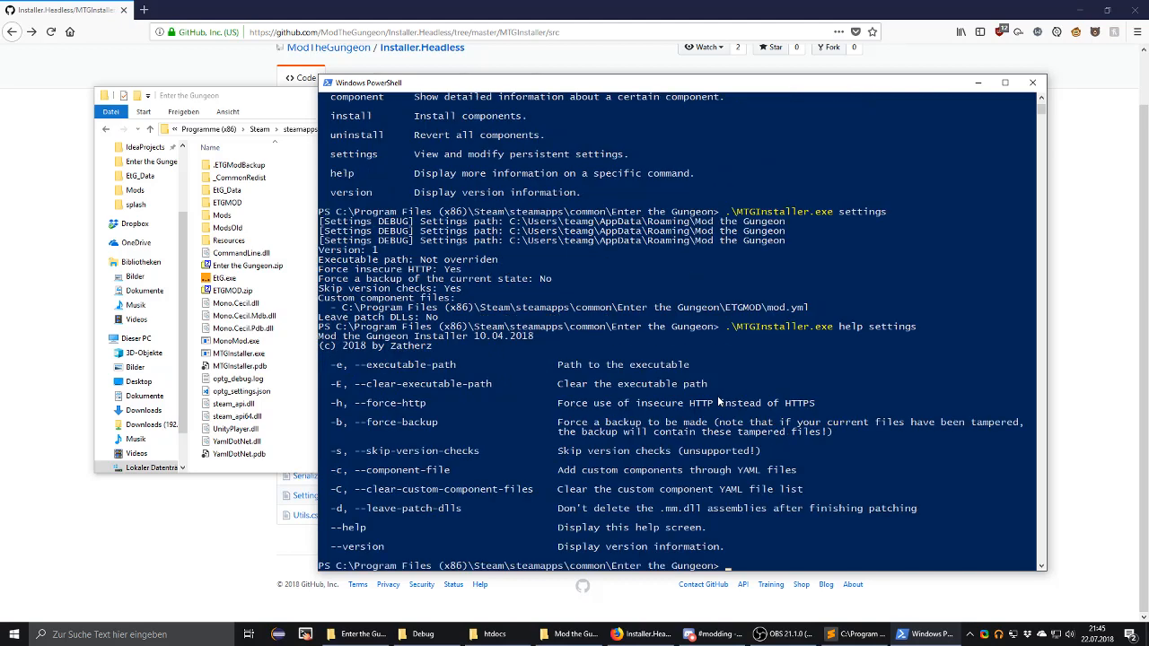
# Run help settings and settings -h true to force insecure HTTP on.
pyautogui.write('.\\MTGInstaller.exe help setting')
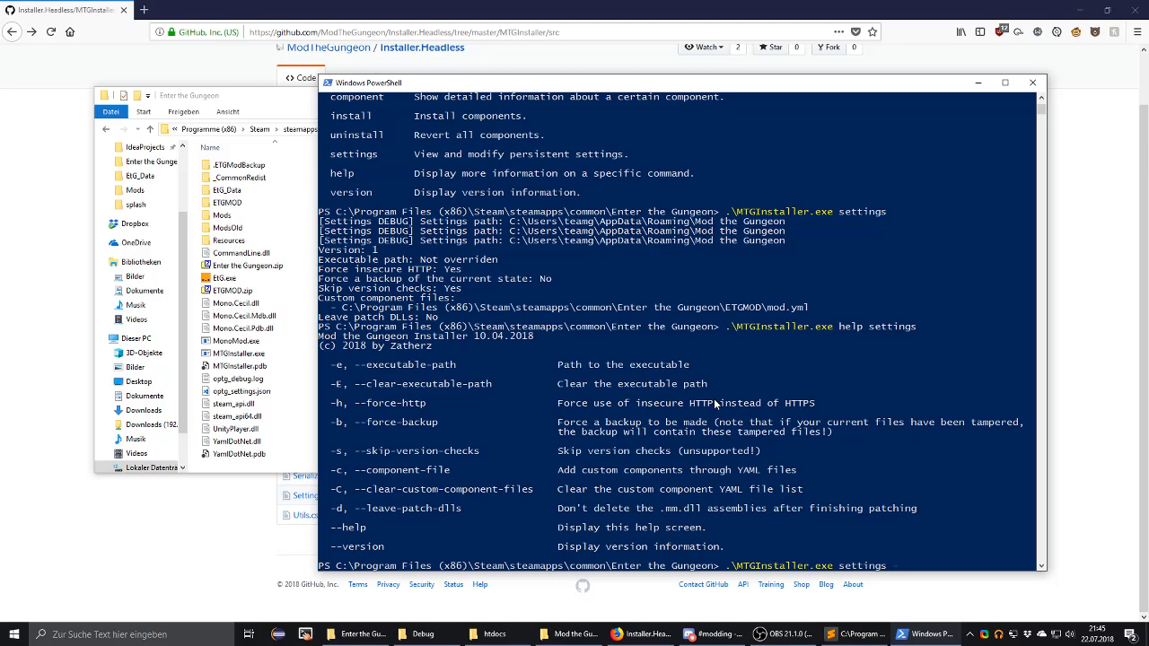
pyautogui.write('-h true')
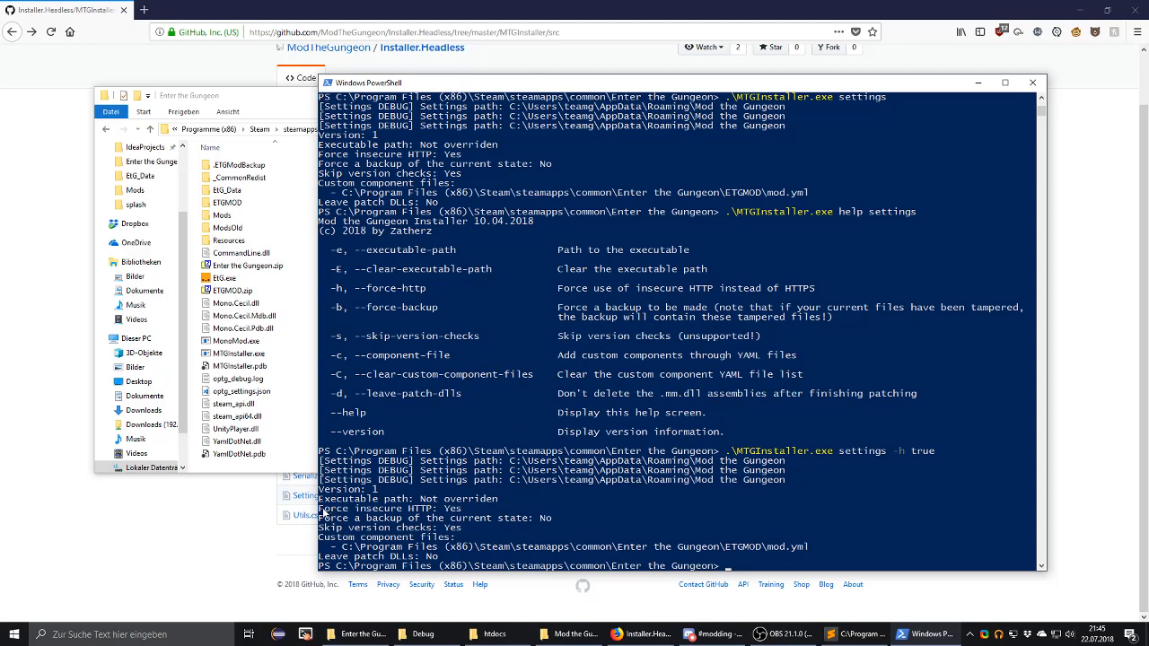
pyautogui.click(458, 510)
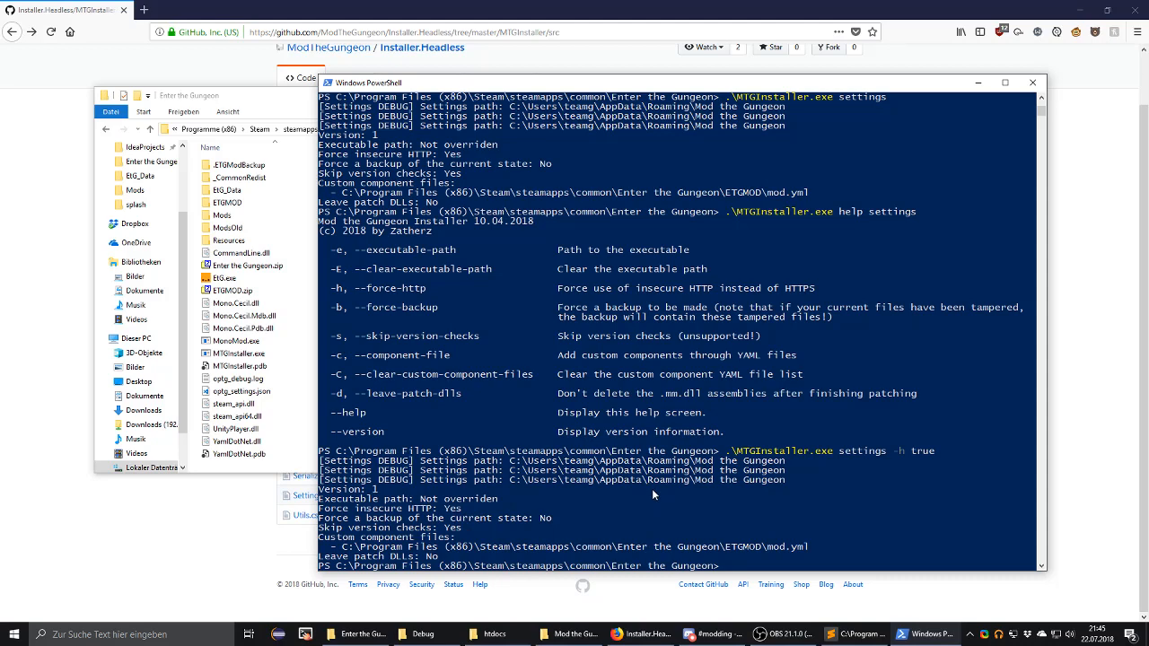
pyautogui.write('.\\MTGInstaller.exe help settings')
pyautogui.write('.\\MTGInstaller.exe install ETGMod_local')
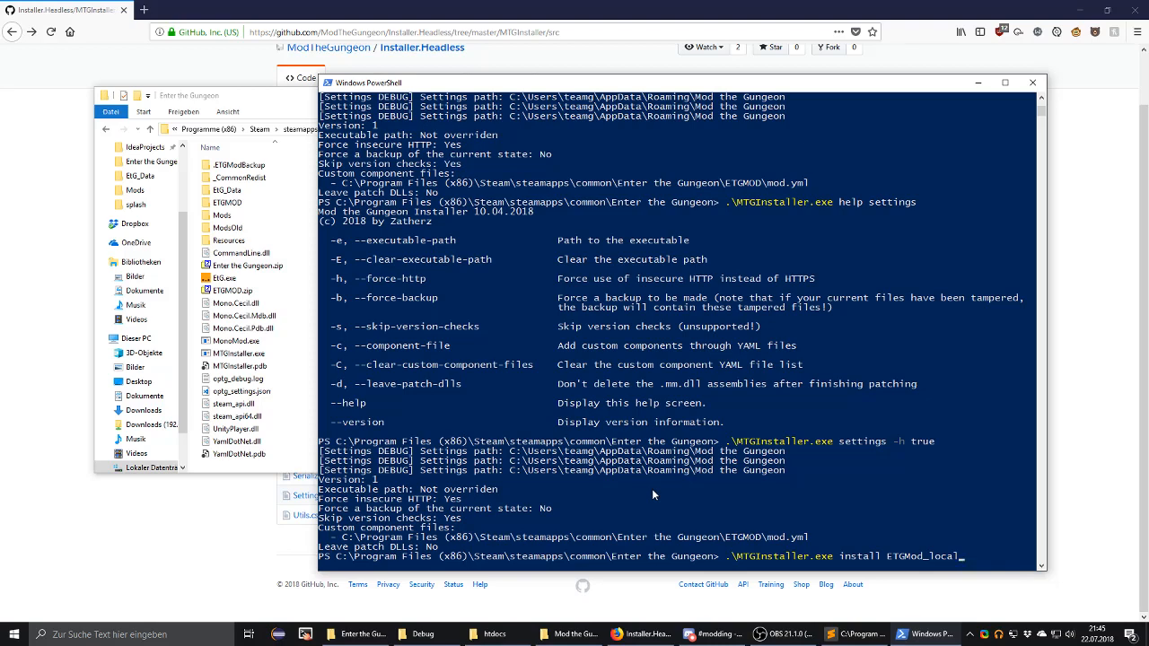
pyautogui.moveTo(889, 564)
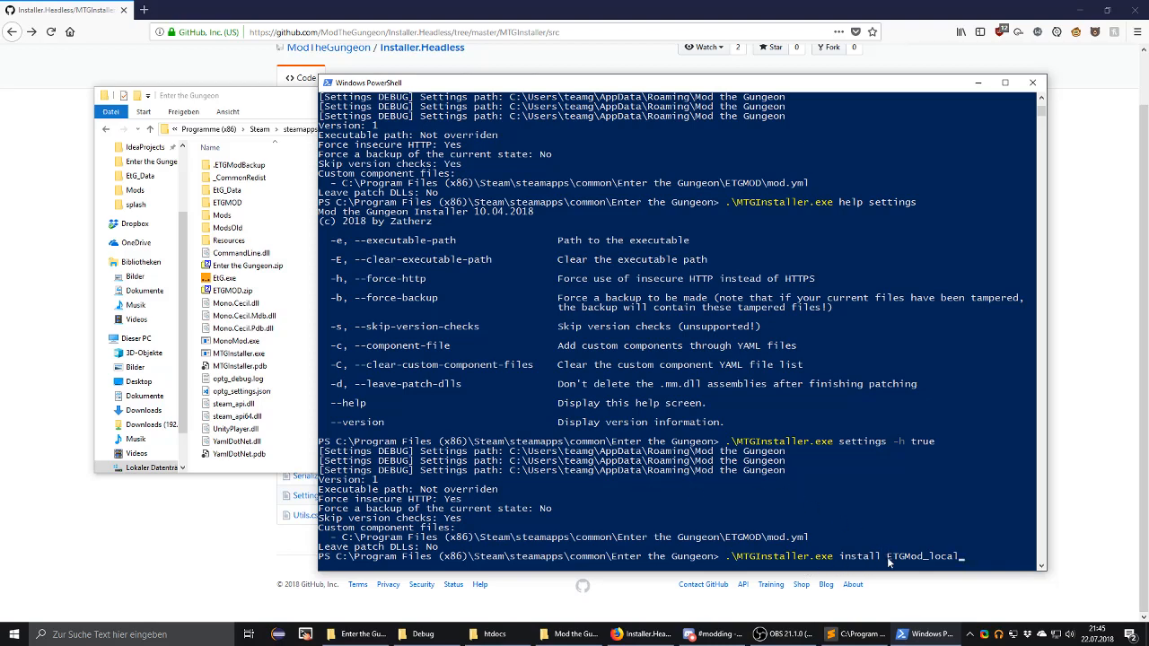
# Run .\MTGInstaller.exe install ETGMod_local, which fails with a cannot-connect-to-remote-server error.
pyautogui.doubleClick(901, 556)
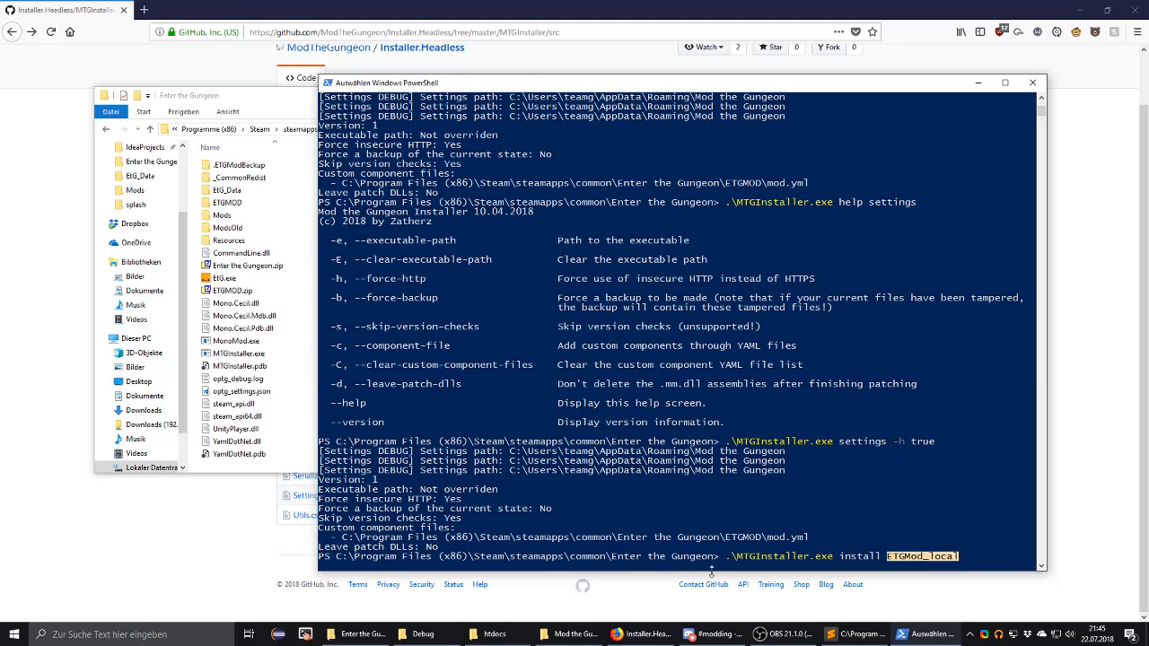
pyautogui.moveTo(529, 488)
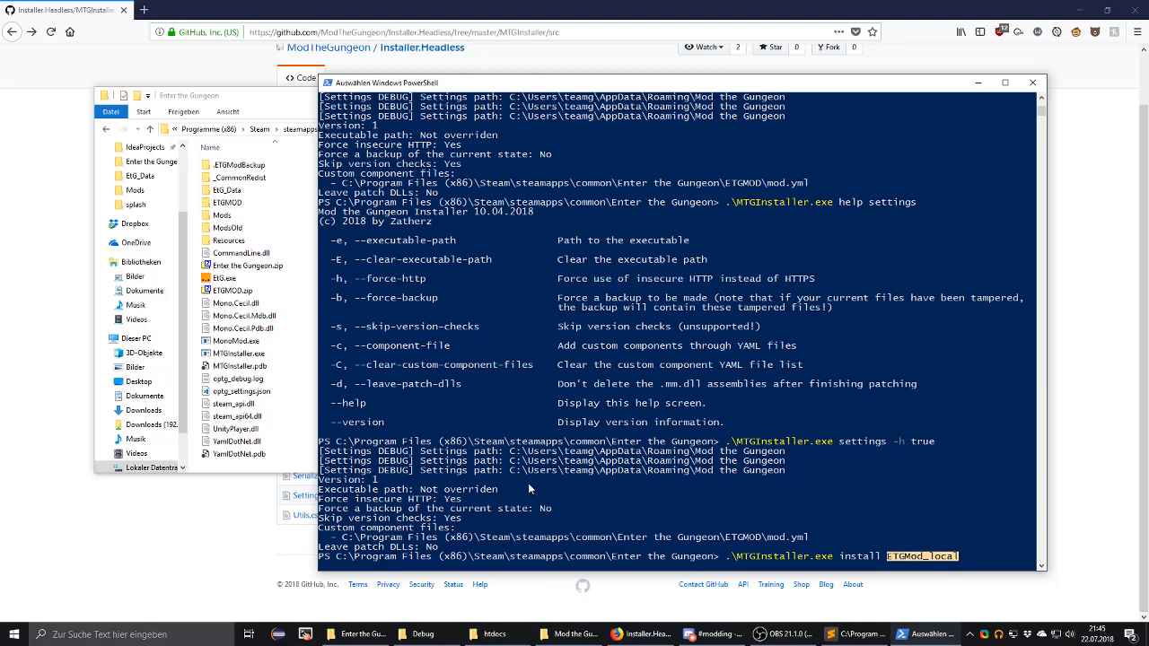
pyautogui.moveTo(506, 474)
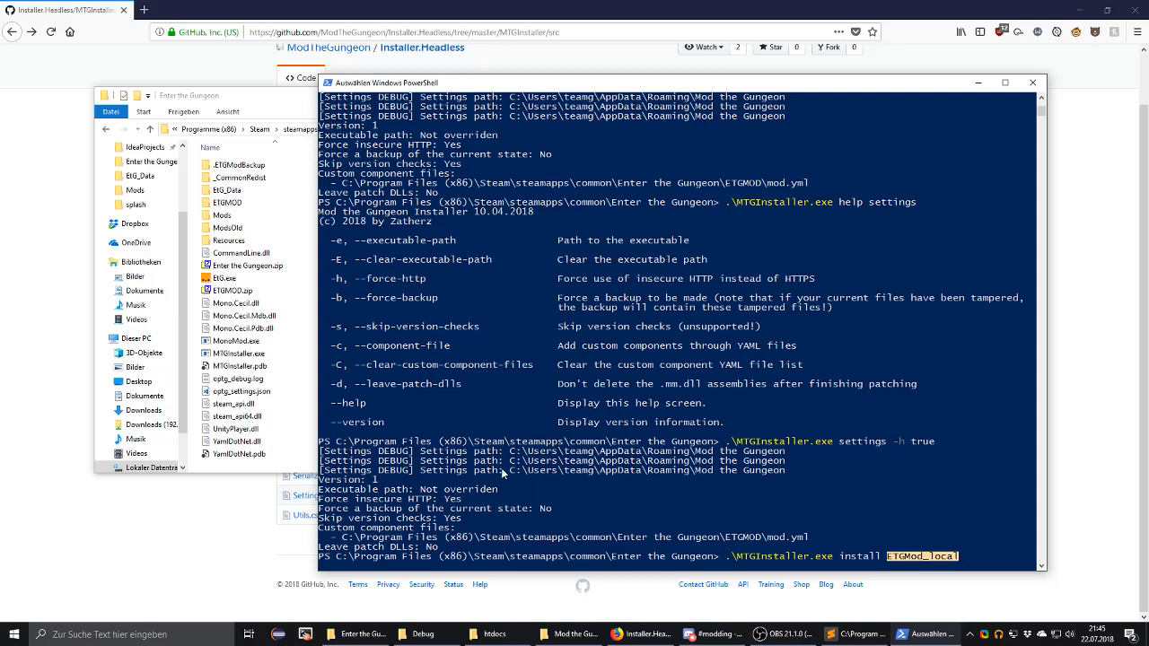
pyautogui.moveTo(847, 507)
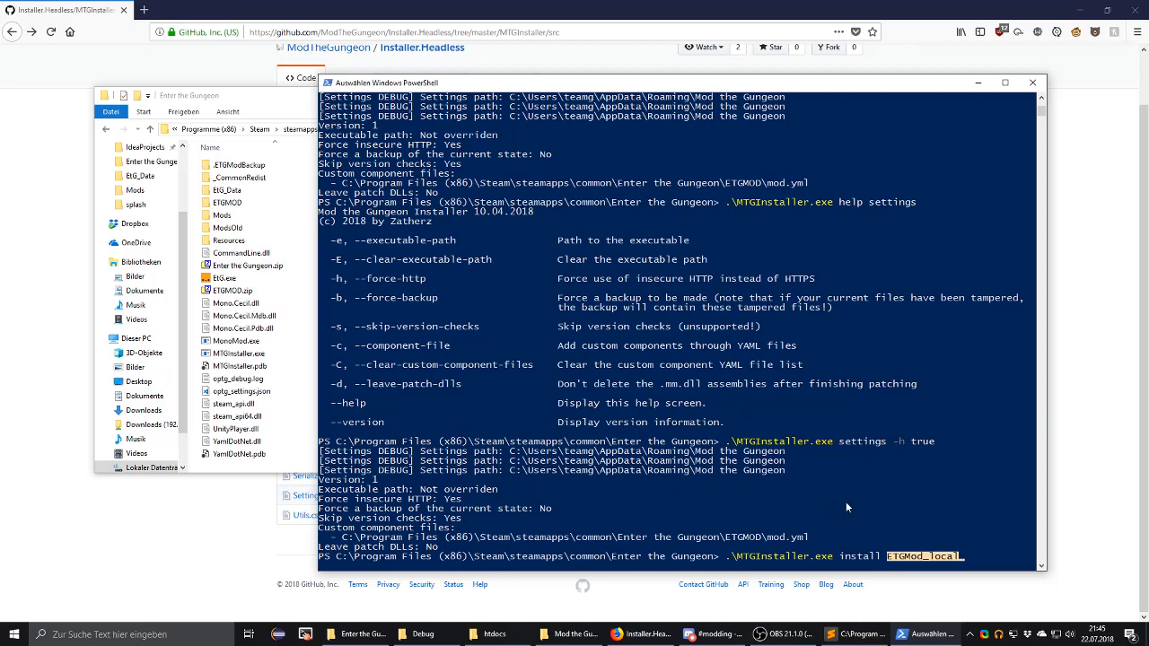
pyautogui.moveTo(916, 560)
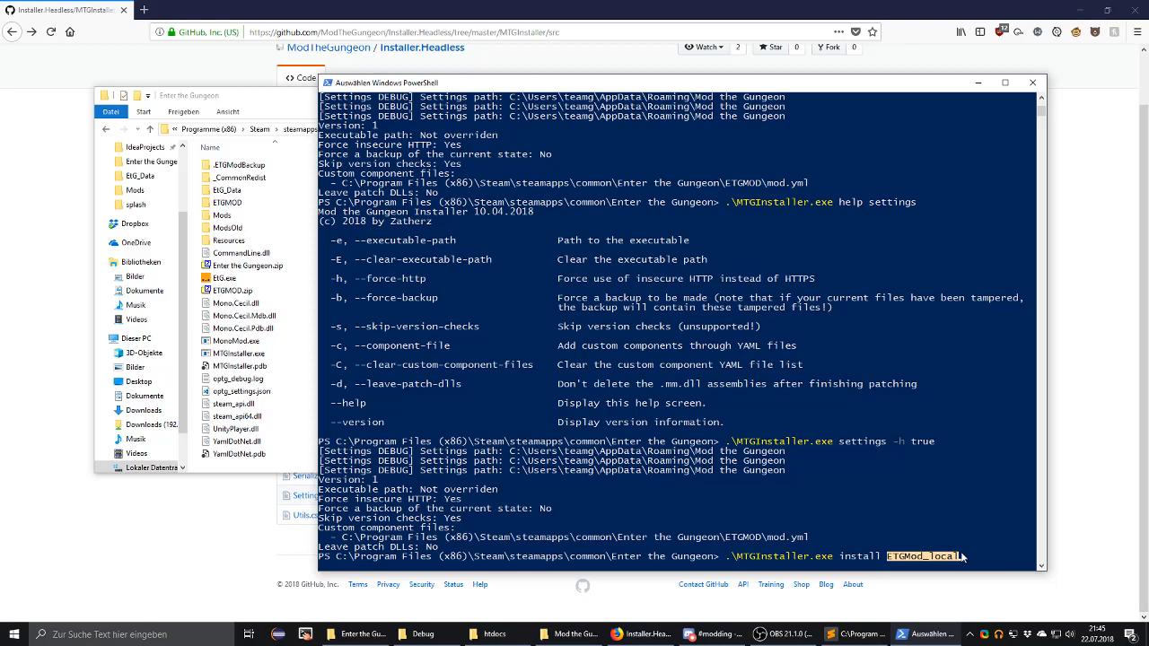
pyautogui.click(966, 557)
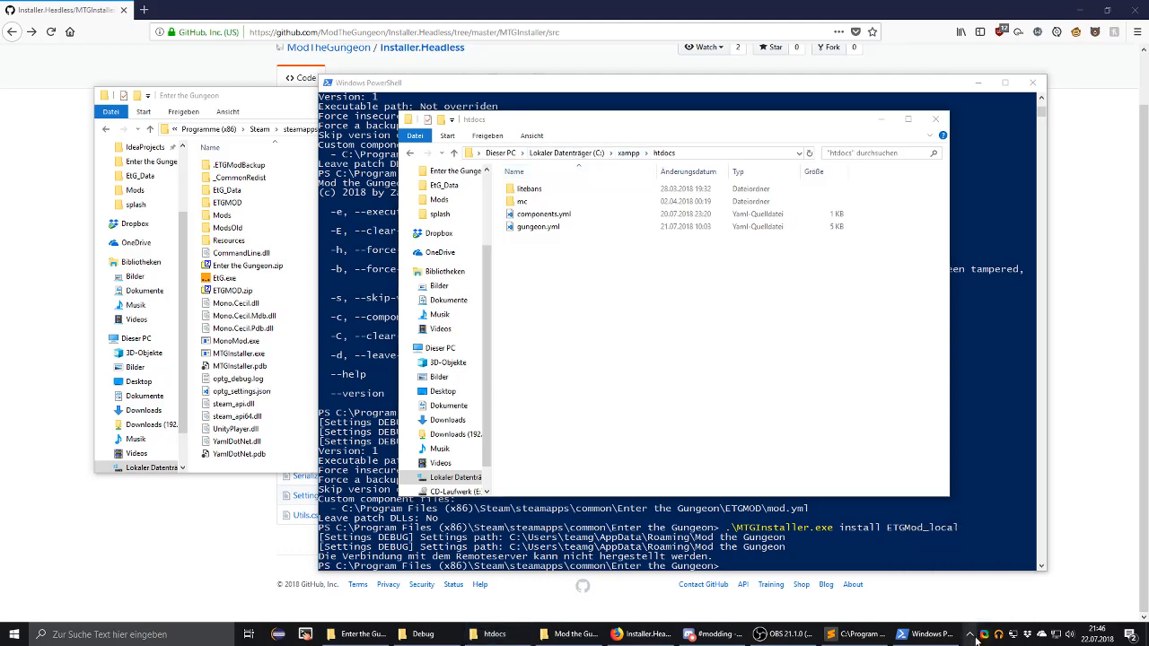
# Launch xampp-control.exe from C:\xampp and start the Apache web server.
pyautogui.click(573, 152)
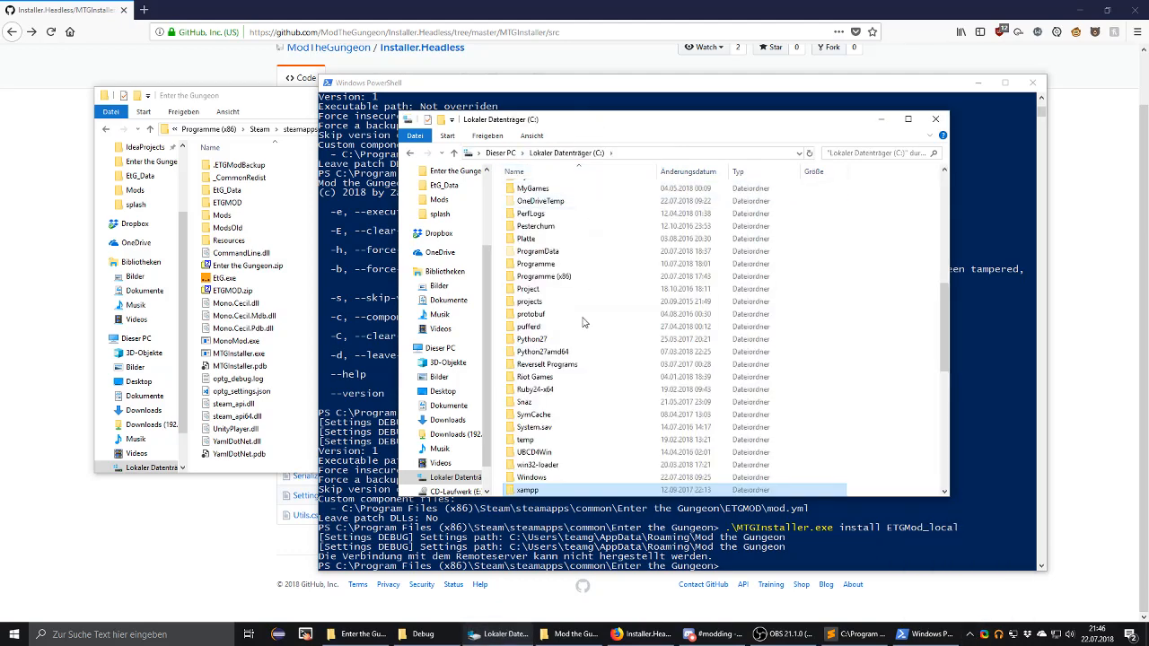
pyautogui.doubleClick(531, 489)
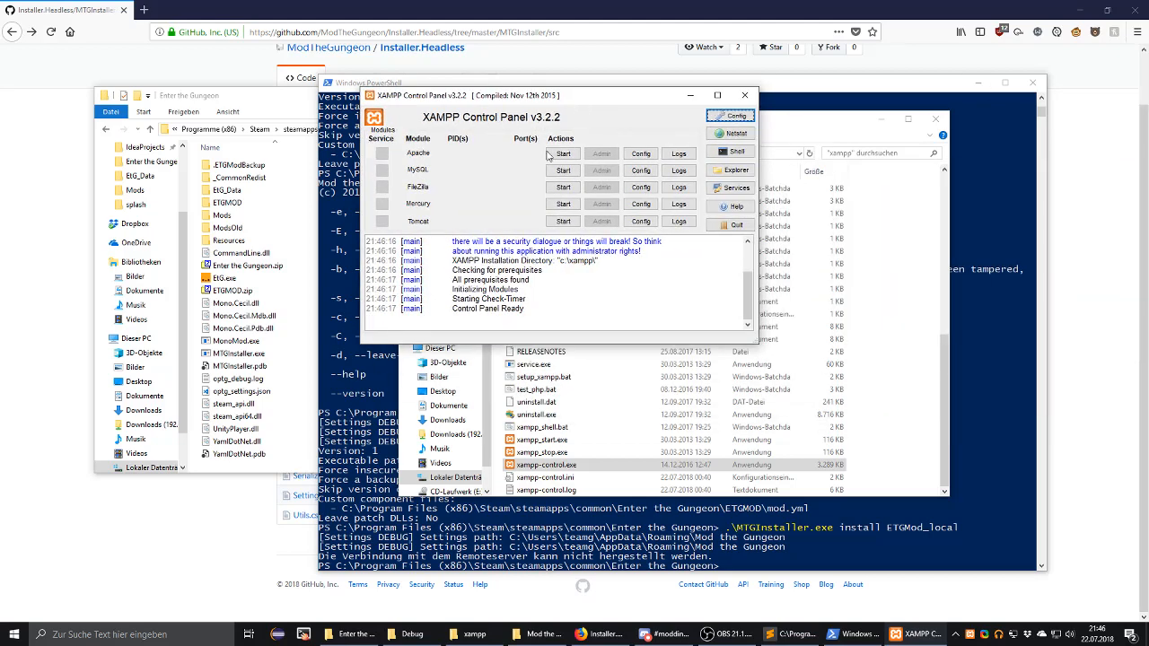
pyautogui.click(563, 153)
pyautogui.write('.\\MTGInstaller.exe install ETGMod_local')
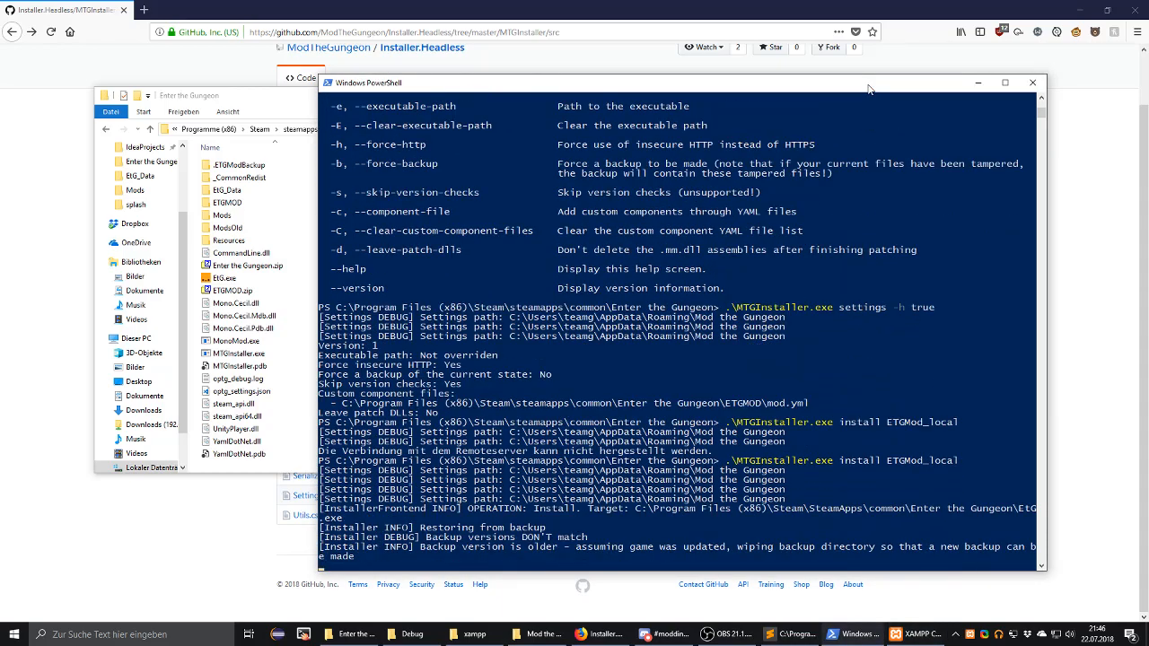
# Follow the rerun ETGMod_local install output until it reports INSTALLATION COMPLETED SUCCESSFULLY.
pyautogui.scroll(-3)
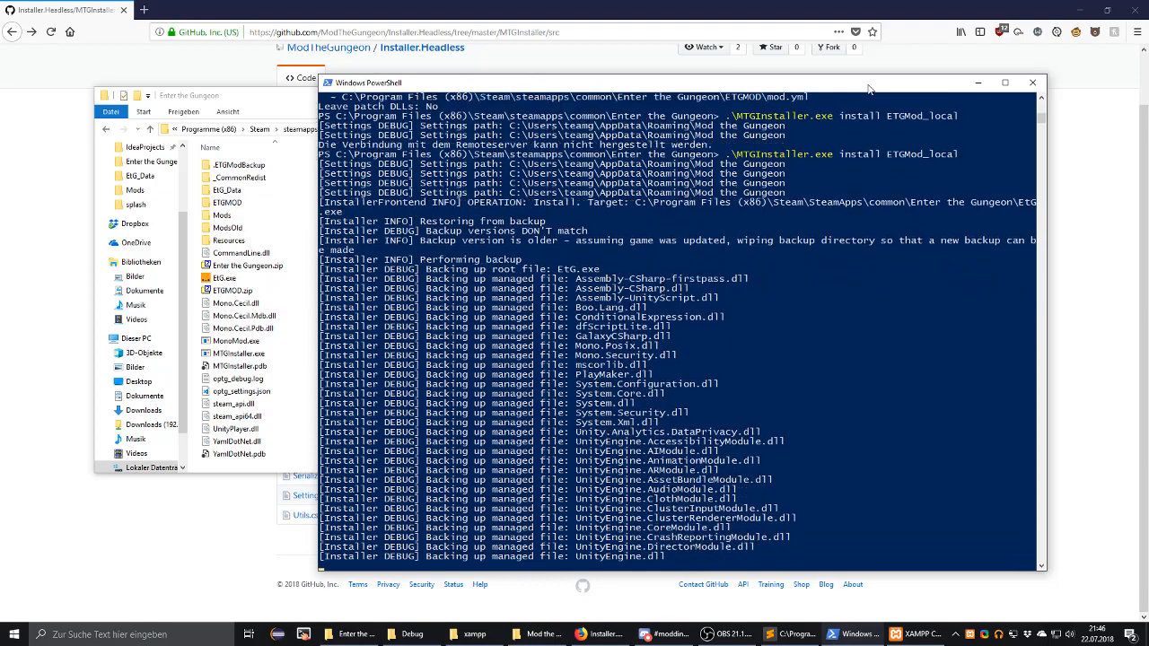
pyautogui.scroll(-3)
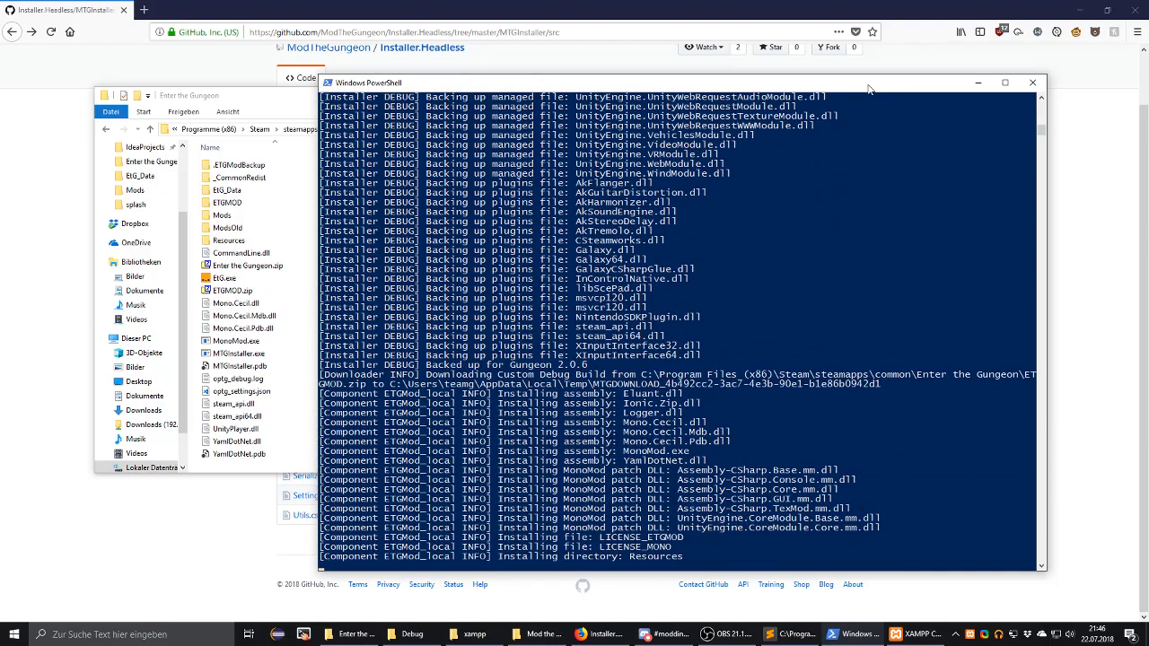
pyautogui.scroll(-3)
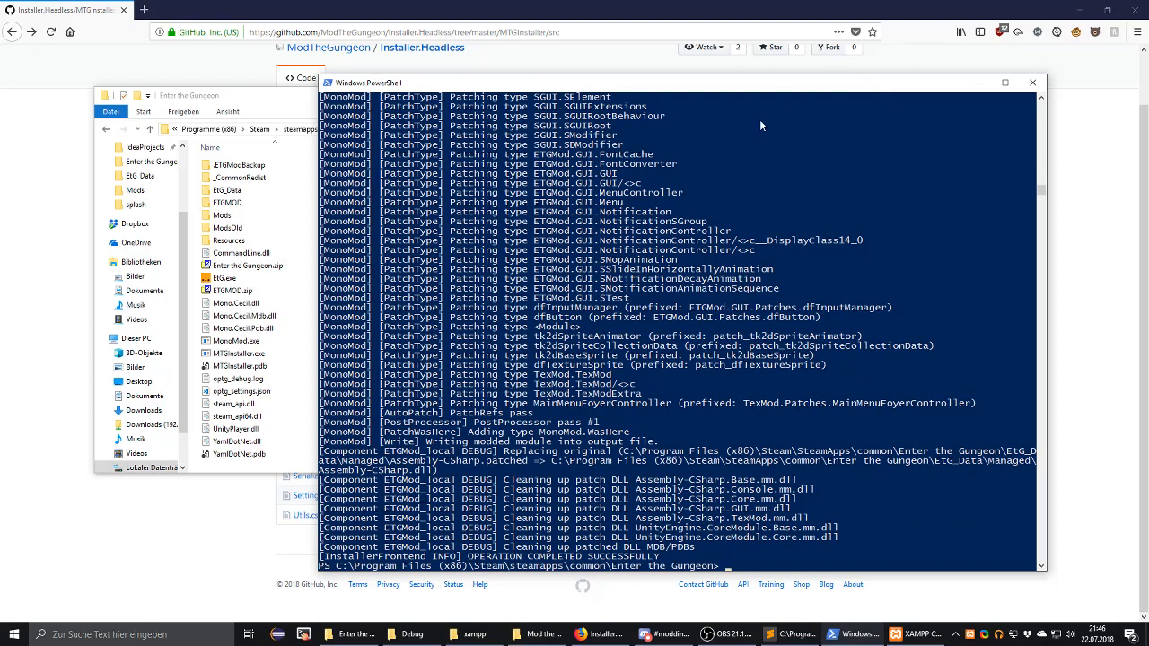
pyautogui.moveTo(976, 83)
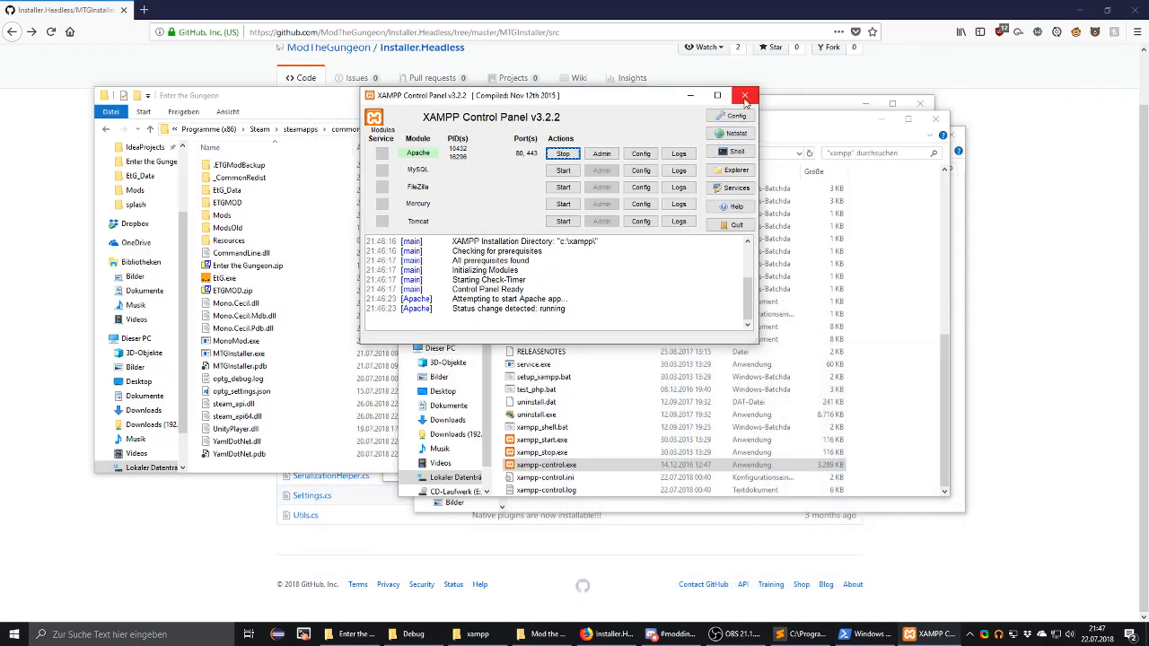
# Launch Enter the Gungeon from Steam while Apache keeps running in XAMPP.
pyautogui.click(743, 97)
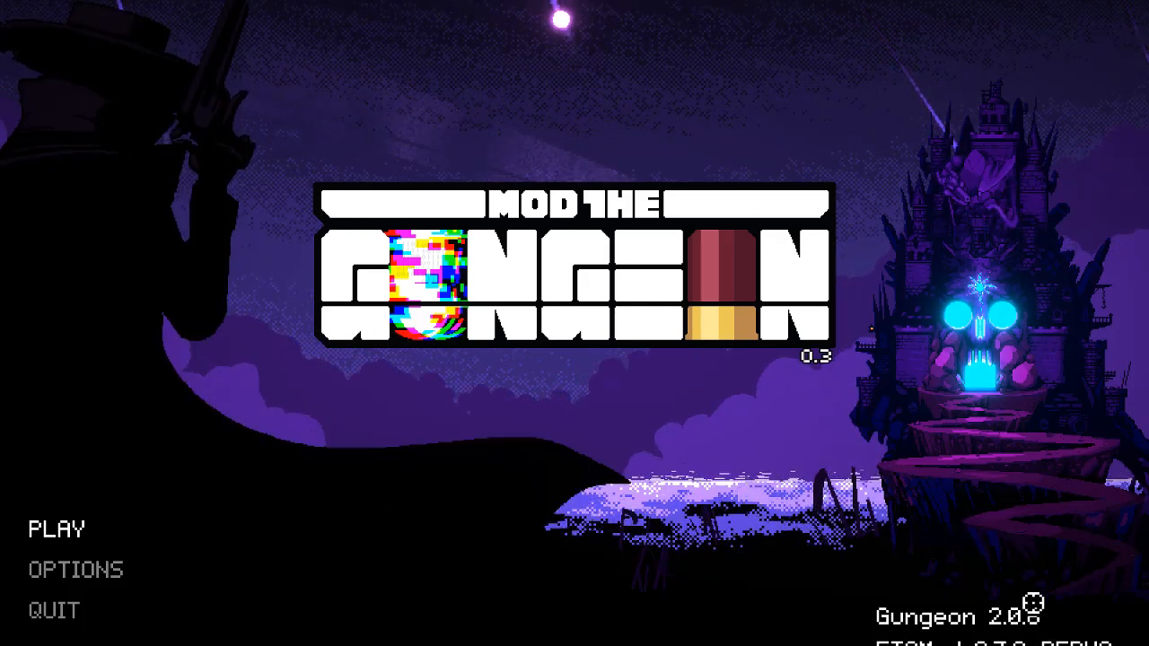
# Start a run from the main menu and submit exec "return 200+10+3" to the ETGMod console.
pyautogui.click(47, 528)
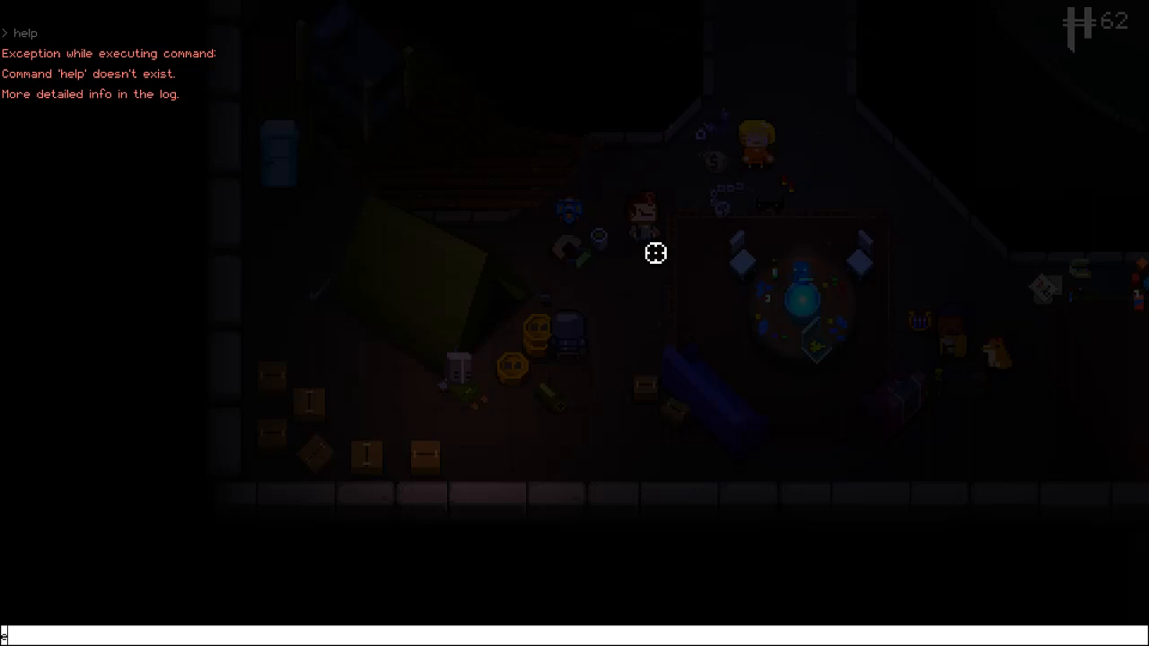
pyautogui.write('exec "')
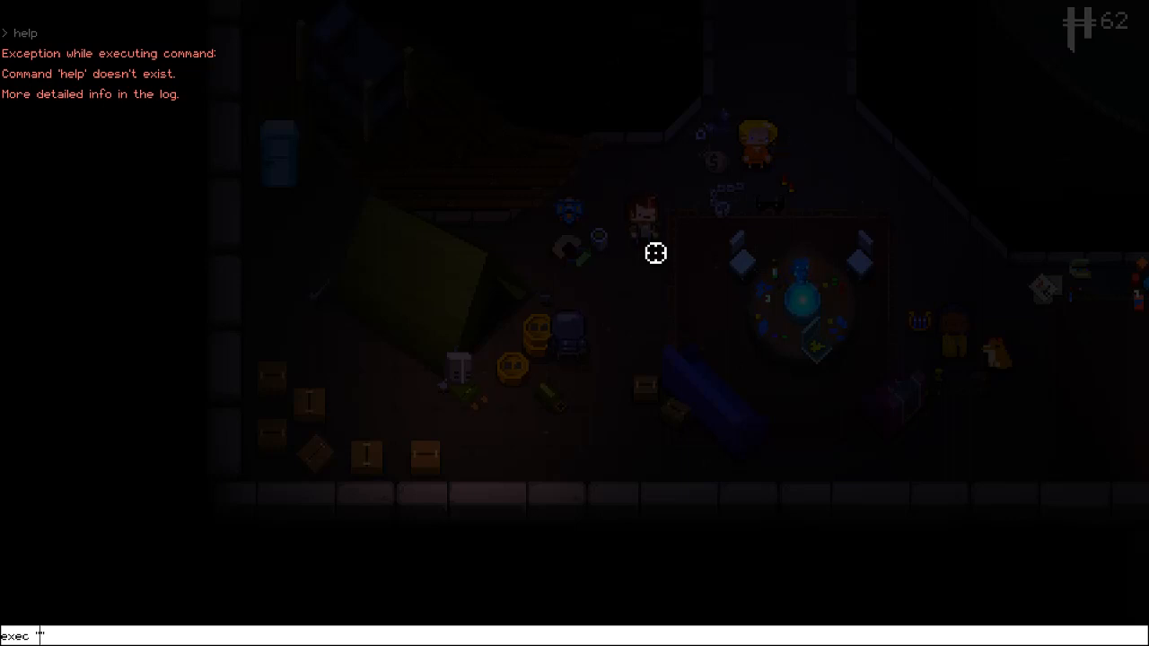
pyautogui.write('return')
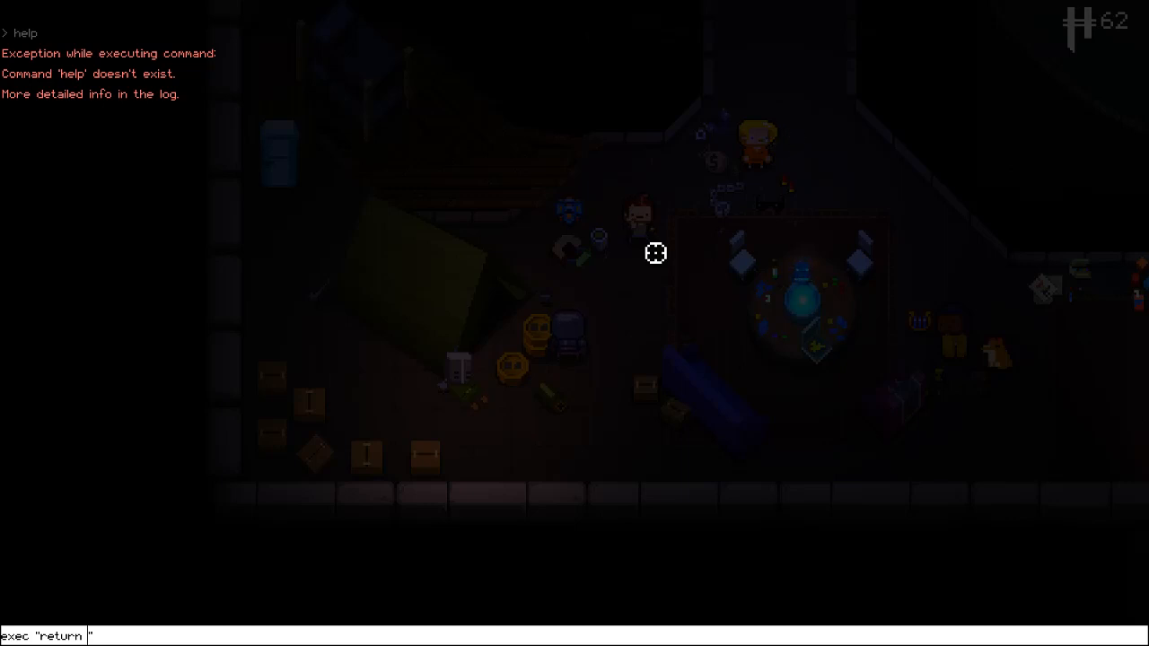
pyautogui.write('200')
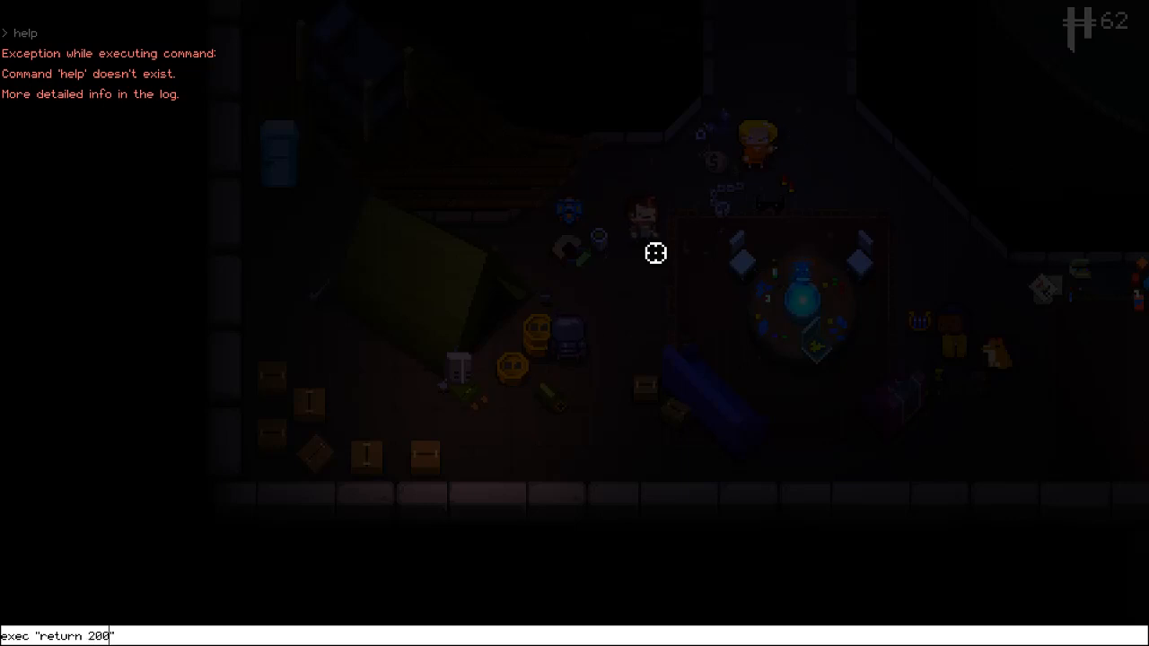
pyautogui.write('+')
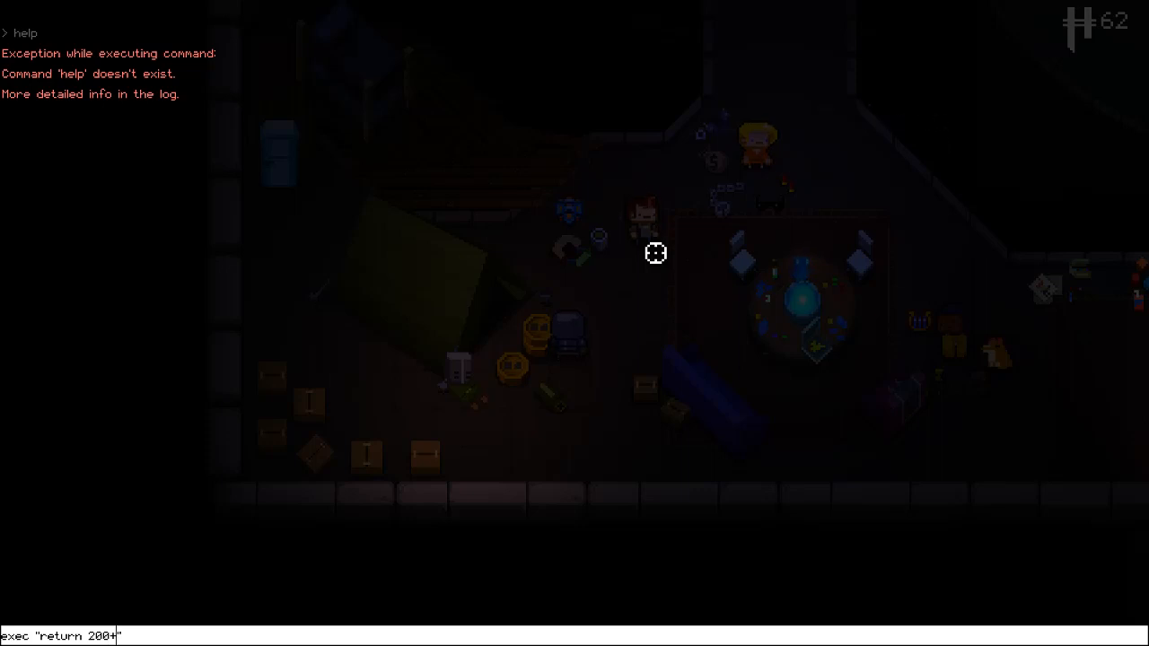
pyautogui.write('10+')
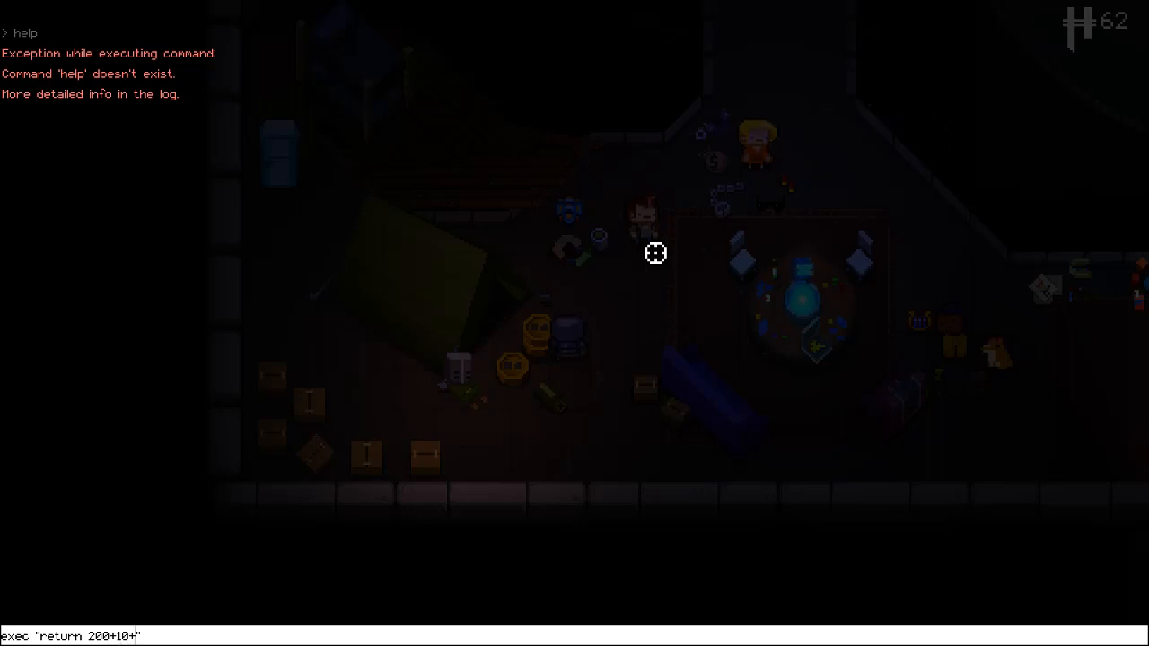
pyautogui.press('Return')
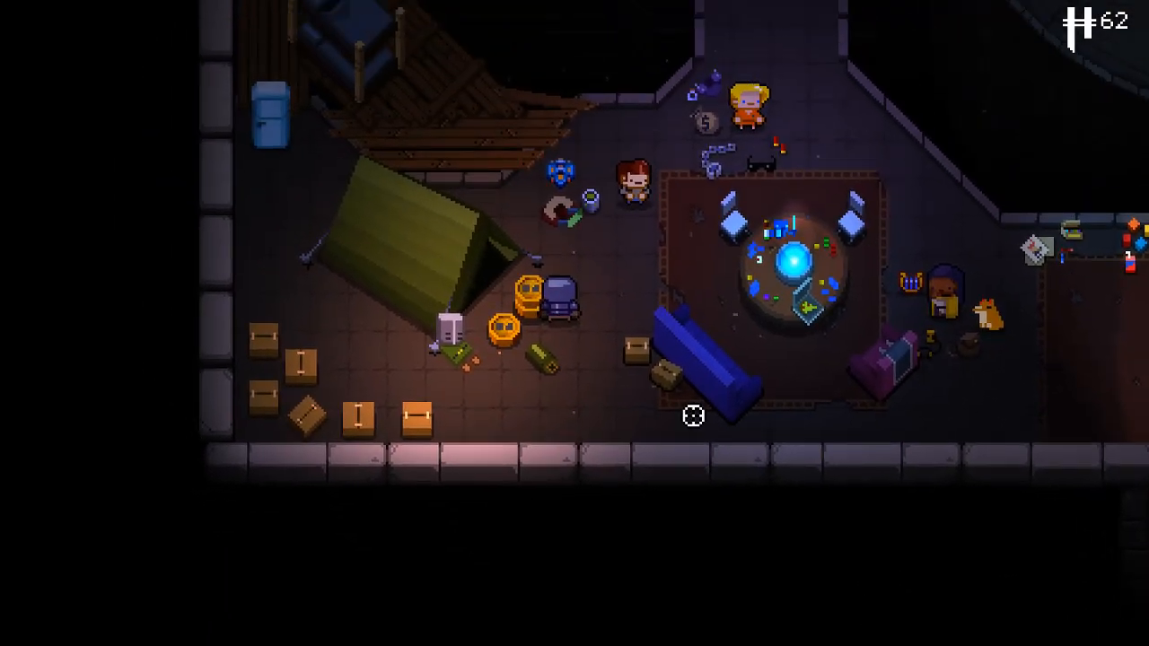
# Pause to confirm the console output 213, then resume play in the Breach.
pyautogui.press('f5')
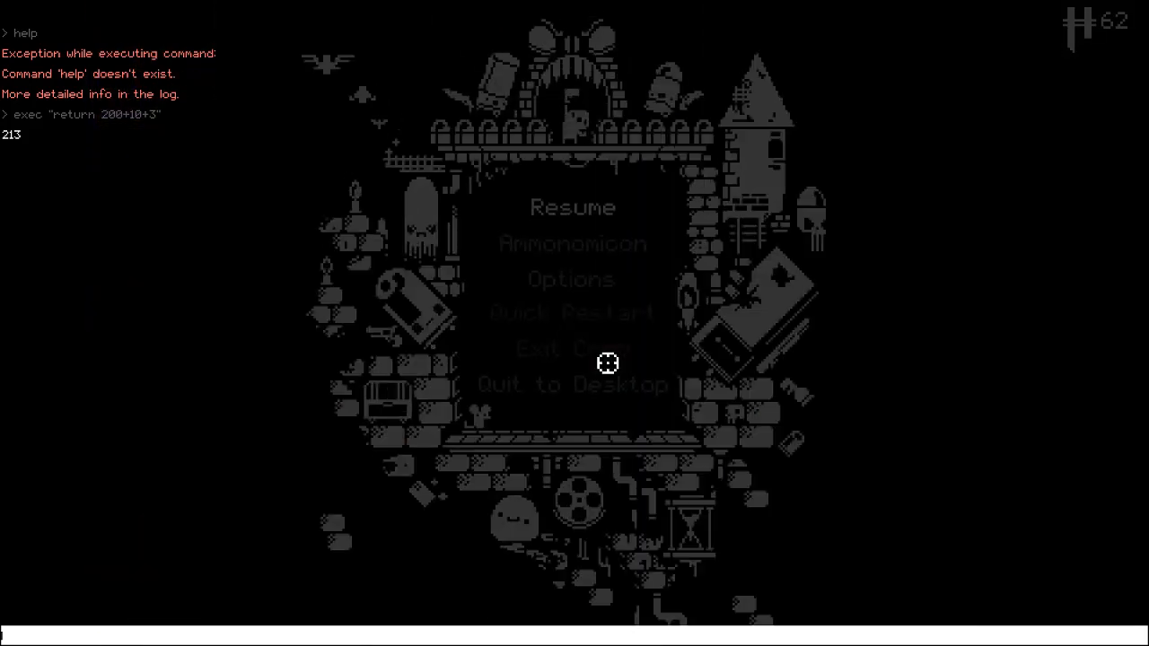
pyautogui.click(573, 208)
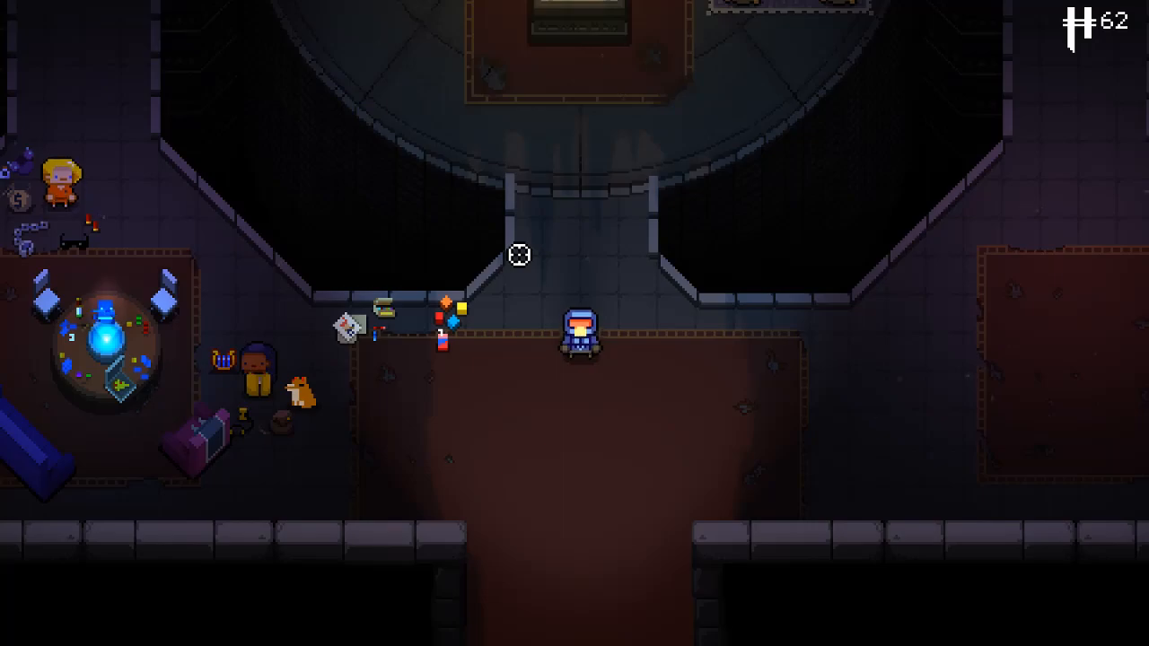
# Pause the game and quit to the desktop.
pyautogui.press('Escape')
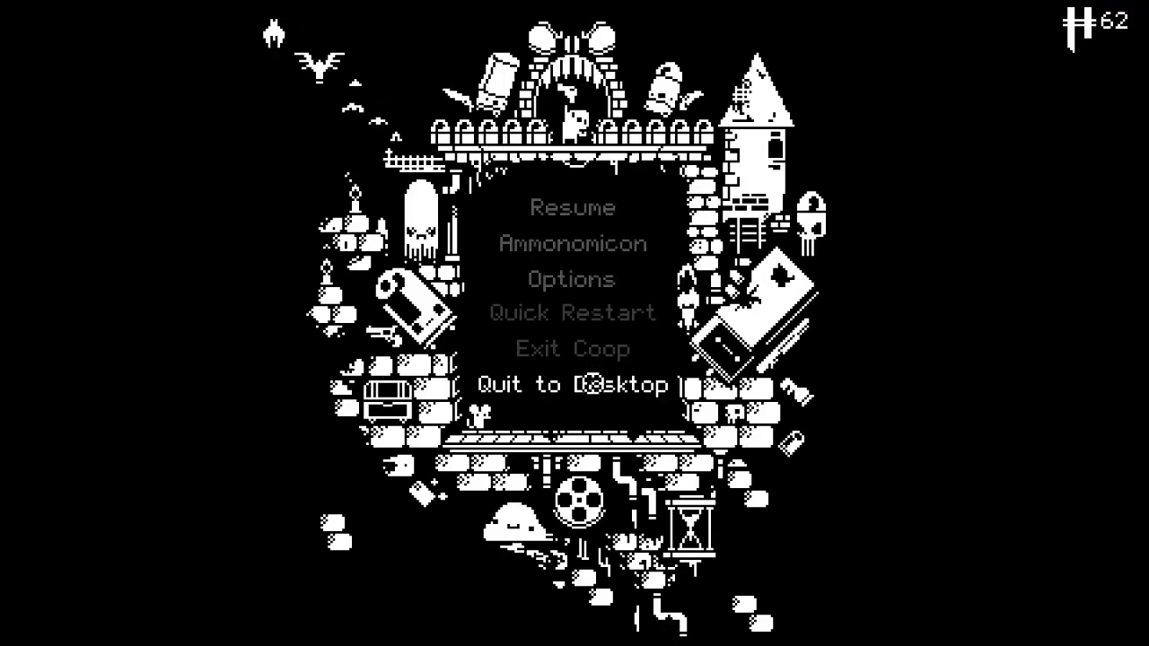
pyautogui.click(571, 384)
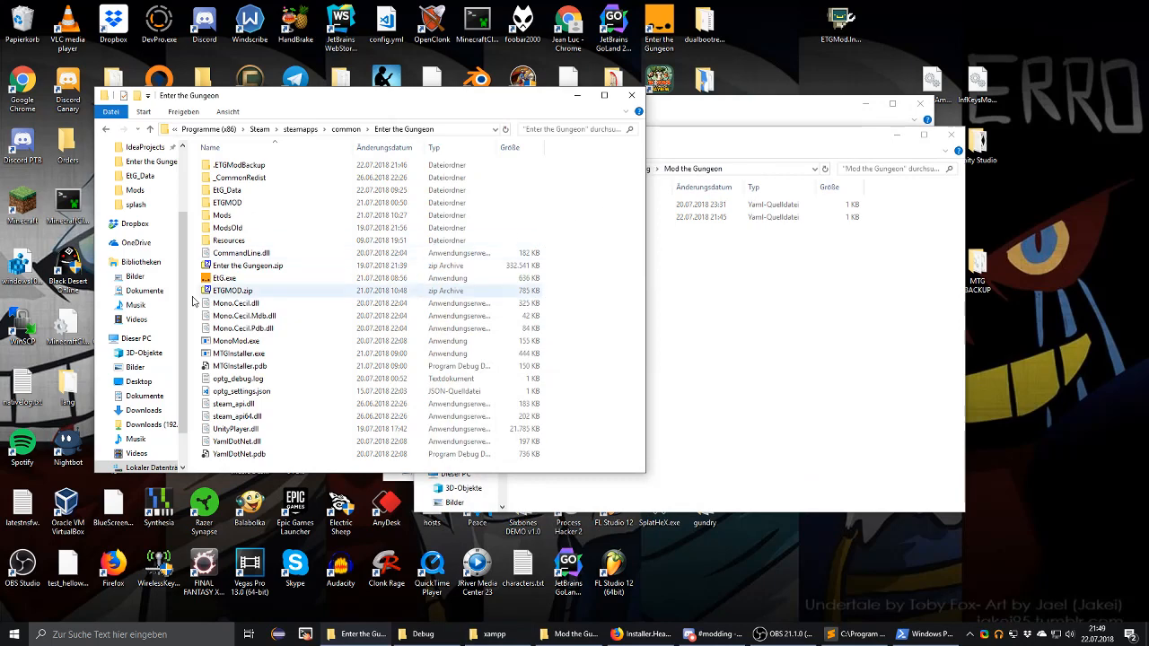
# Browse in Explorer to the game's Mods\Testmod folder containing mod.lua and mod.yml.
pyautogui.doubleClick(223, 215)
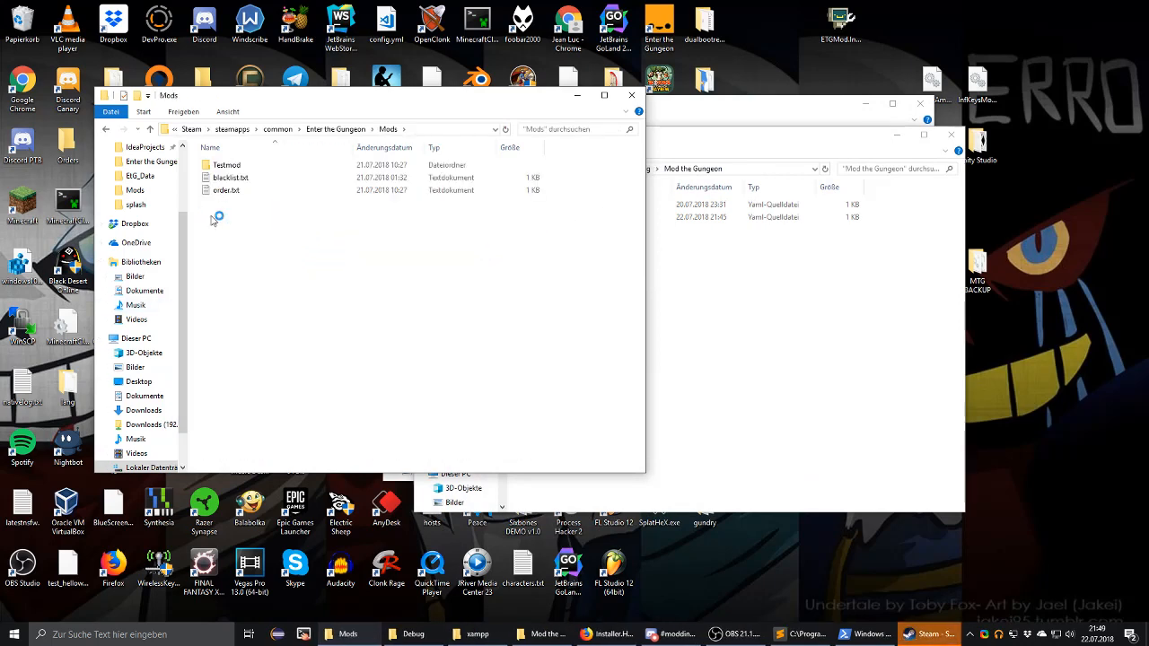
pyautogui.doubleClick(227, 165)
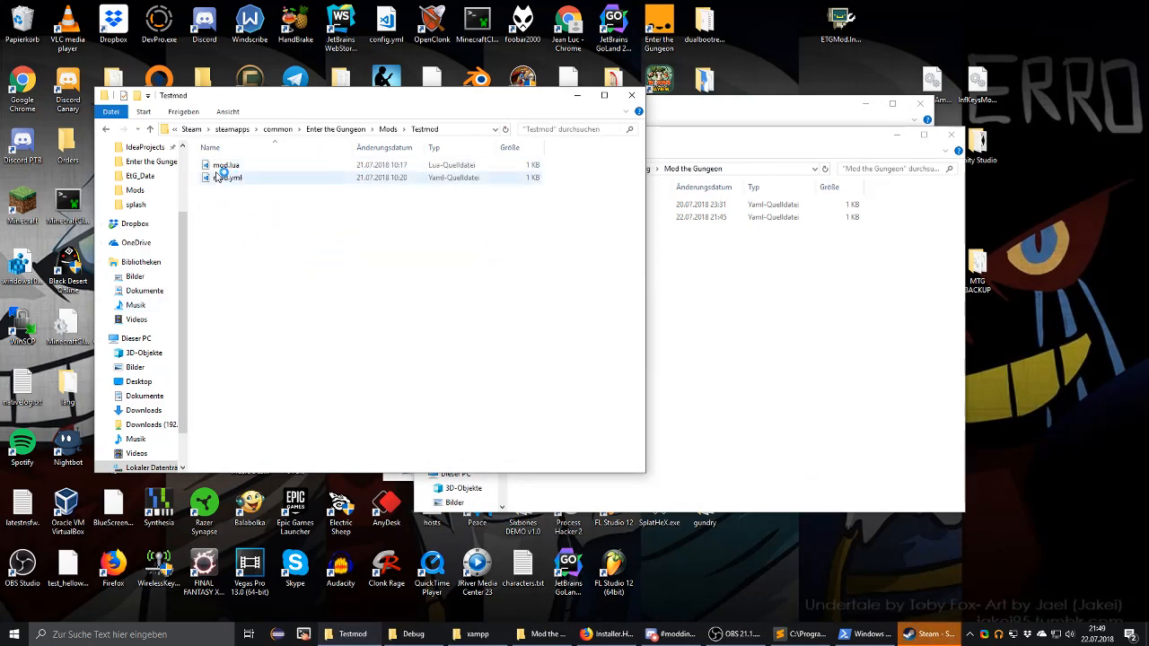
pyautogui.doubleClick(226, 165)
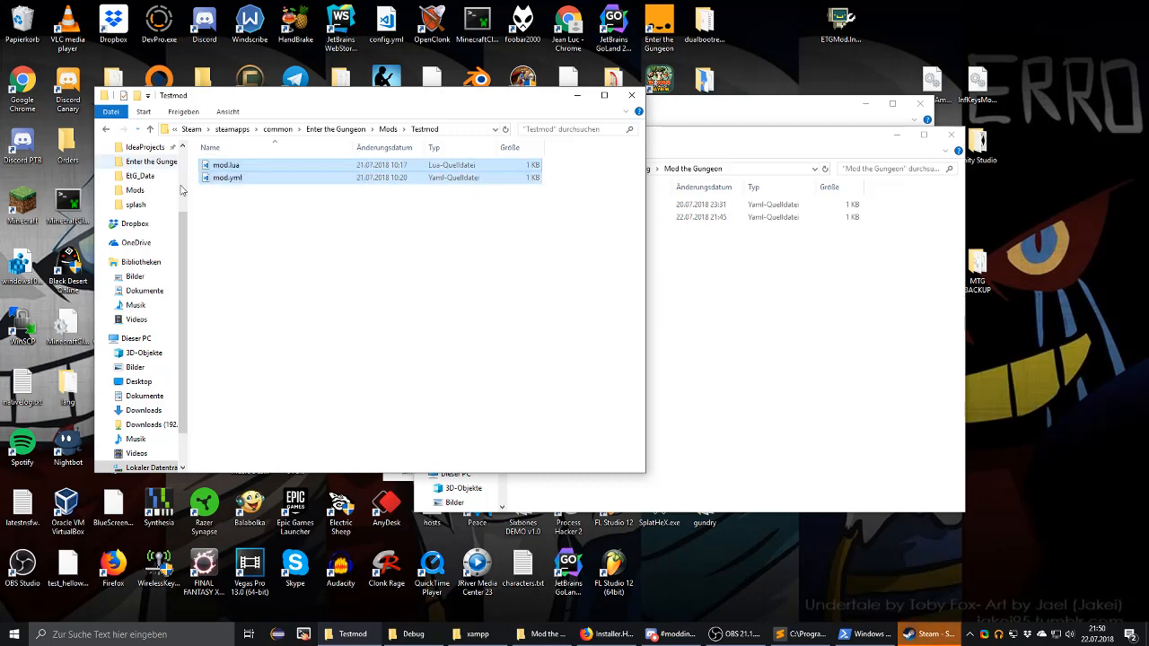
pyautogui.click(417, 278)
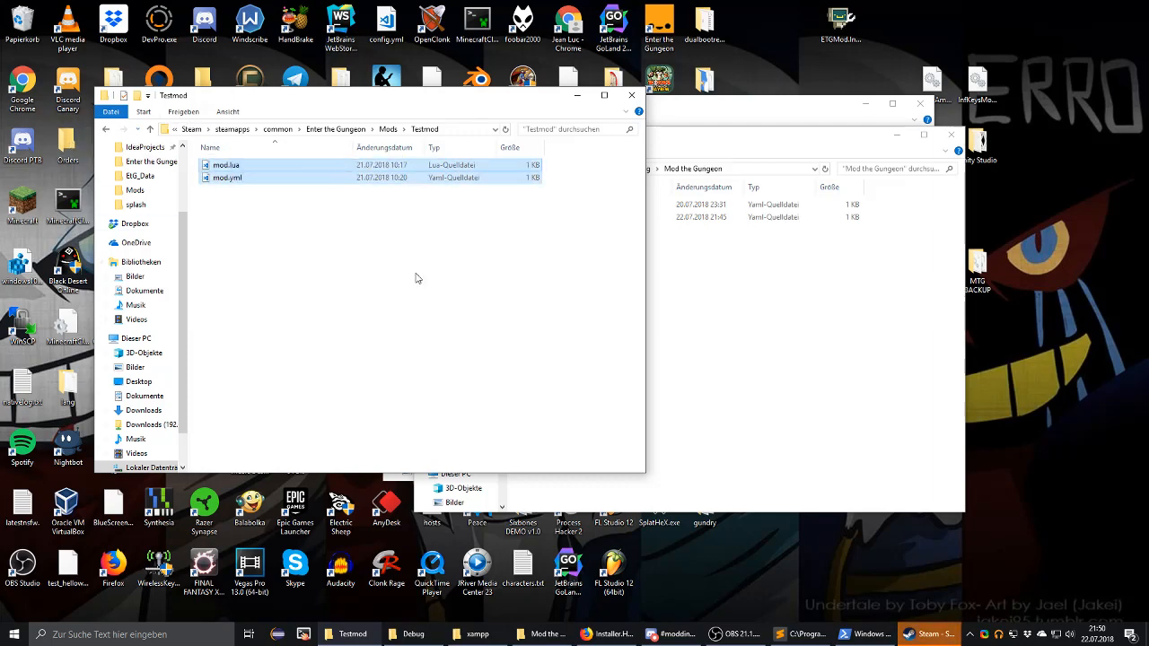